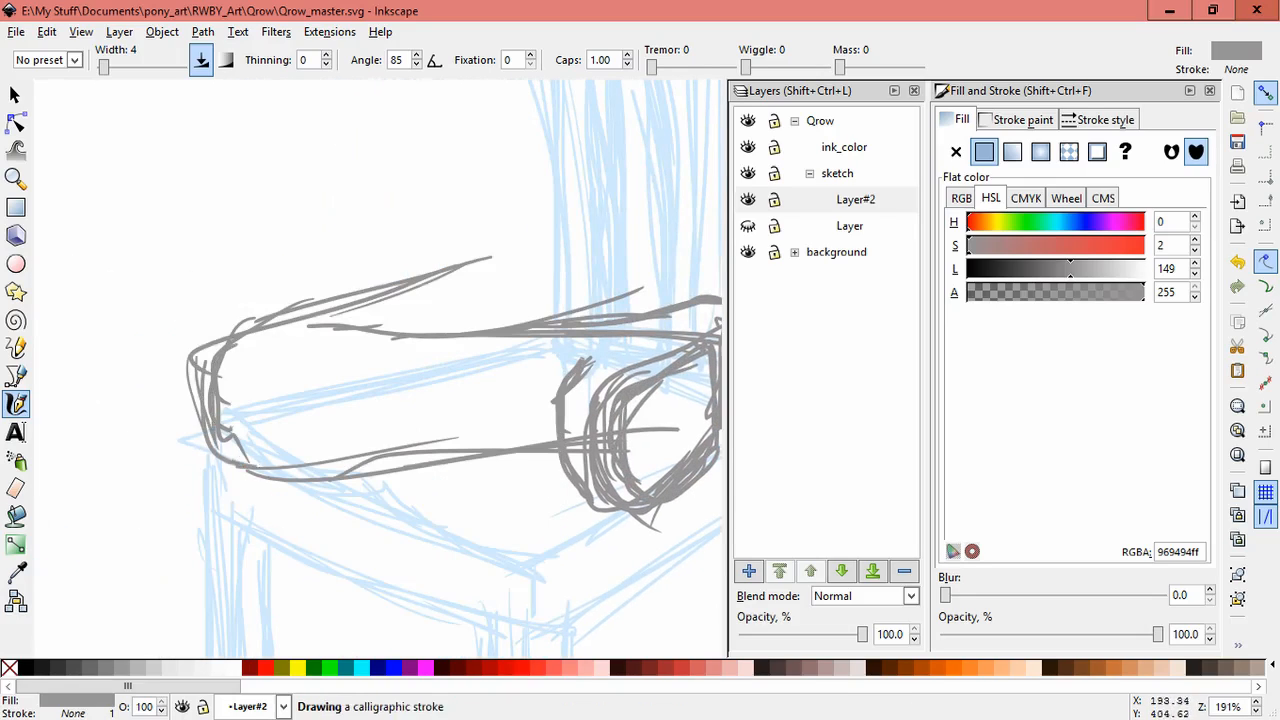
# Add Layer#3 above the thigh and knee strokes, make it current, and select all.
pyautogui.click(749, 571)
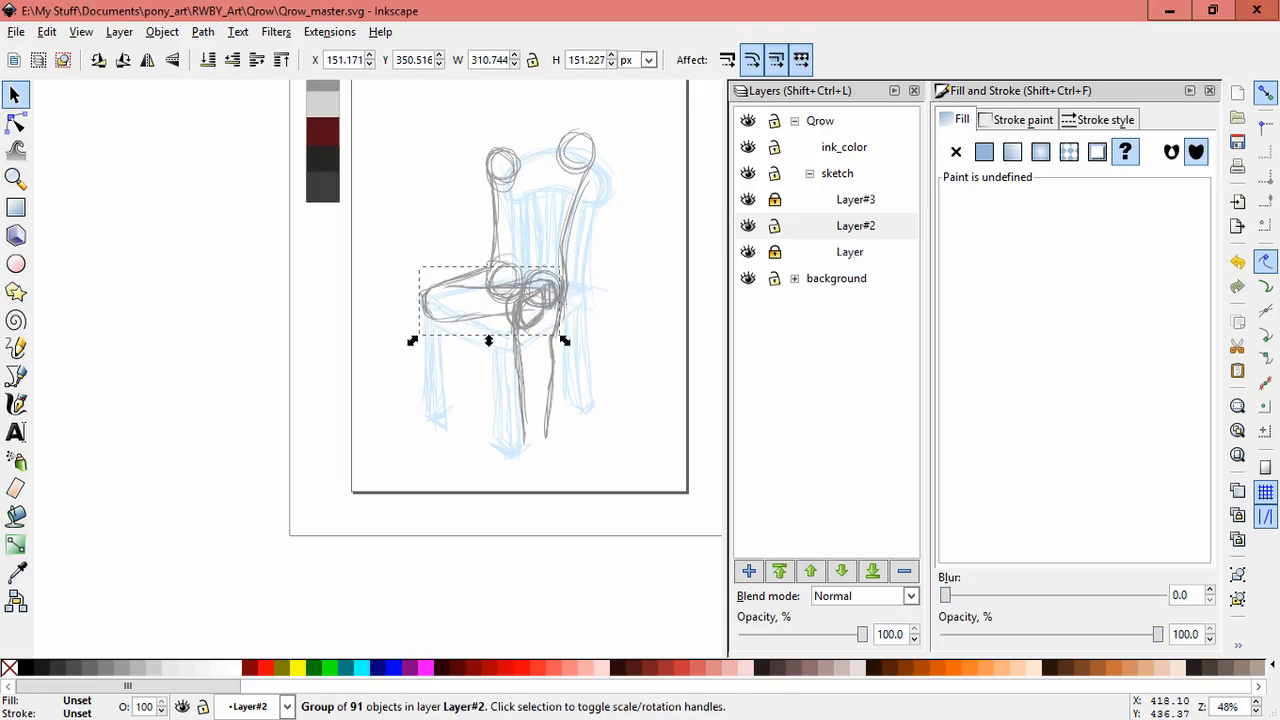
pyautogui.click(855, 225)
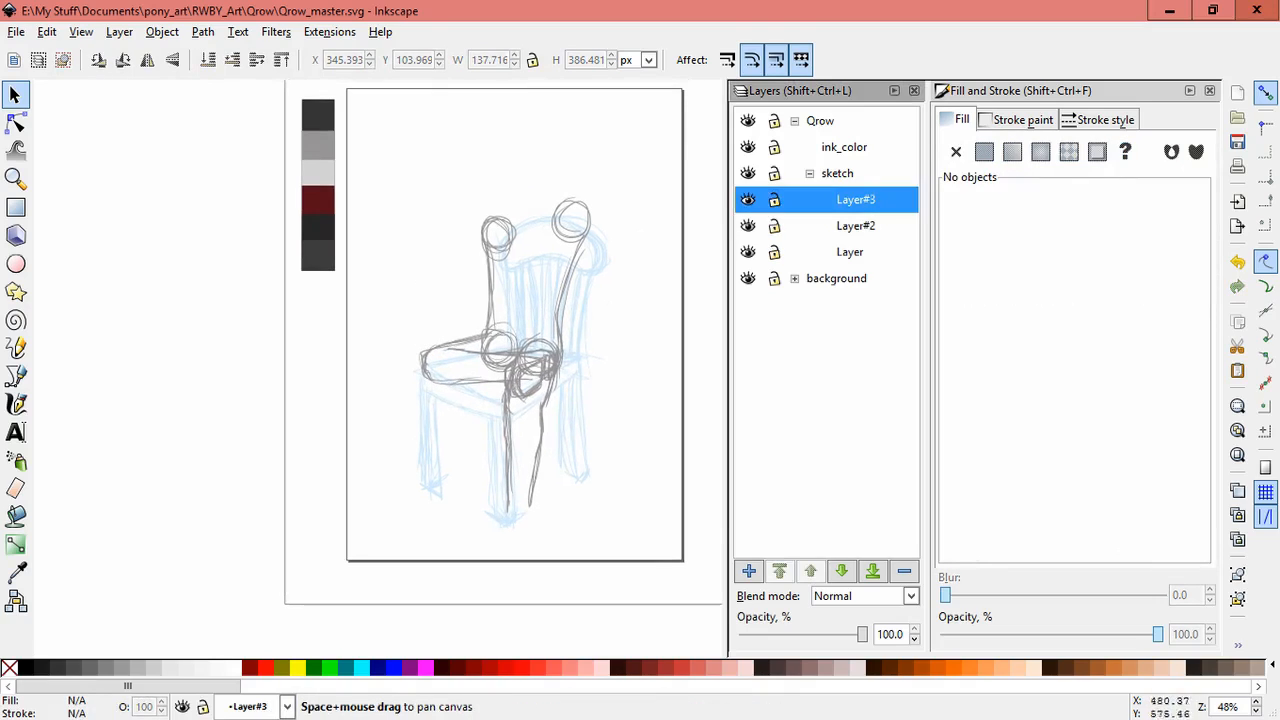
pyautogui.press('ctrl+a')
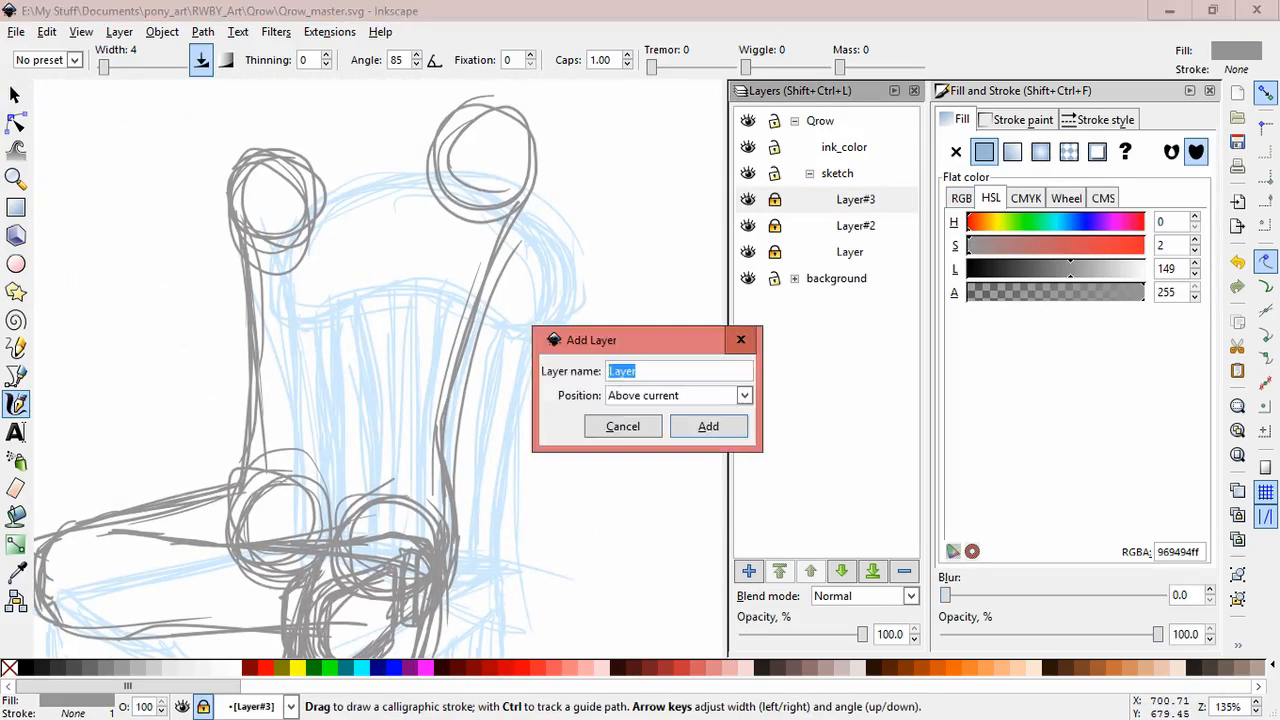
# Add a sketch layer, draw shoulder and arm strokes, then add Layer#5.
pyautogui.click(708, 426)
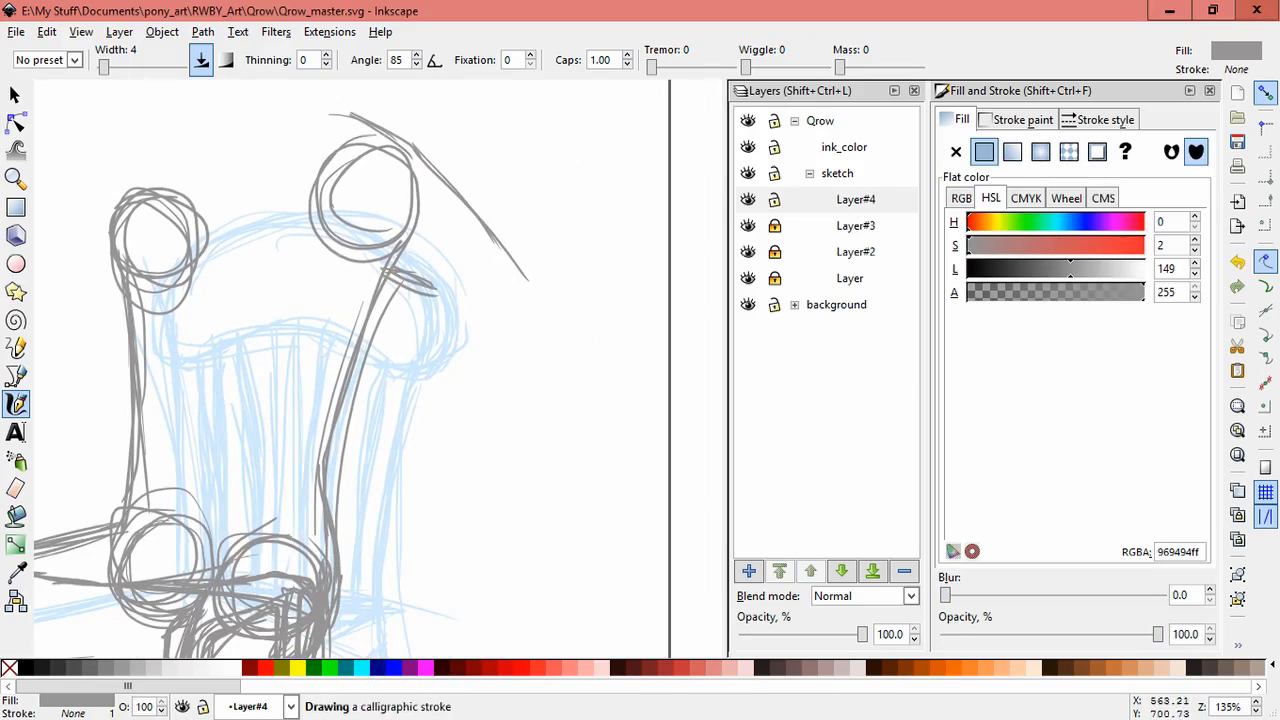
pyautogui.moveTo(530, 290); pyautogui.dragTo(490, 485)
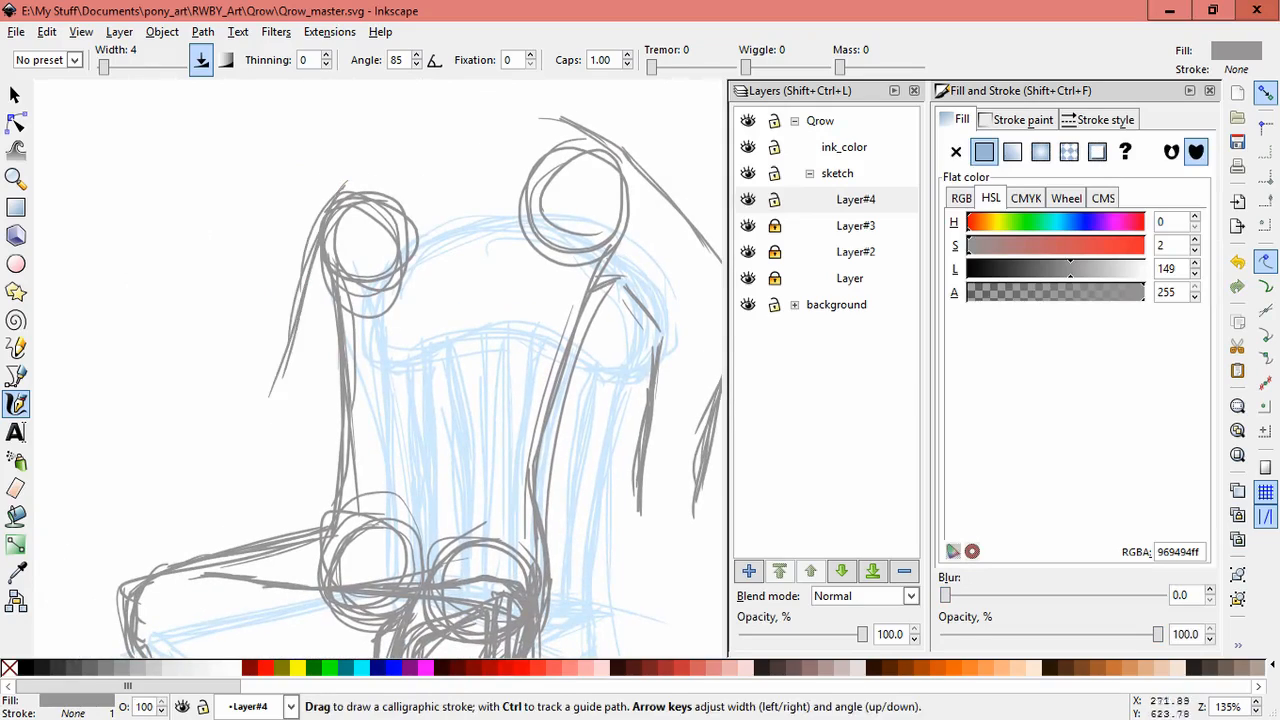
pyautogui.moveTo(310, 250); pyautogui.dragTo(300, 560)
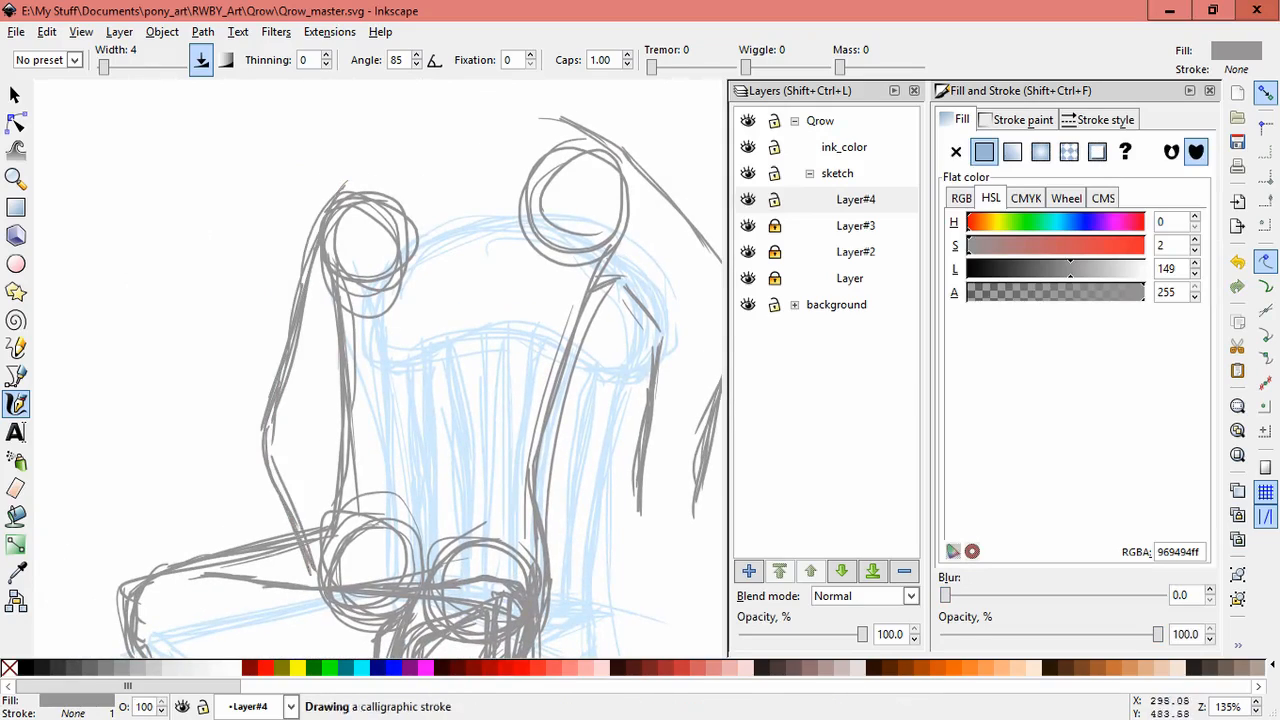
pyautogui.click(749, 571)
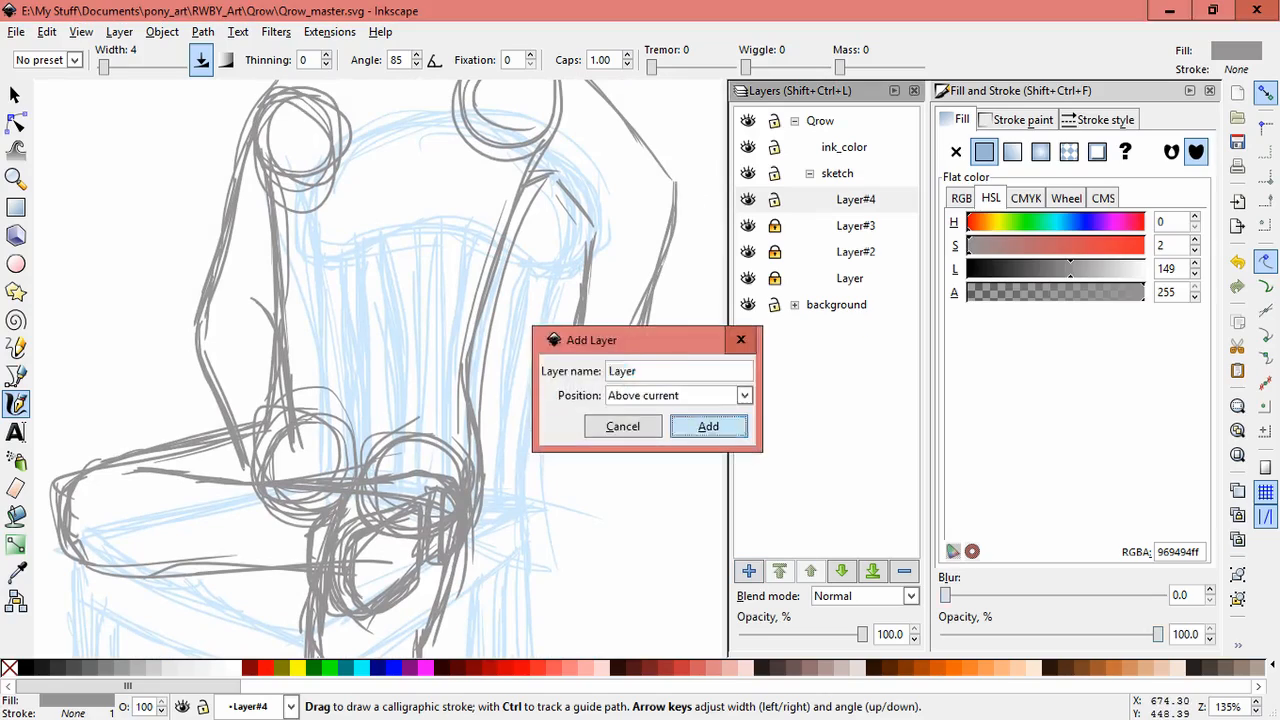
pyautogui.click(708, 426)
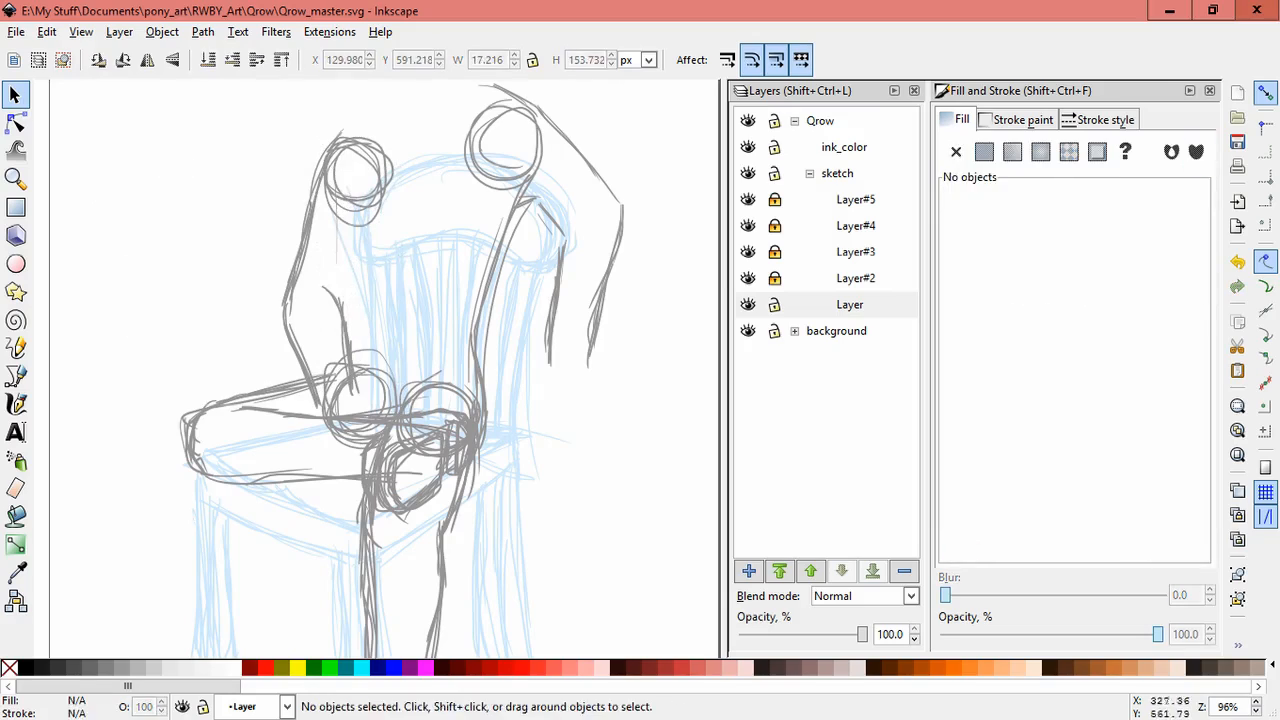
# Redraw the thigh strokes, toggle Layer#4's visibility, and reselect Layer#4.
pyautogui.click(16, 404)
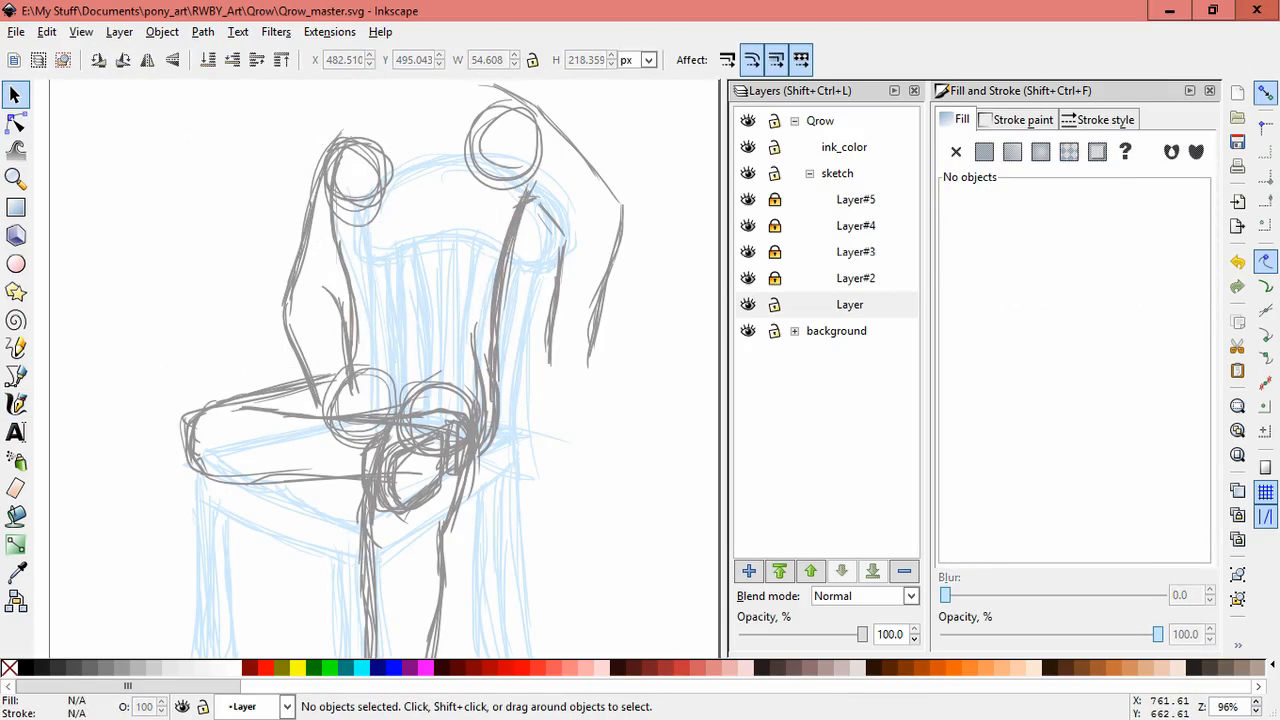
pyautogui.click(849, 304)
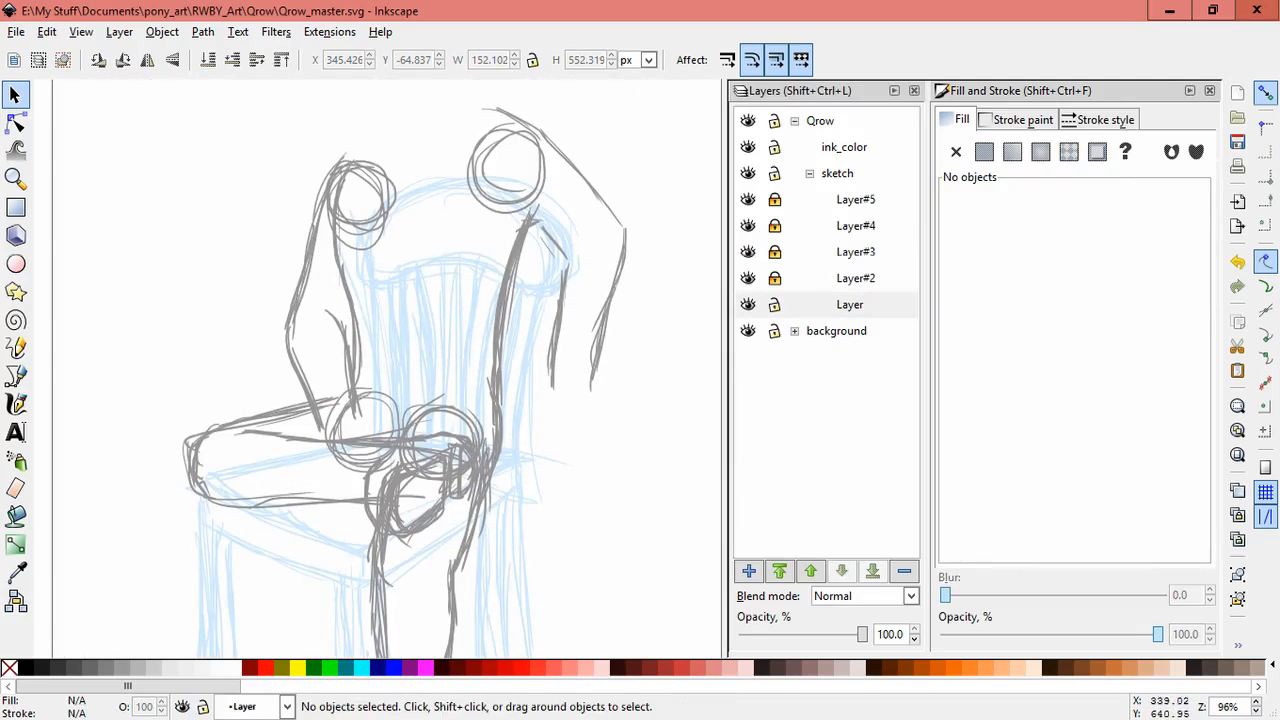
pyautogui.moveTo(280, 255); pyautogui.dragTo(400, 325)
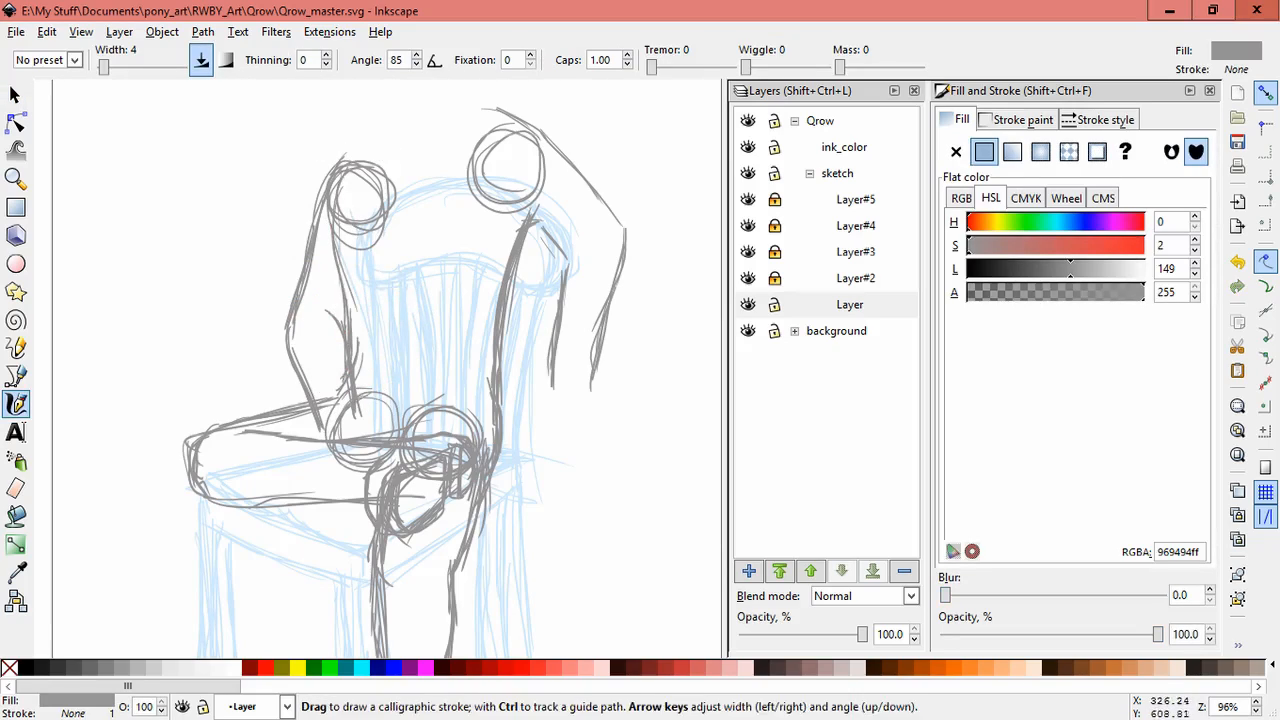
pyautogui.scroll(-3)
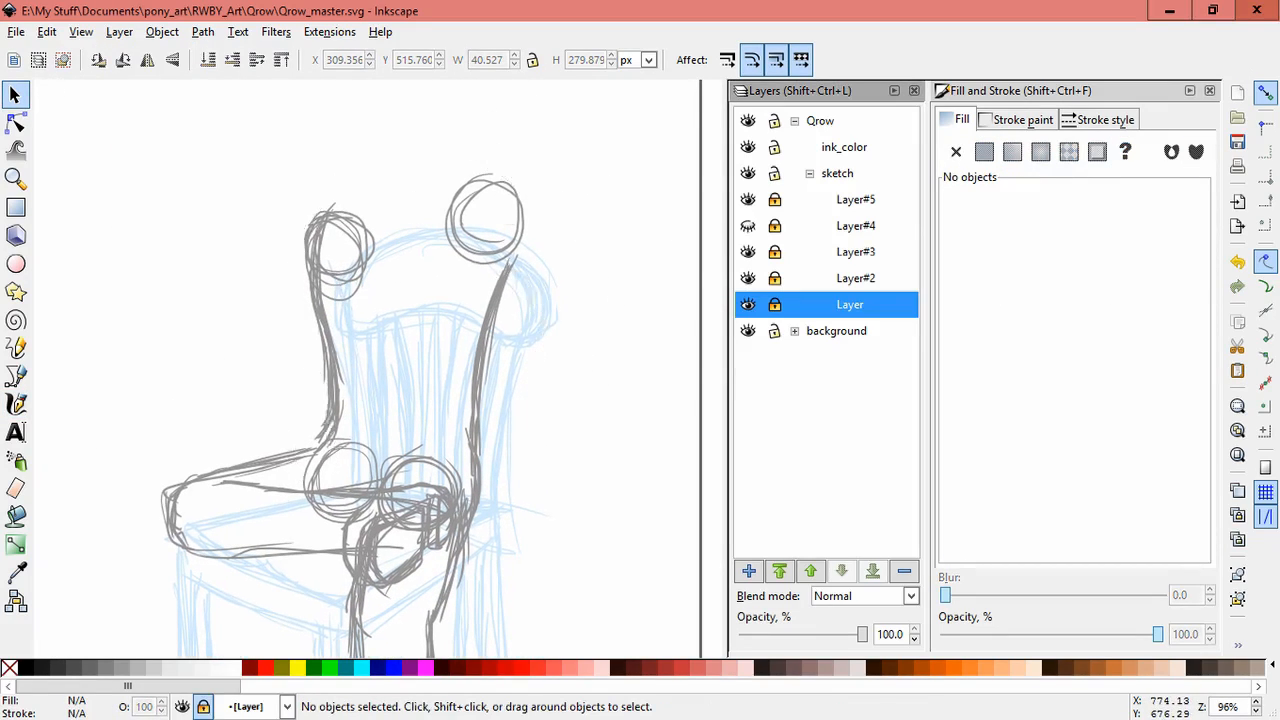
pyautogui.click(856, 225)
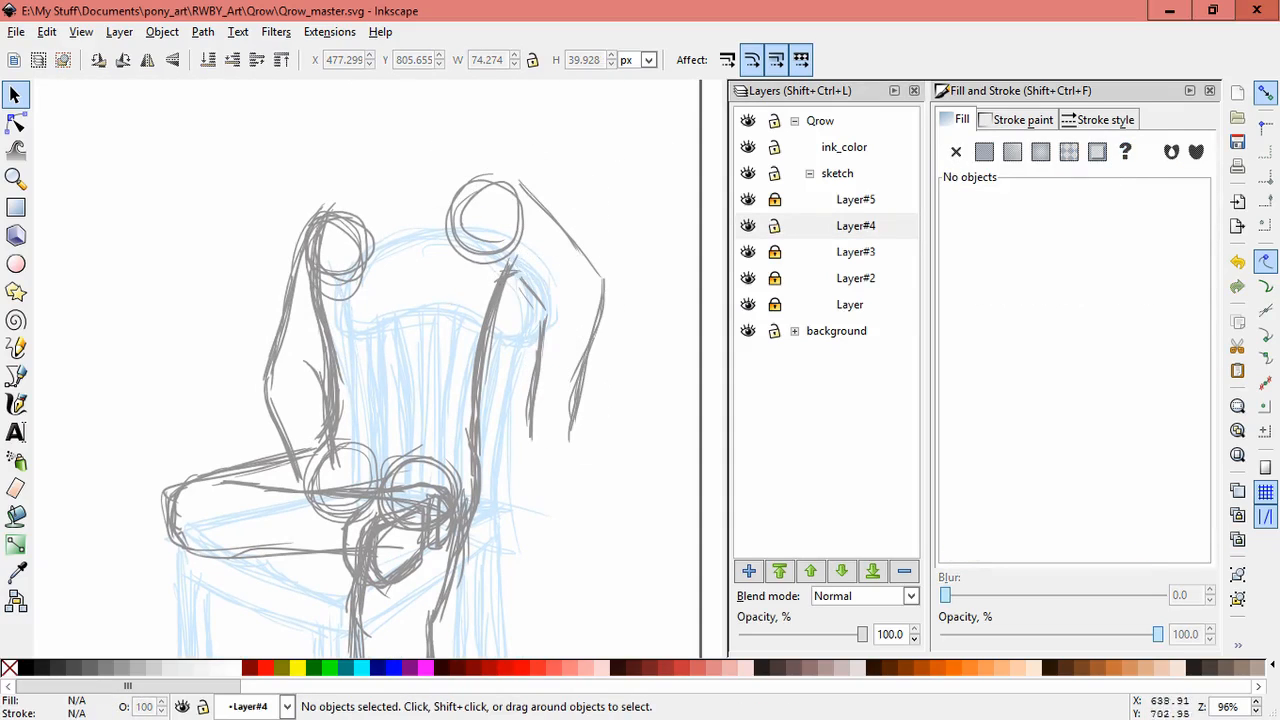
# Draw finger strokes at the wrist on Layer#5 and select a stroke to check.
pyautogui.click(16, 403)
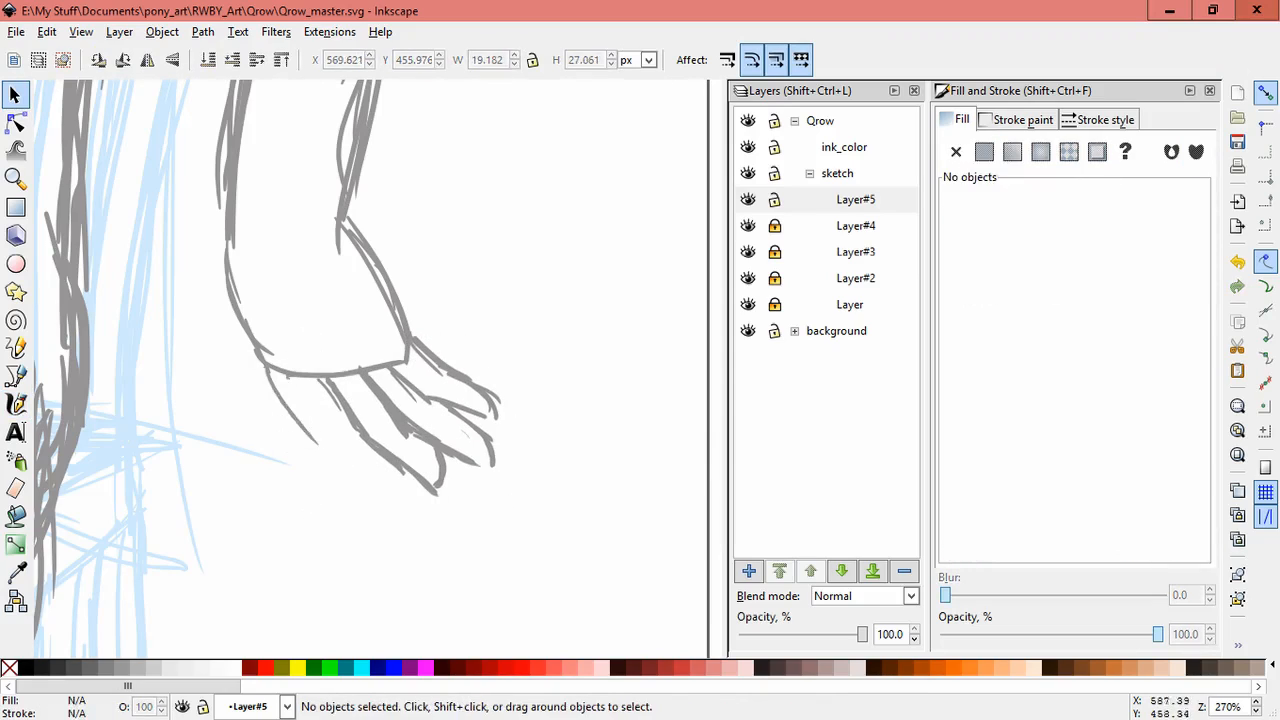
pyautogui.click(16, 404)
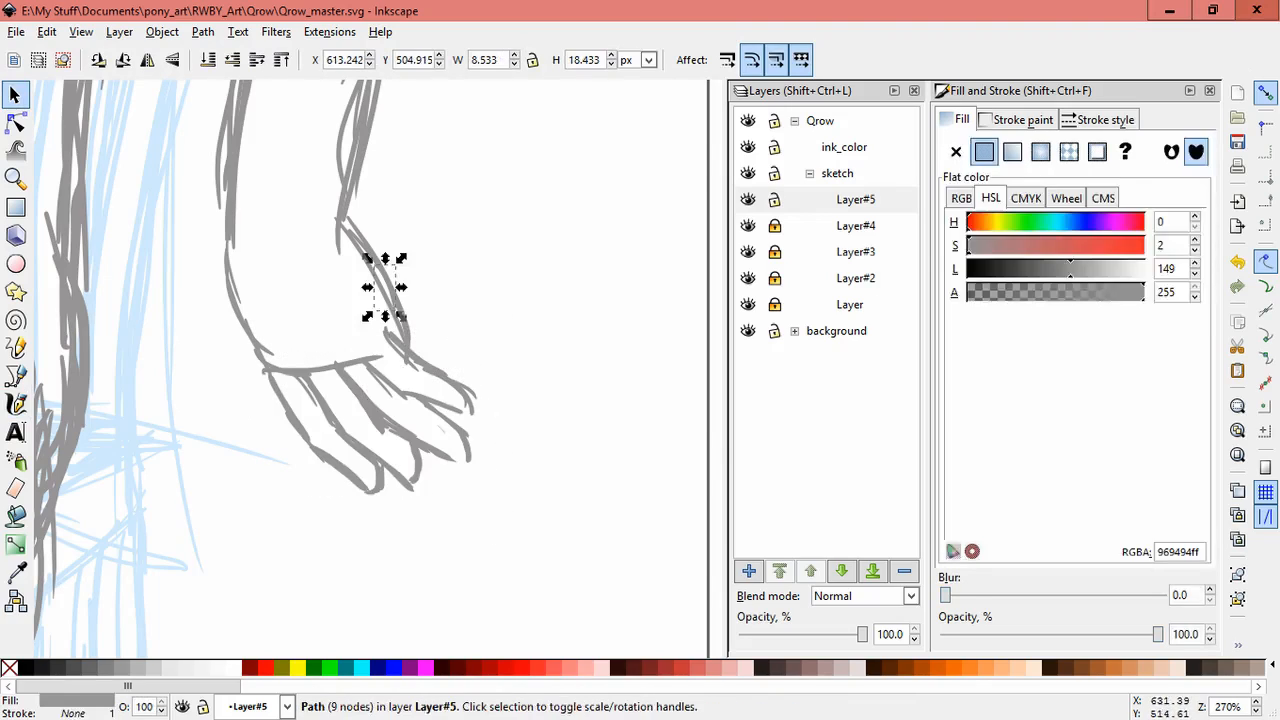
pyautogui.click(16, 404)
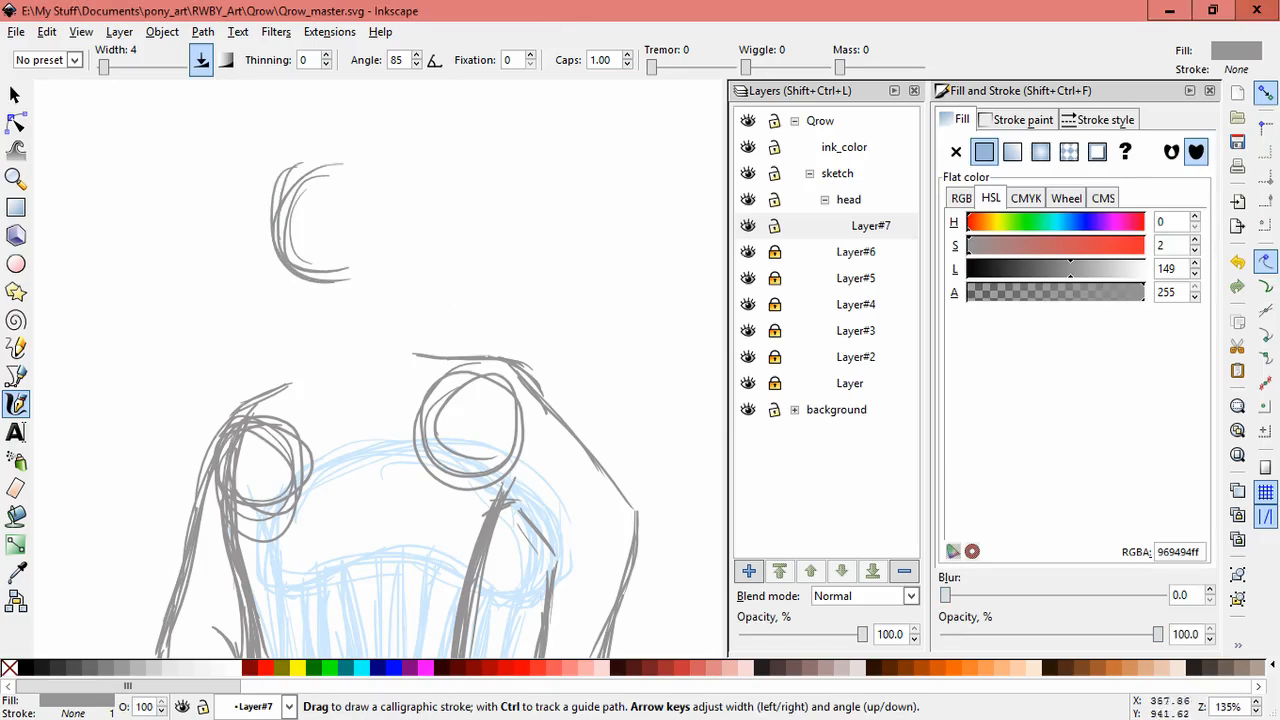
# Draw the head circle on Layer#7, add Layer#8, and draw the neck line.
pyautogui.moveTo(285, 160); pyautogui.dragTo(390, 290)
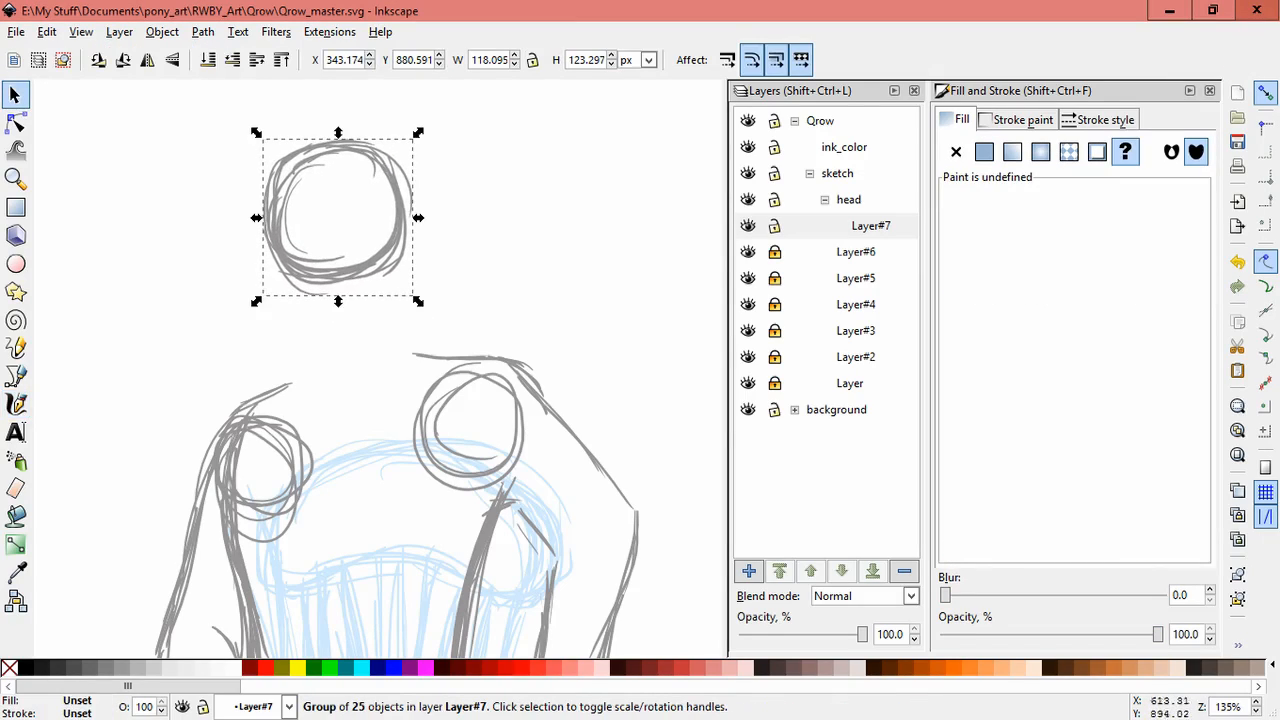
pyautogui.click(15, 404)
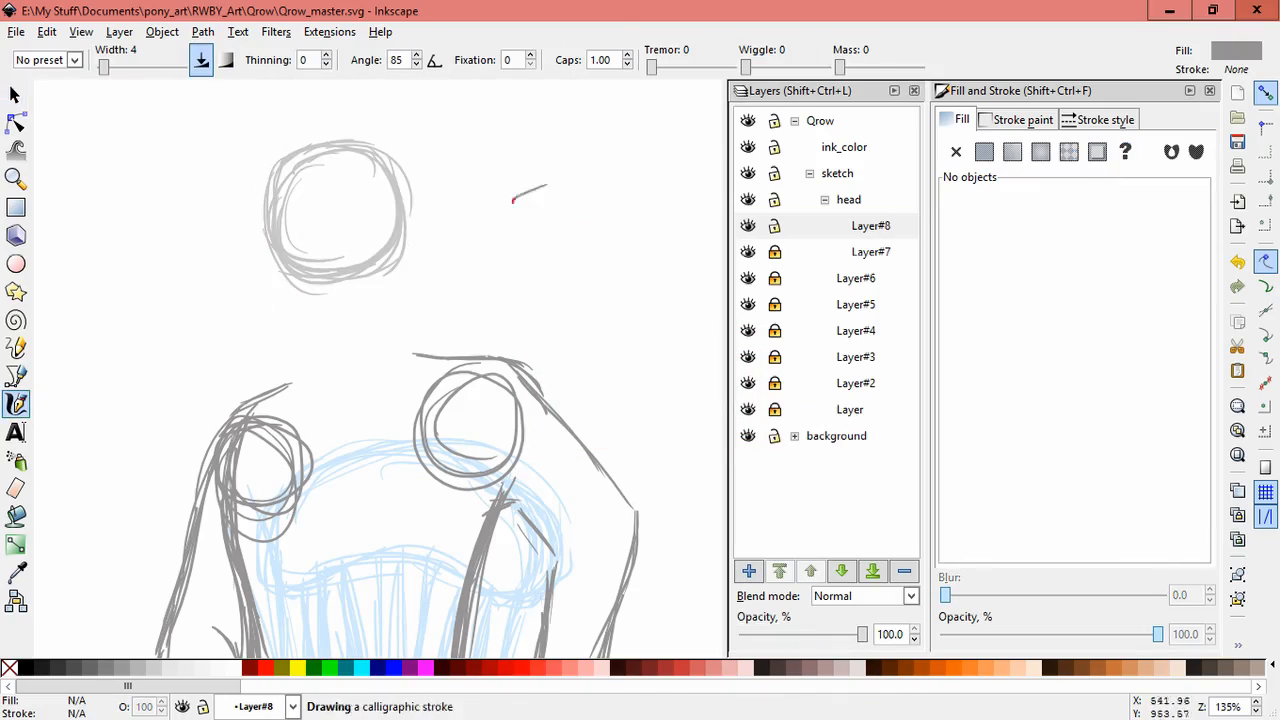
pyautogui.click(984, 151)
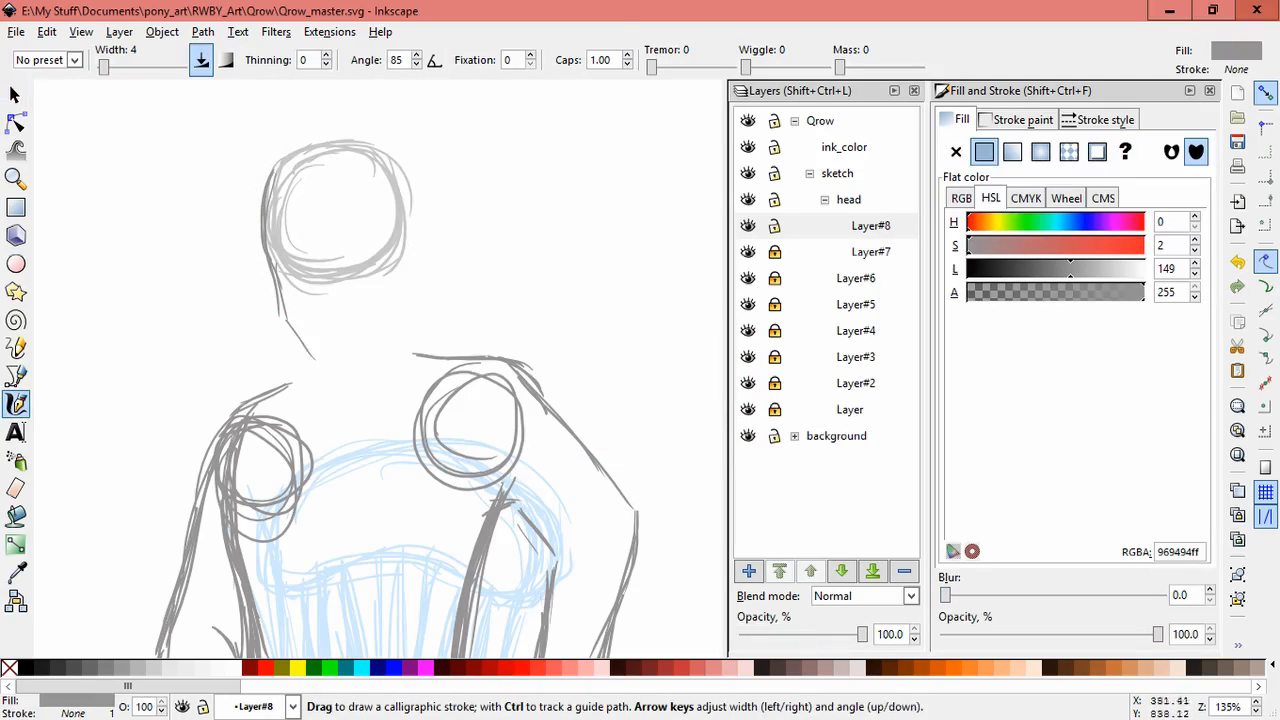
pyautogui.moveTo(280, 320); pyautogui.dragTo(395, 345)
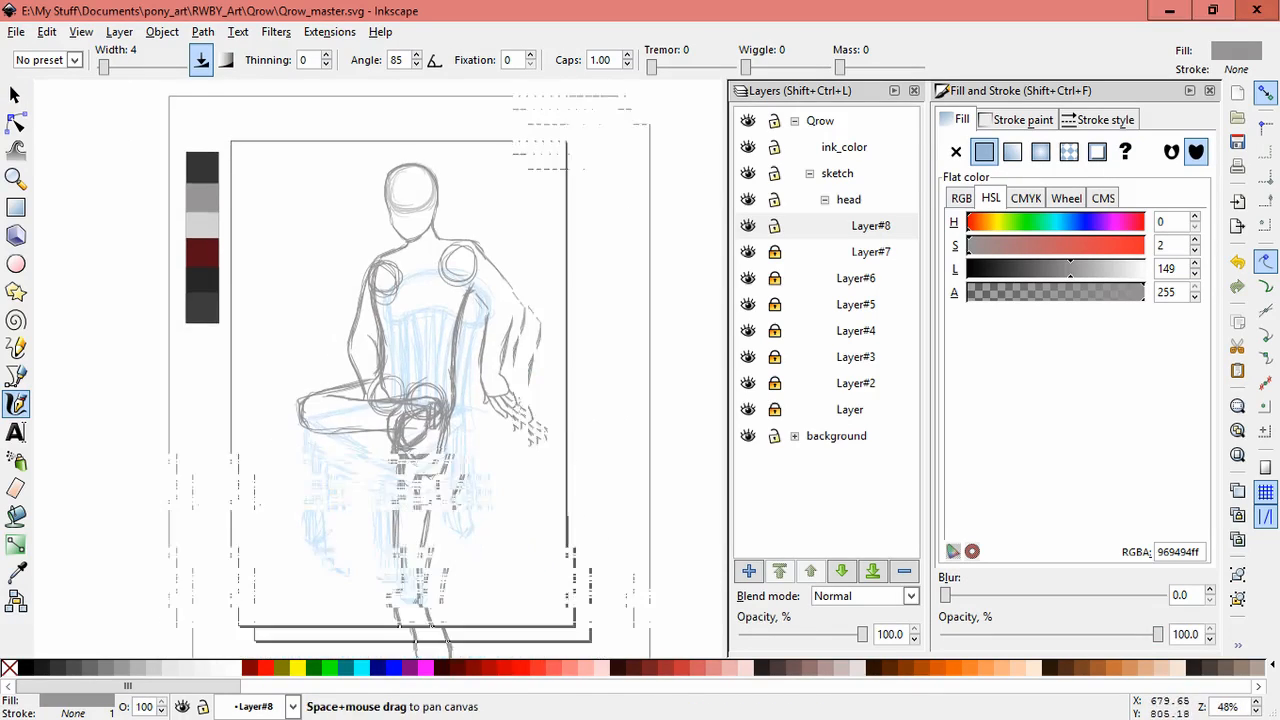
pyautogui.click(748, 571)
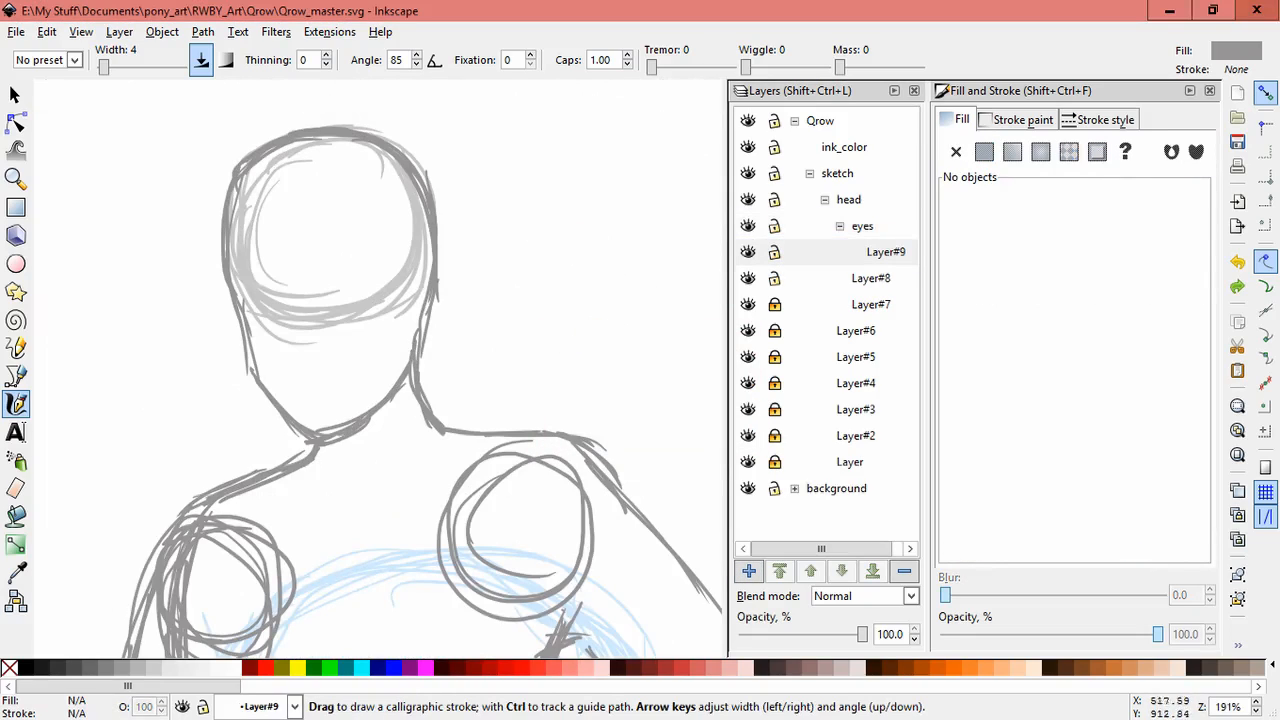
# Add an 'eyes' sublayer with Layer#9 and Layer#10, then draw jaw and eyes.
pyautogui.click(984, 151)
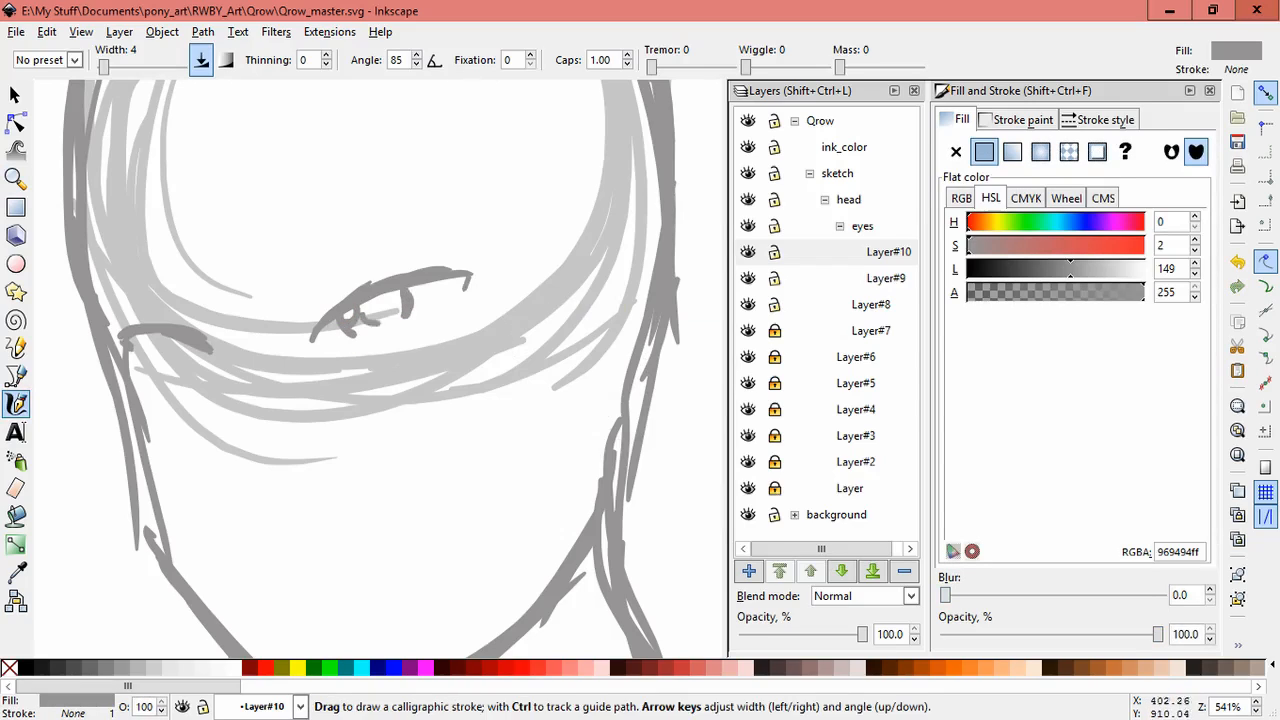
pyautogui.click(15, 93)
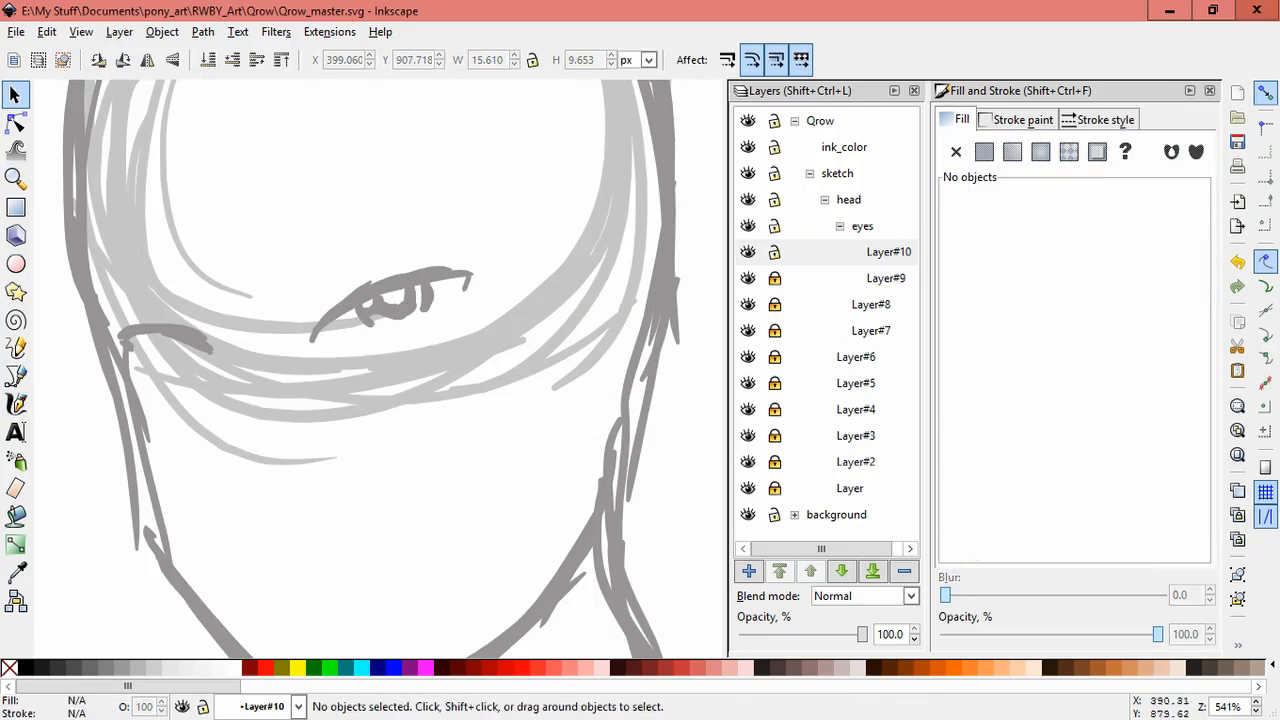
pyautogui.click(16, 404)
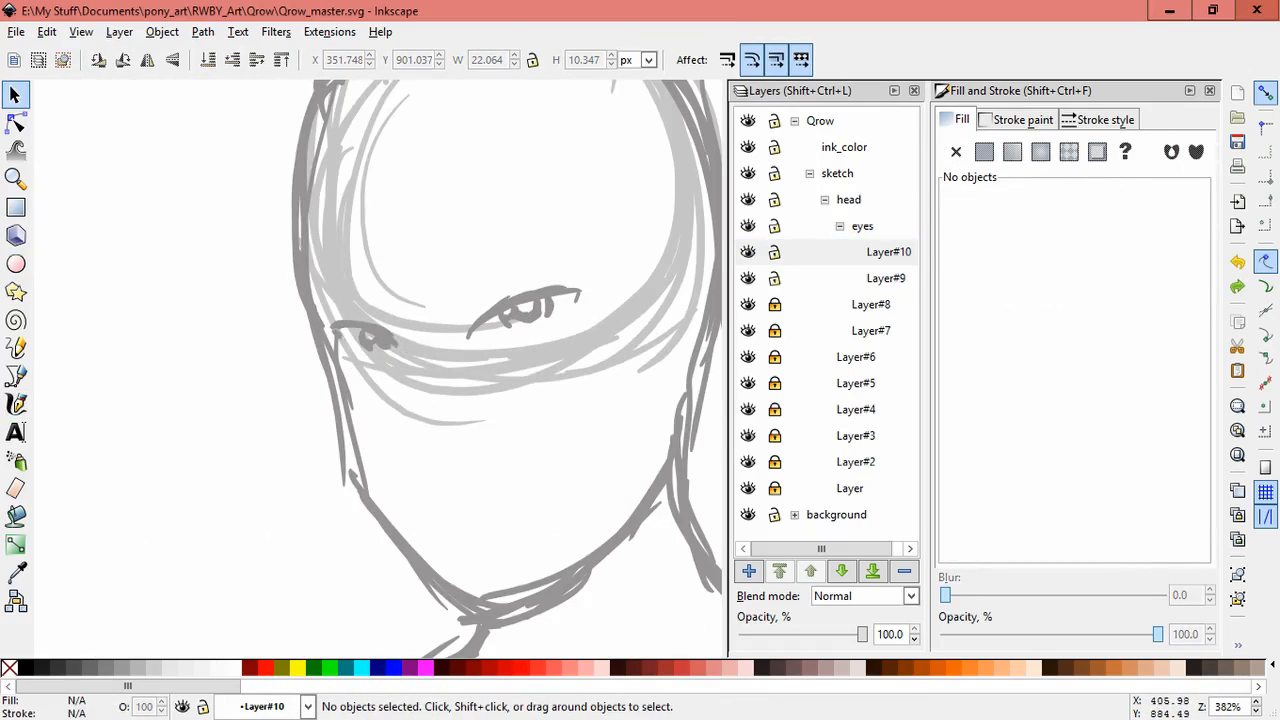
pyautogui.click(16, 404)
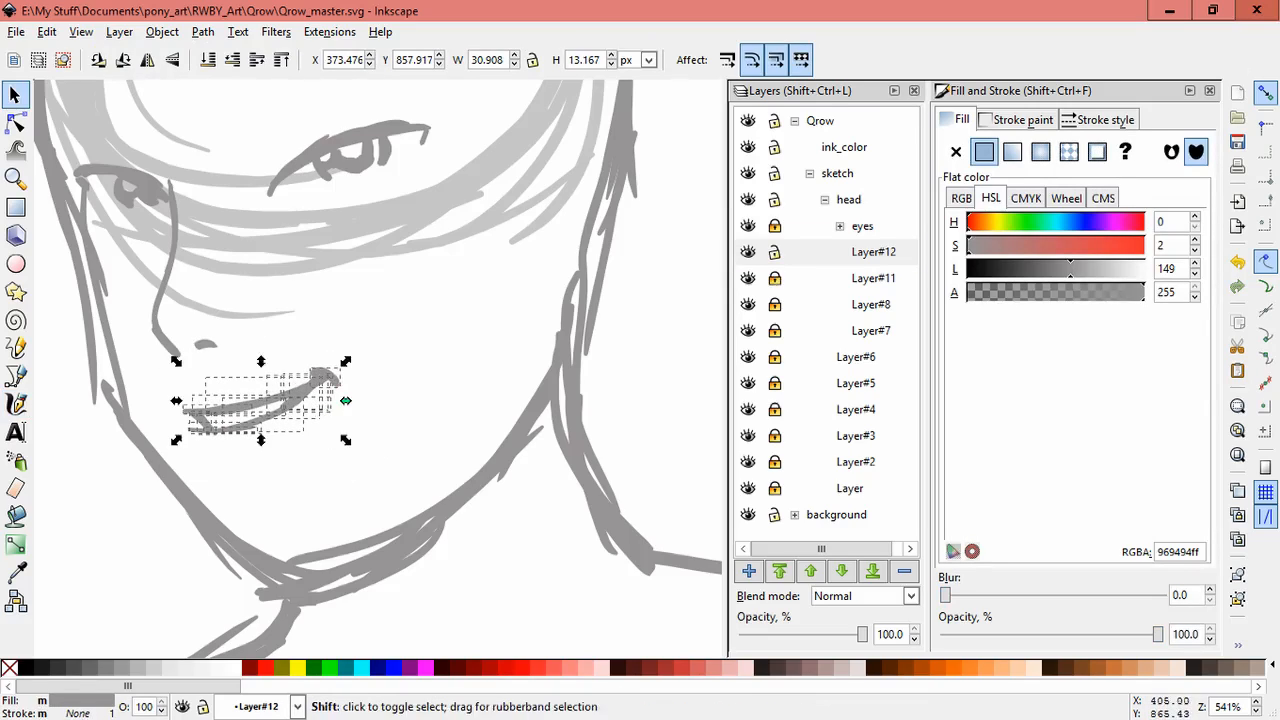
# Move the small mouth stroke into place and add a new layer.
pyautogui.click(16, 404)
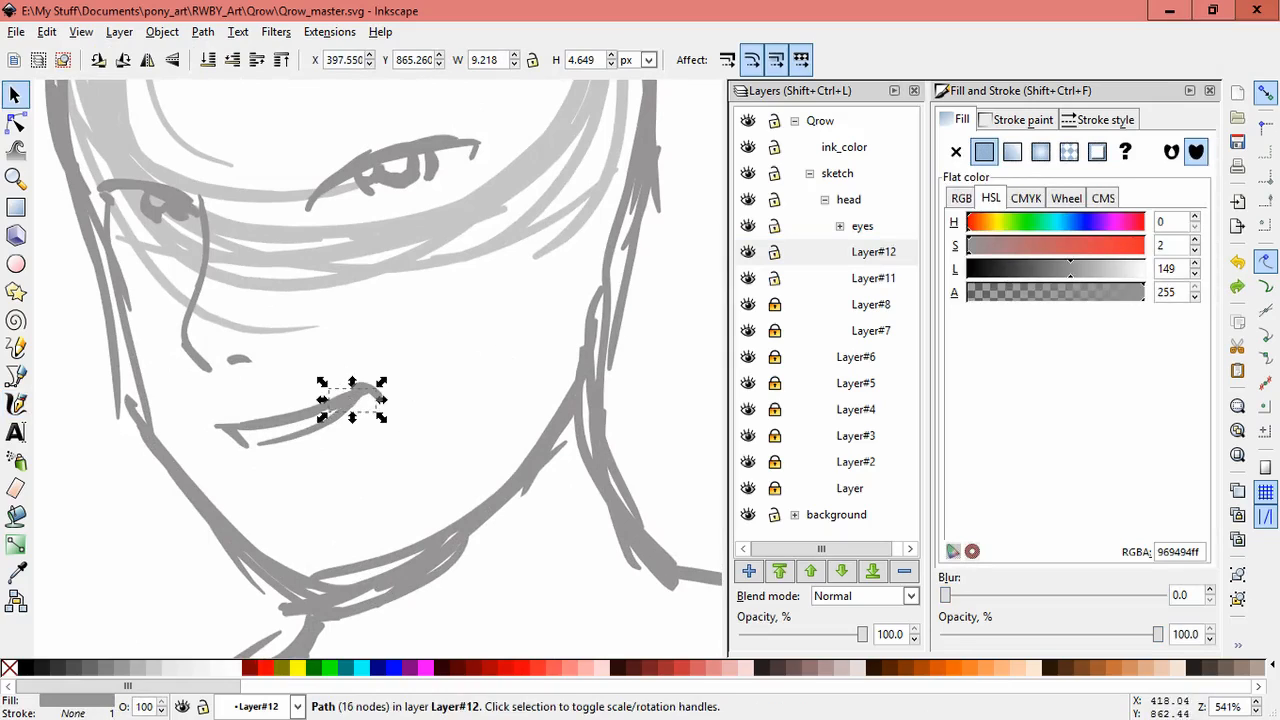
pyautogui.moveTo(352, 400); pyautogui.dragTo(363, 390)
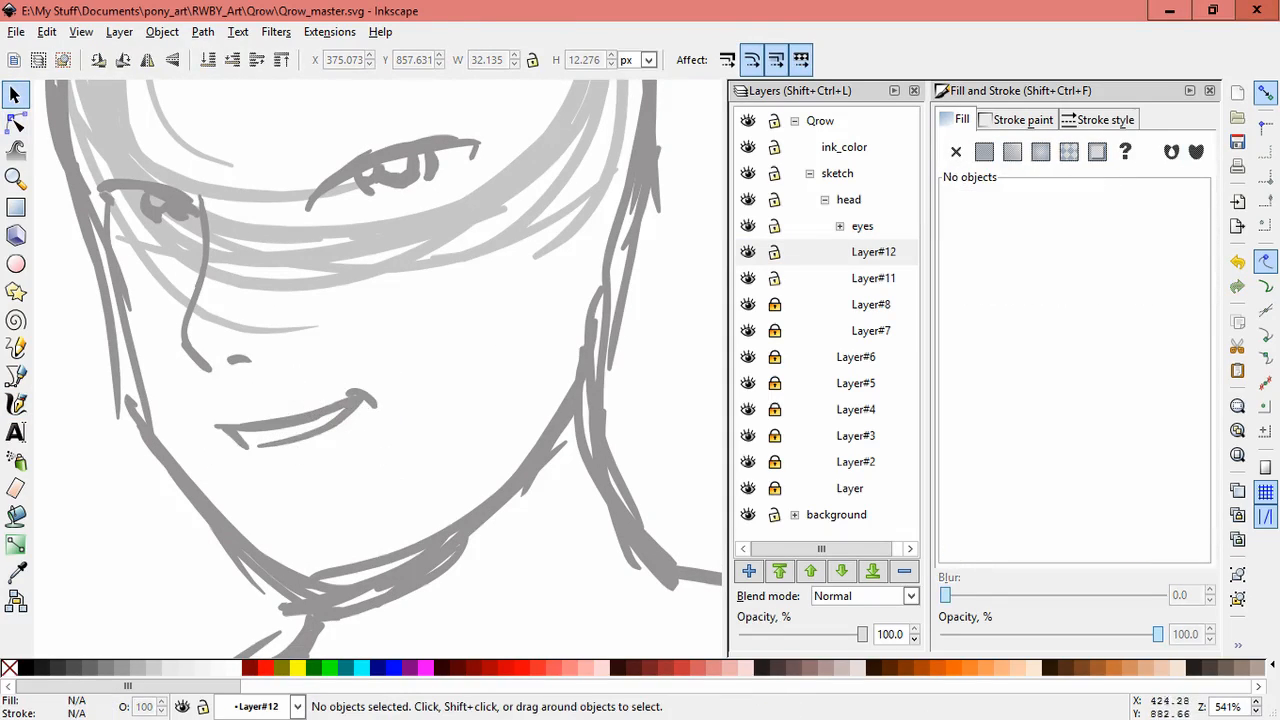
pyautogui.click(748, 571)
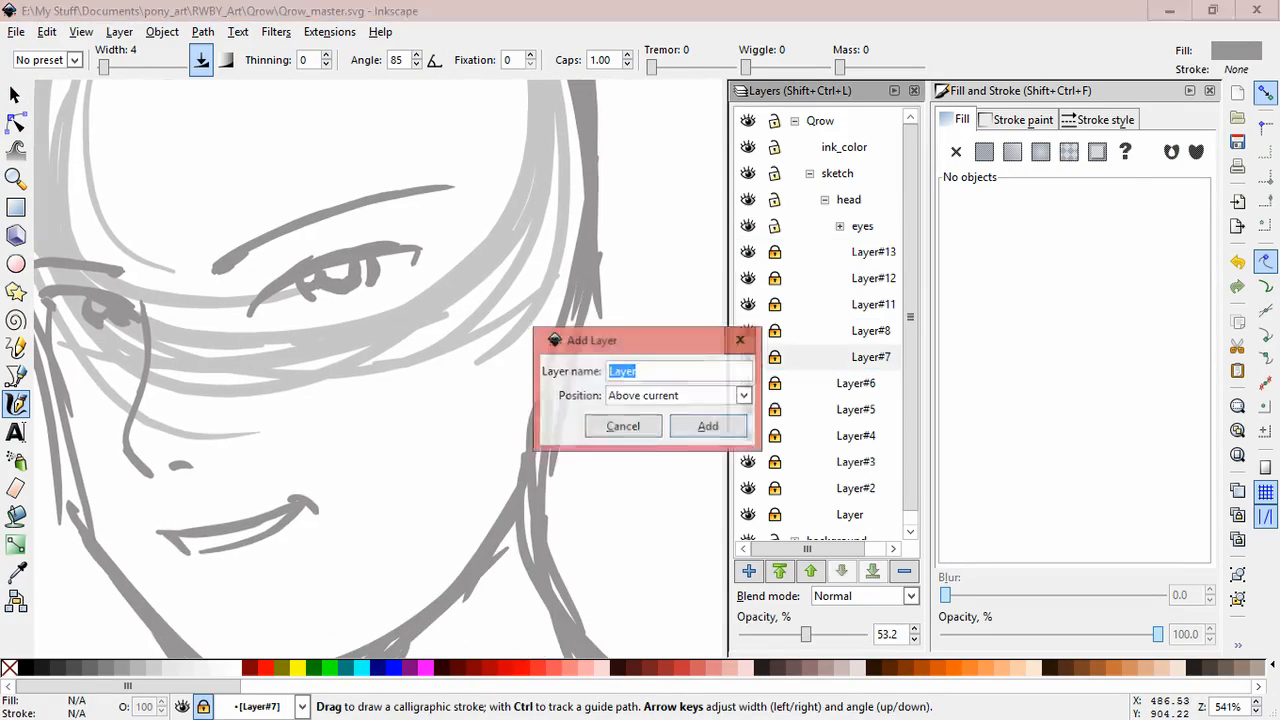
pyautogui.click(707, 425)
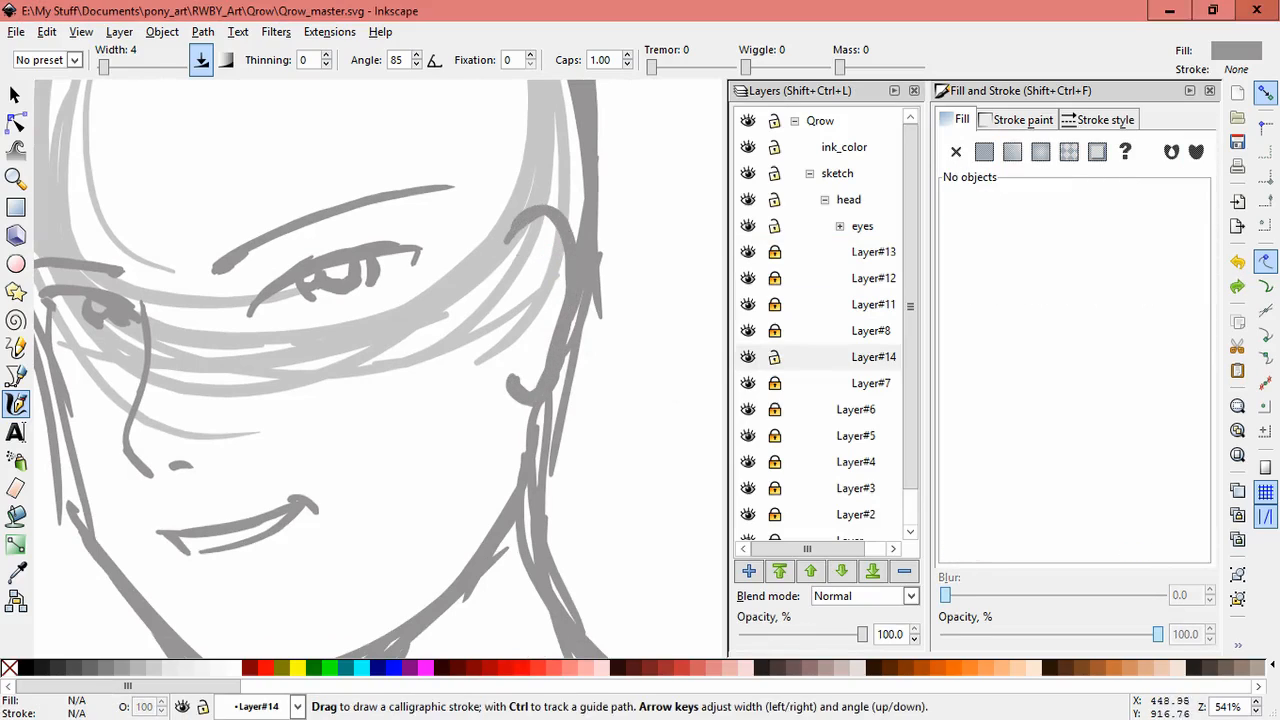
# Select the inked jaw strokes, hide rough head Layer#7, and draw chin stubble.
pyautogui.click(984, 151)
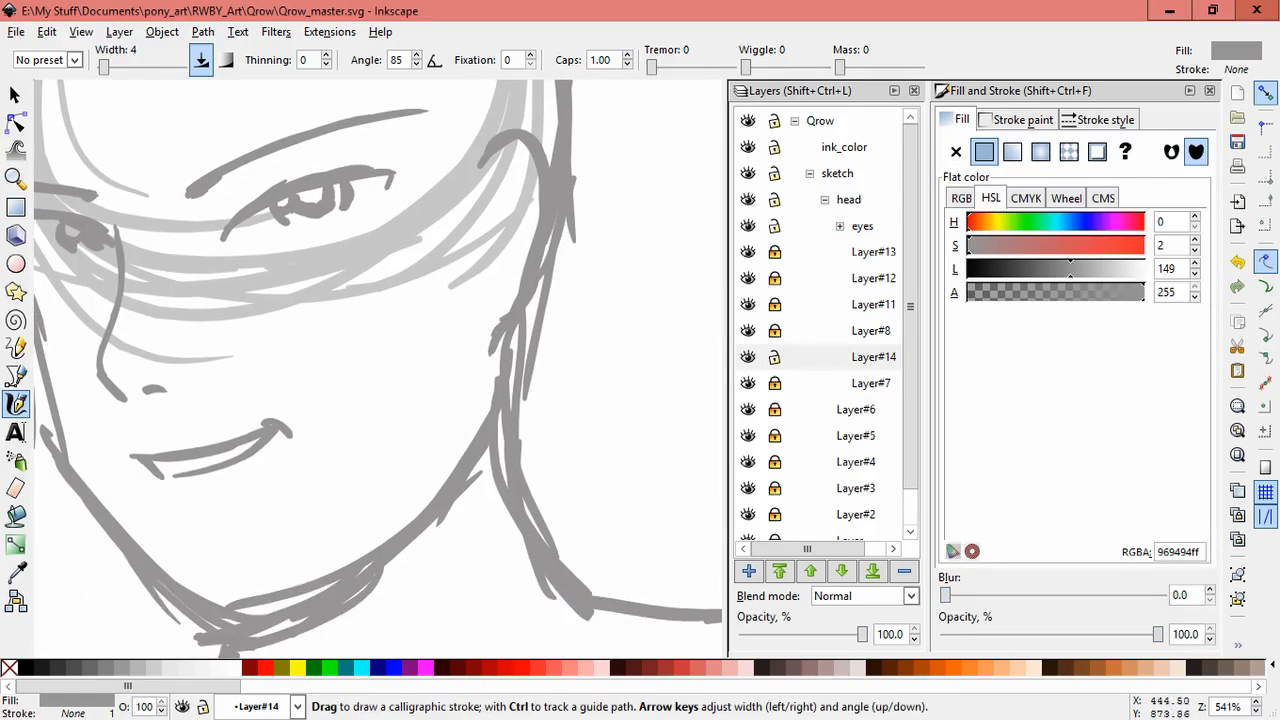
pyautogui.click(15, 93)
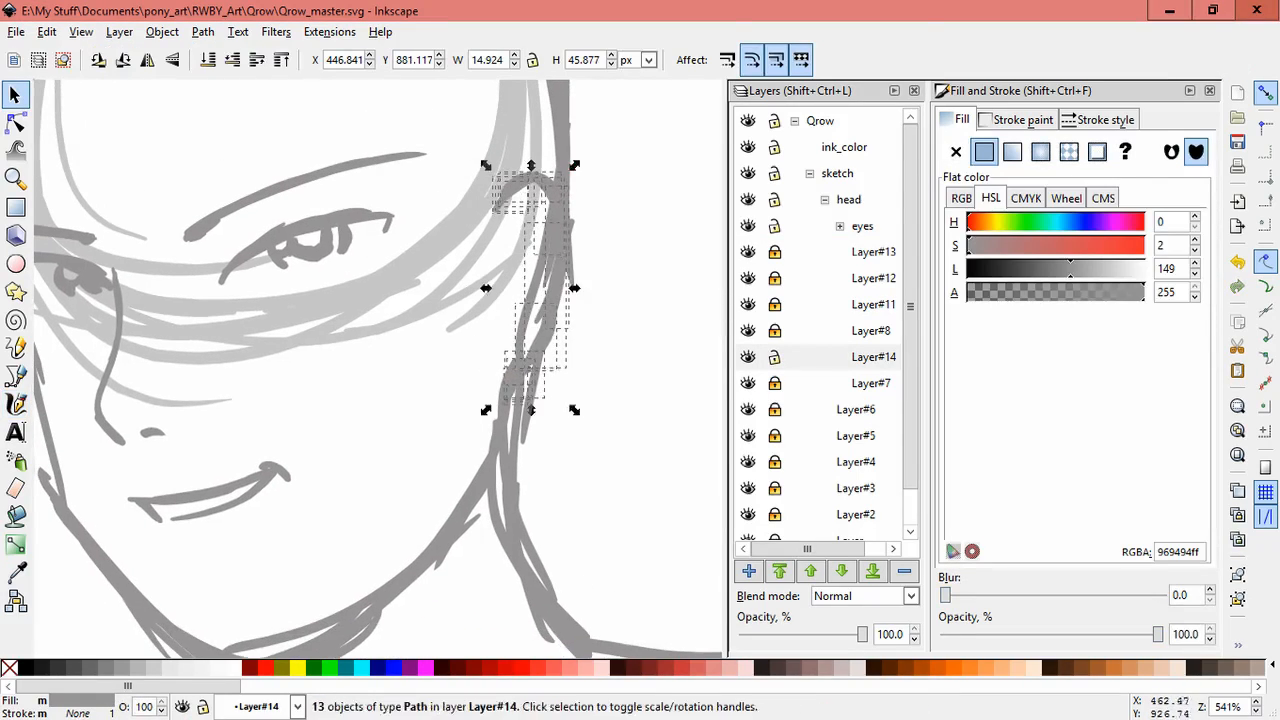
pyautogui.click(870, 383)
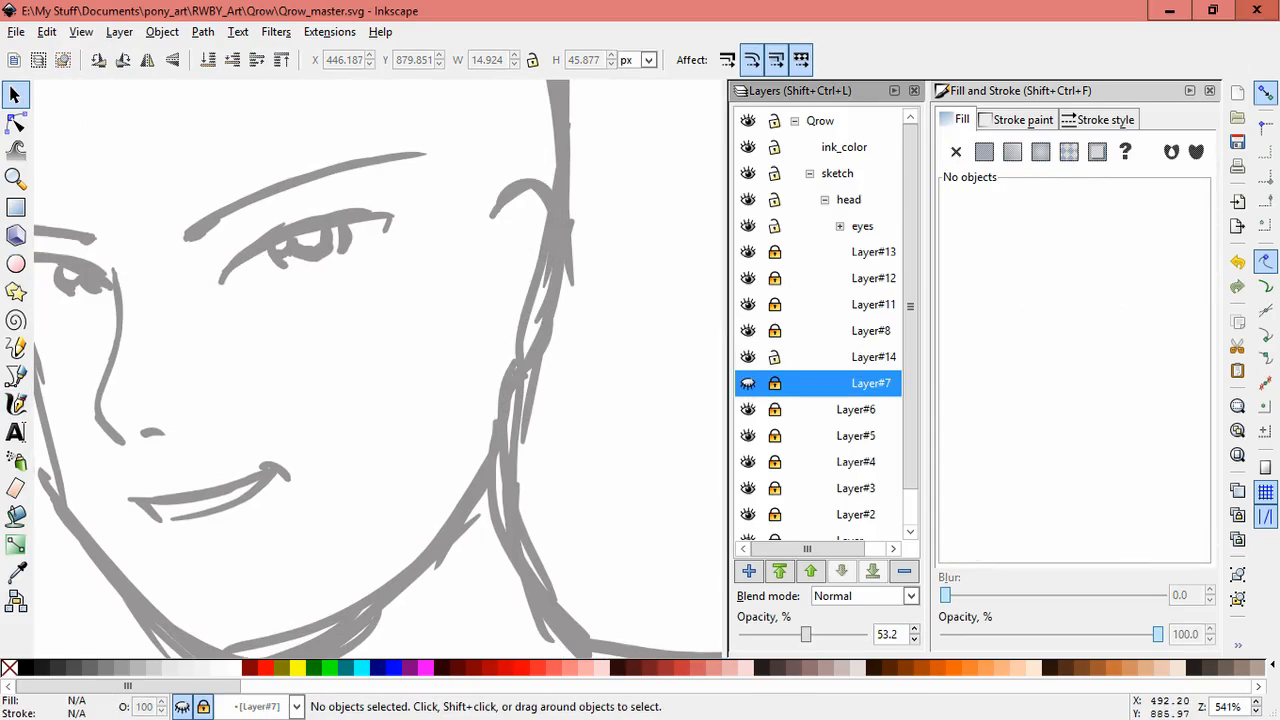
pyautogui.click(16, 404)
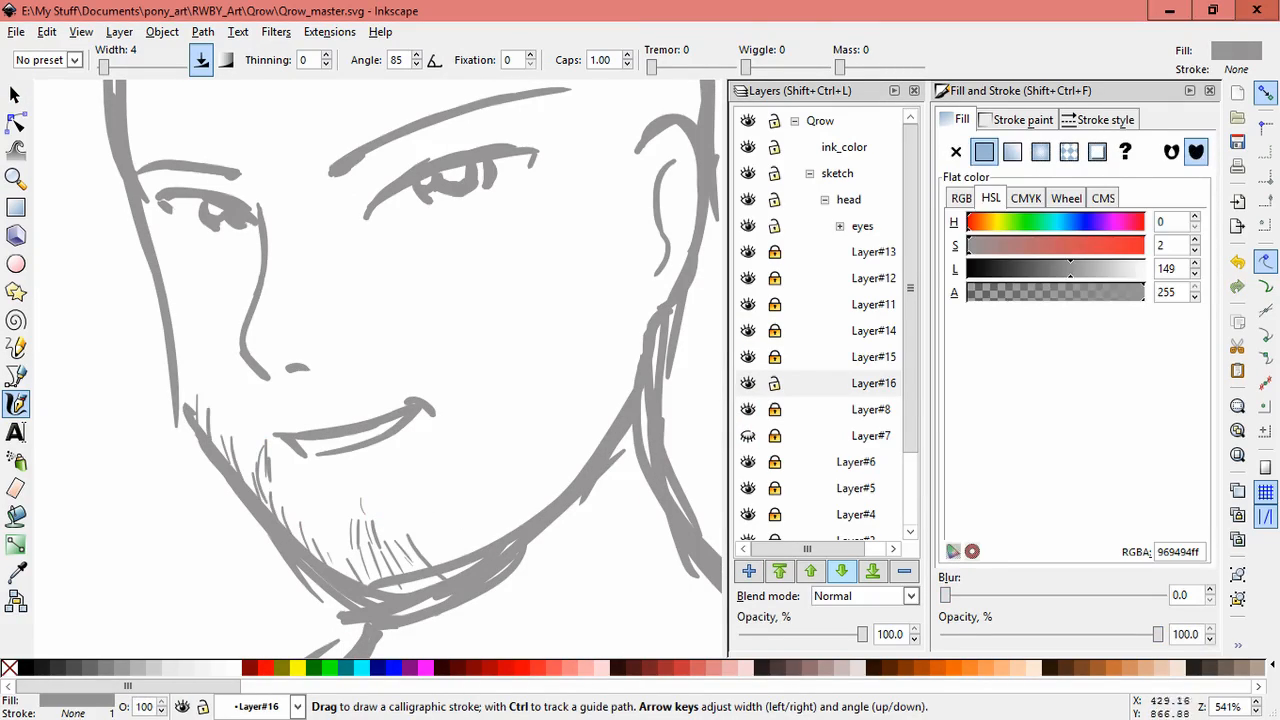
pyautogui.moveTo(440, 400); pyautogui.dragTo(460, 540)
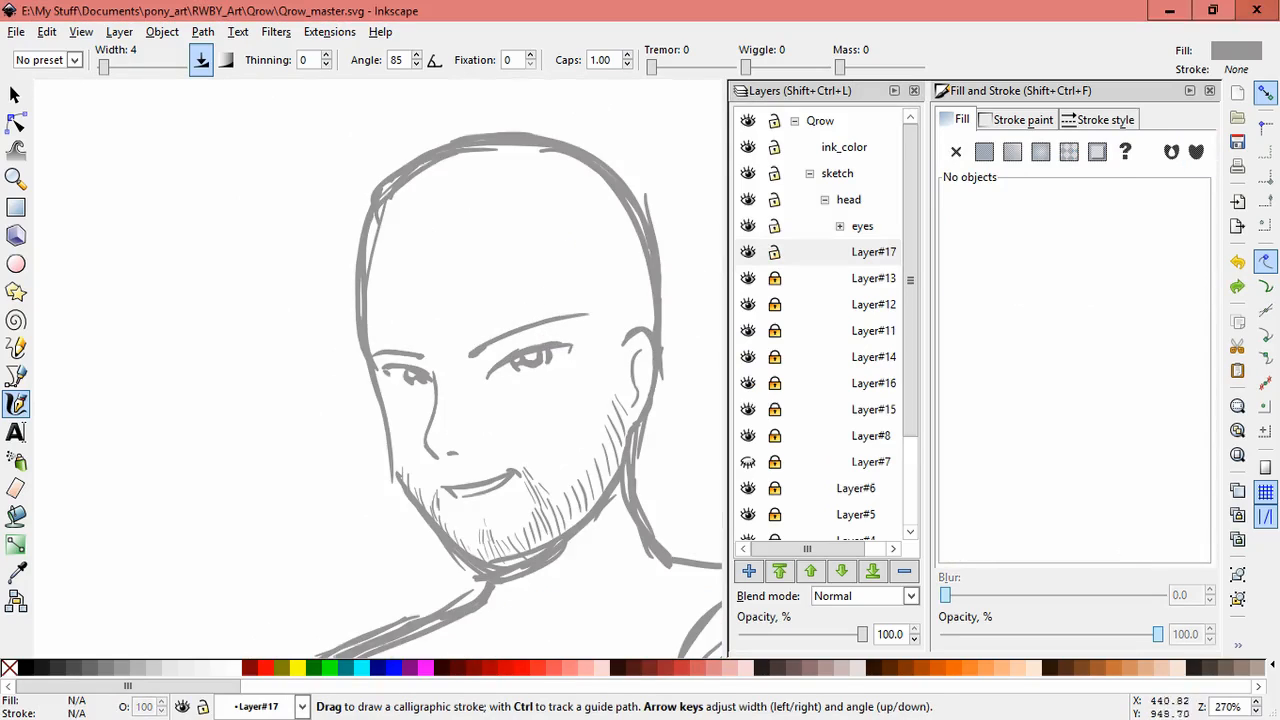
# Draw the head outline and a hair strand across the forehead on a new layer.
pyautogui.click(983, 151)
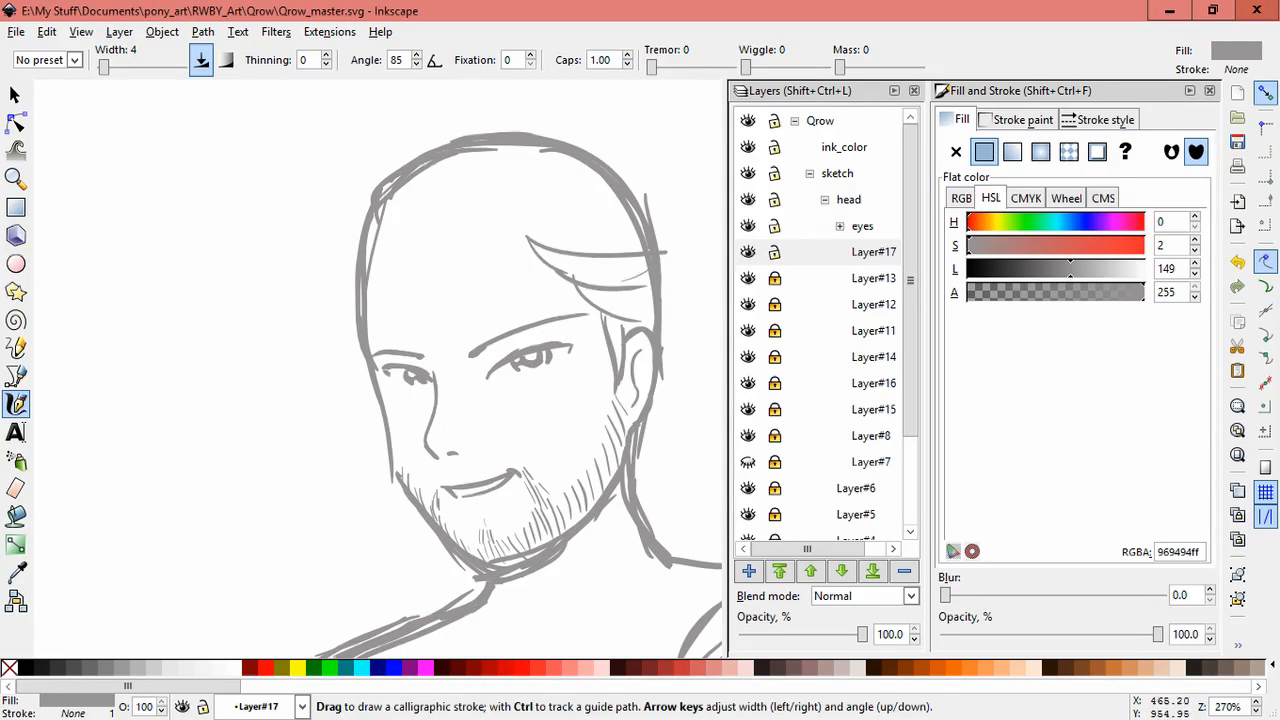
pyautogui.moveTo(610, 290); pyautogui.dragTo(670, 270)
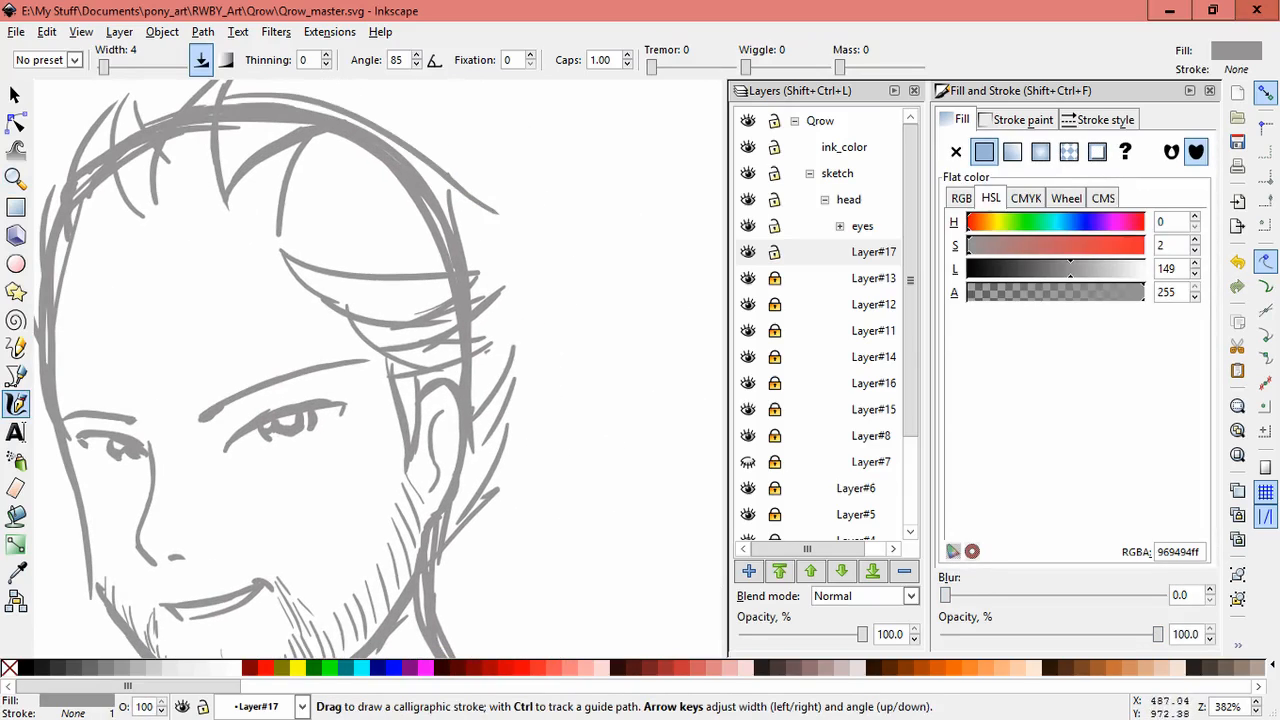
# Add a new layer, draw tousled top-of-head strands, and collapse the head group.
pyautogui.click(748, 570)
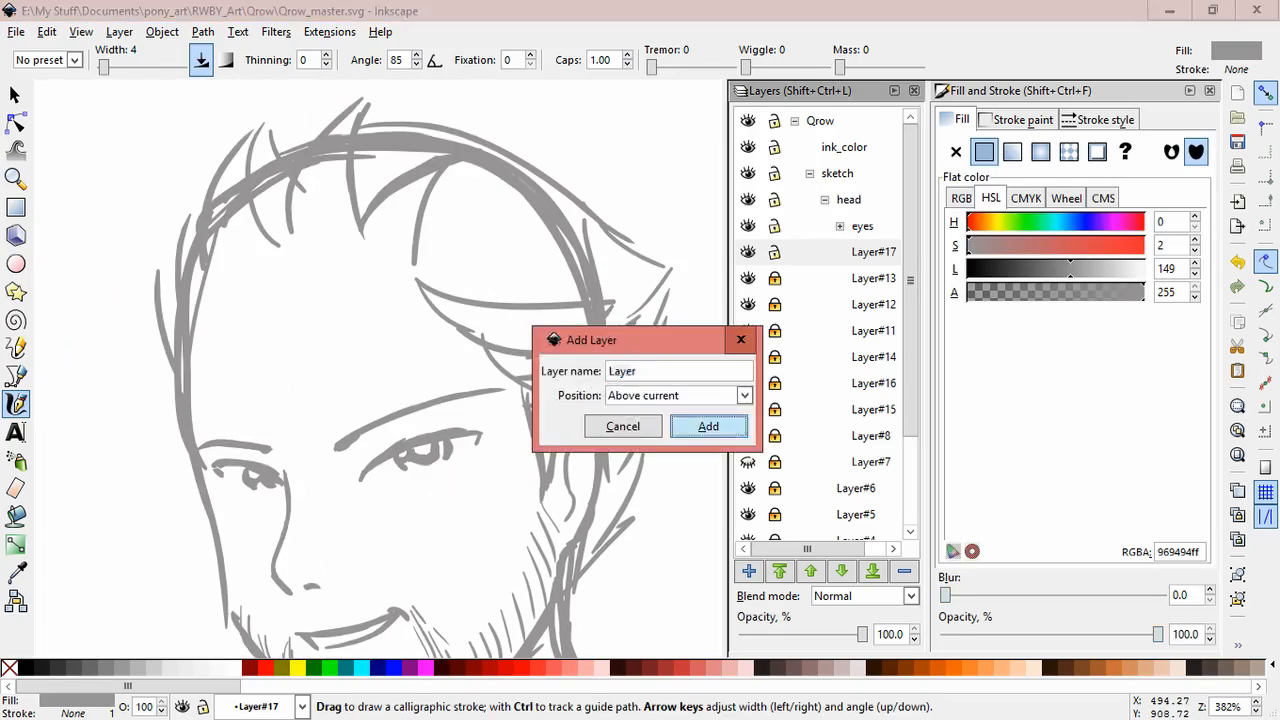
pyautogui.click(708, 426)
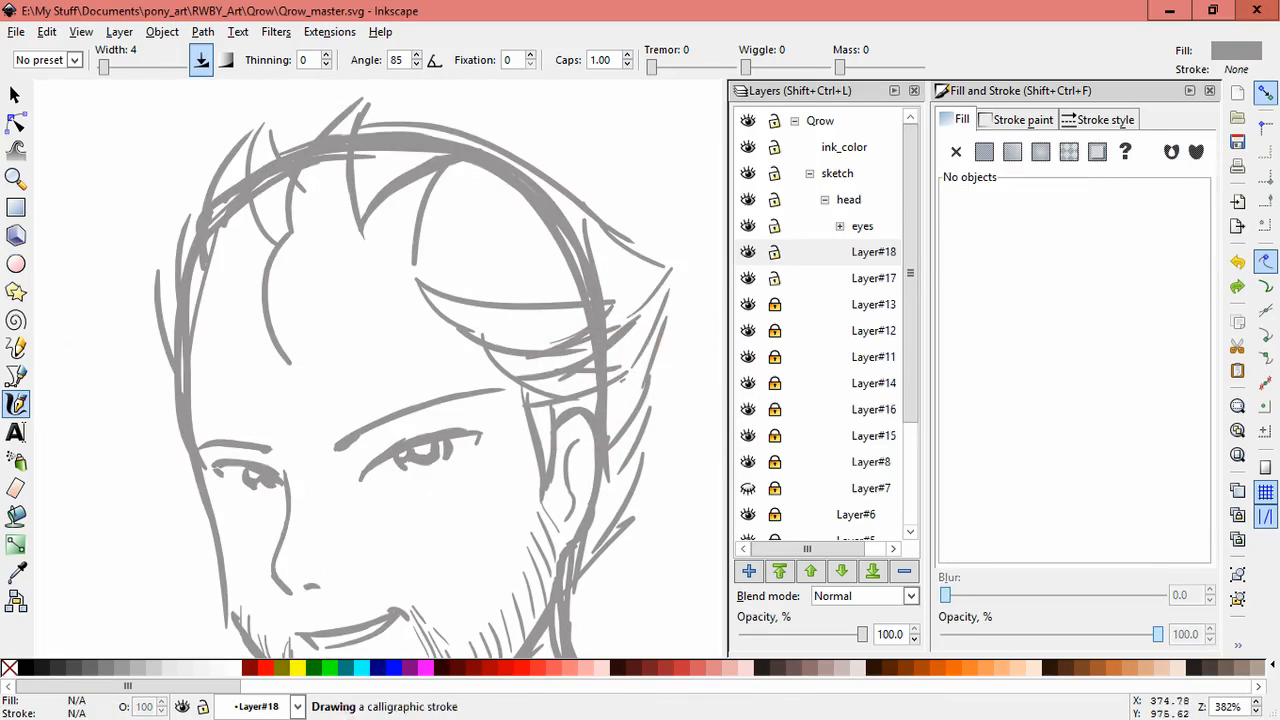
pyautogui.click(984, 151)
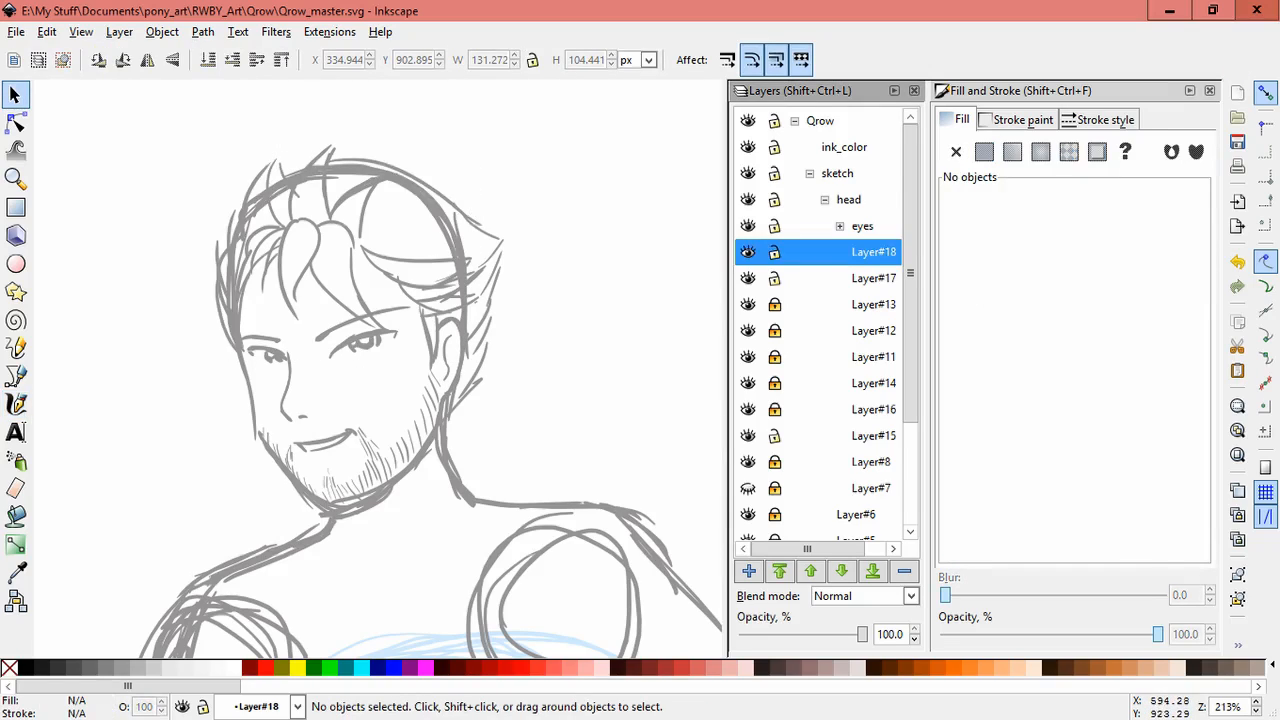
pyautogui.click(16, 405)
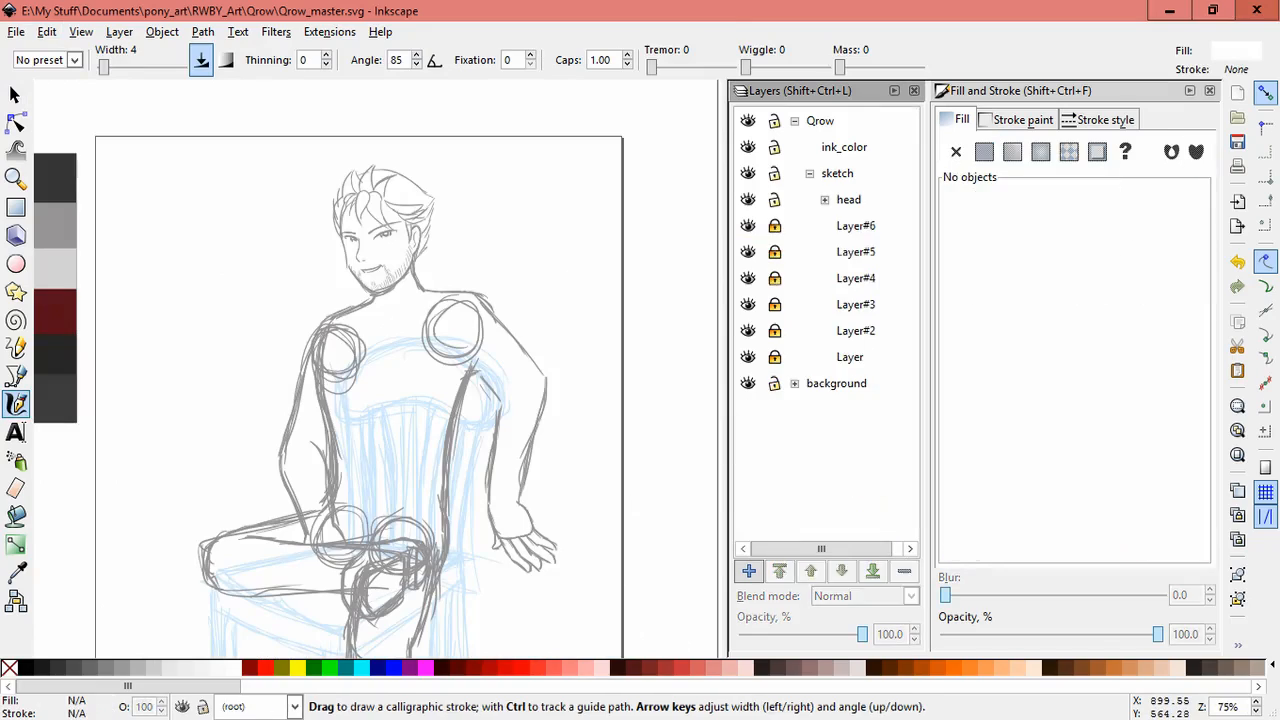
# Add layers grouped as a 'cloths' sublayer and draw dark collar and arm lines.
pyautogui.click(749, 570)
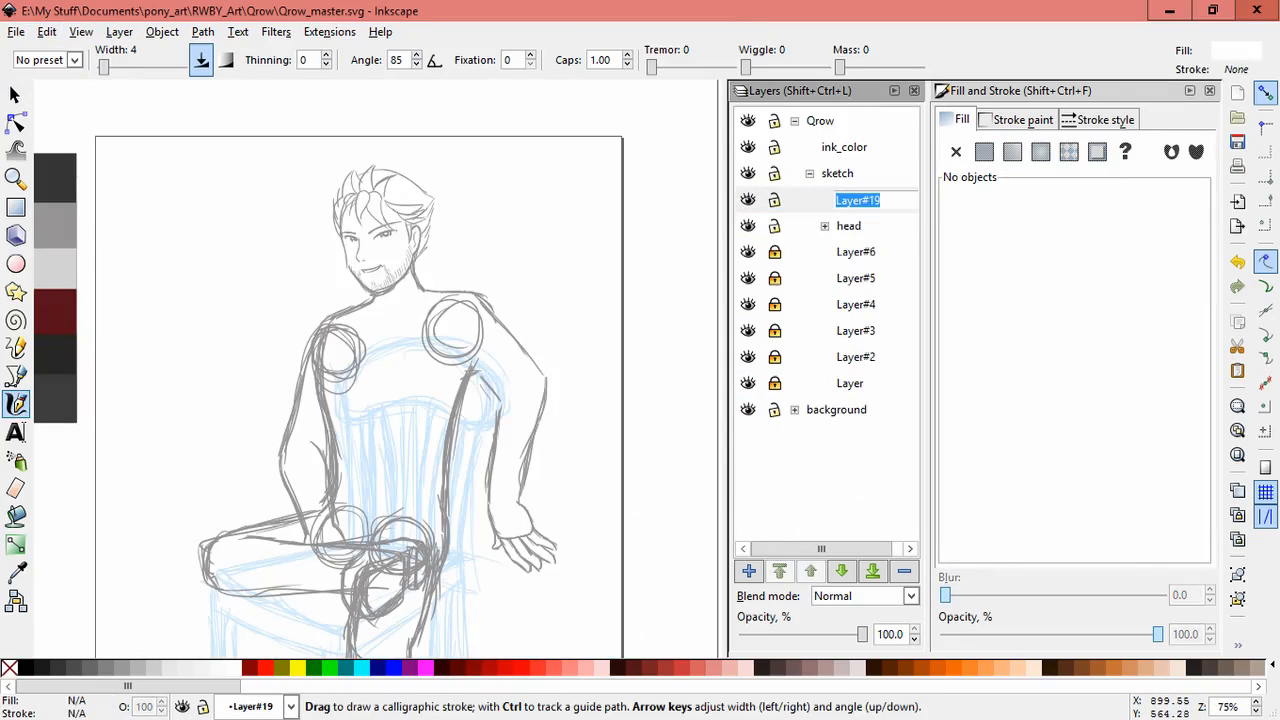
pyautogui.click(748, 571)
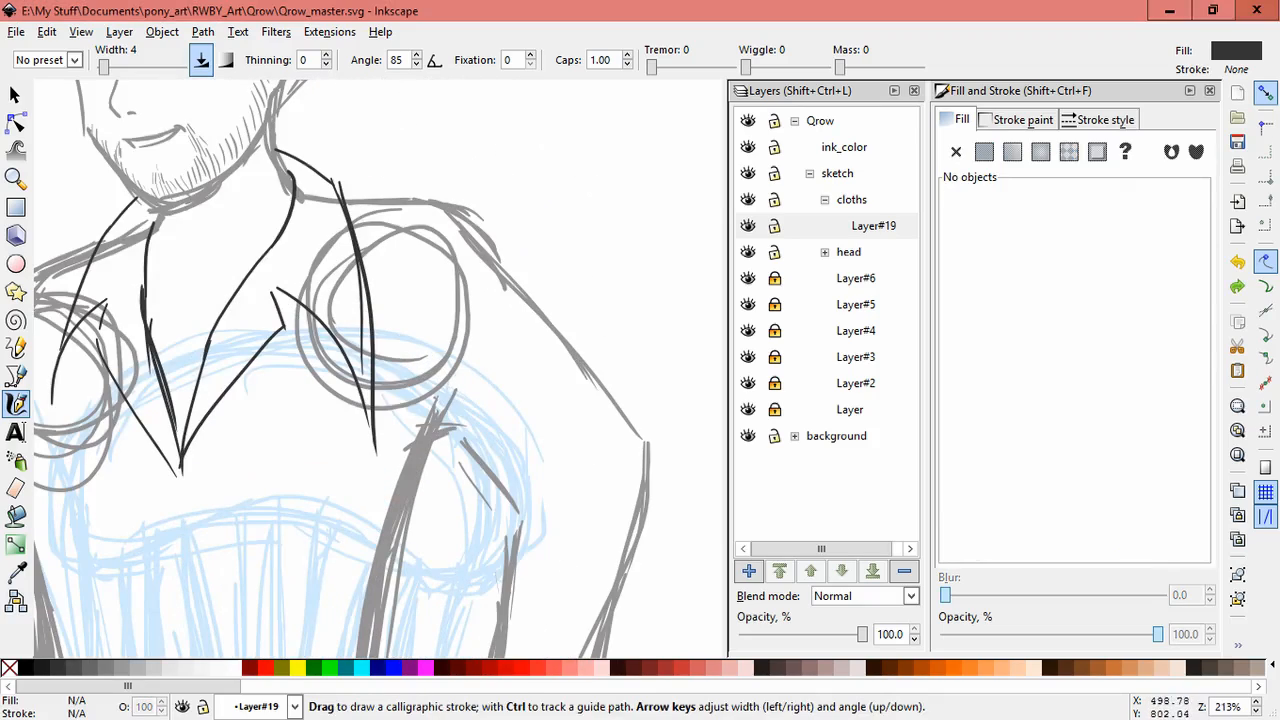
pyautogui.click(748, 570)
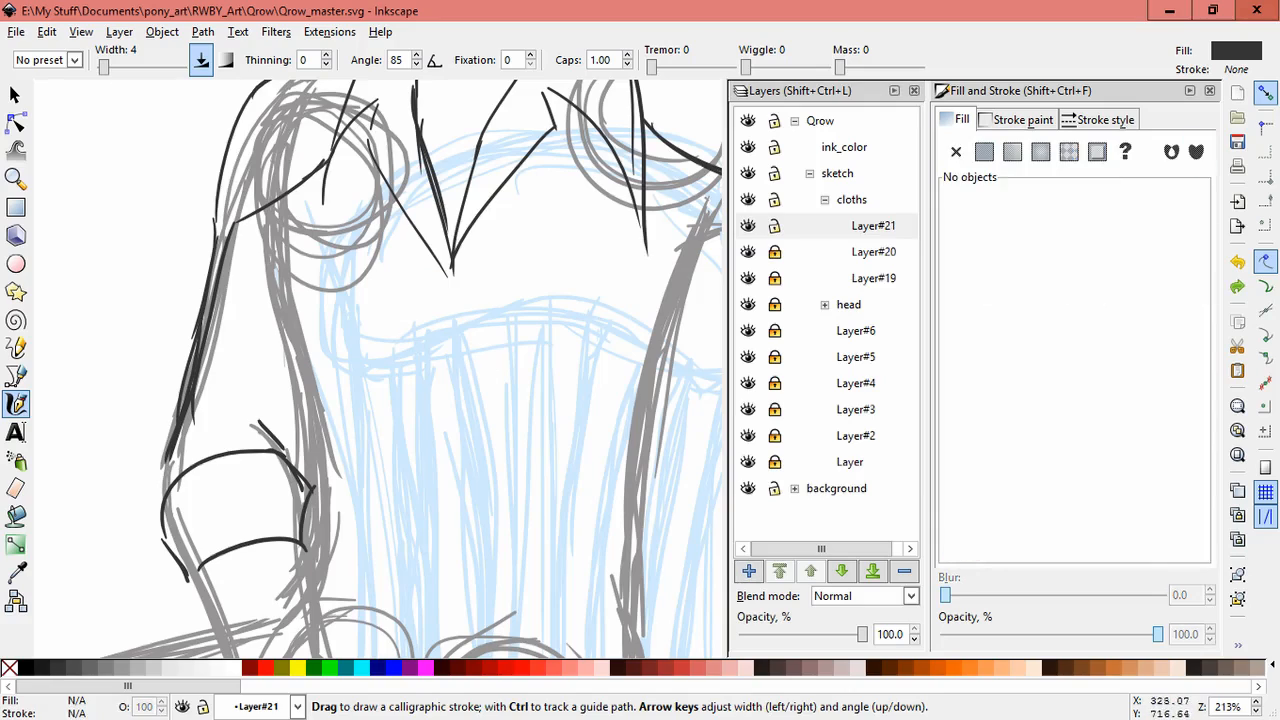
pyautogui.click(984, 151)
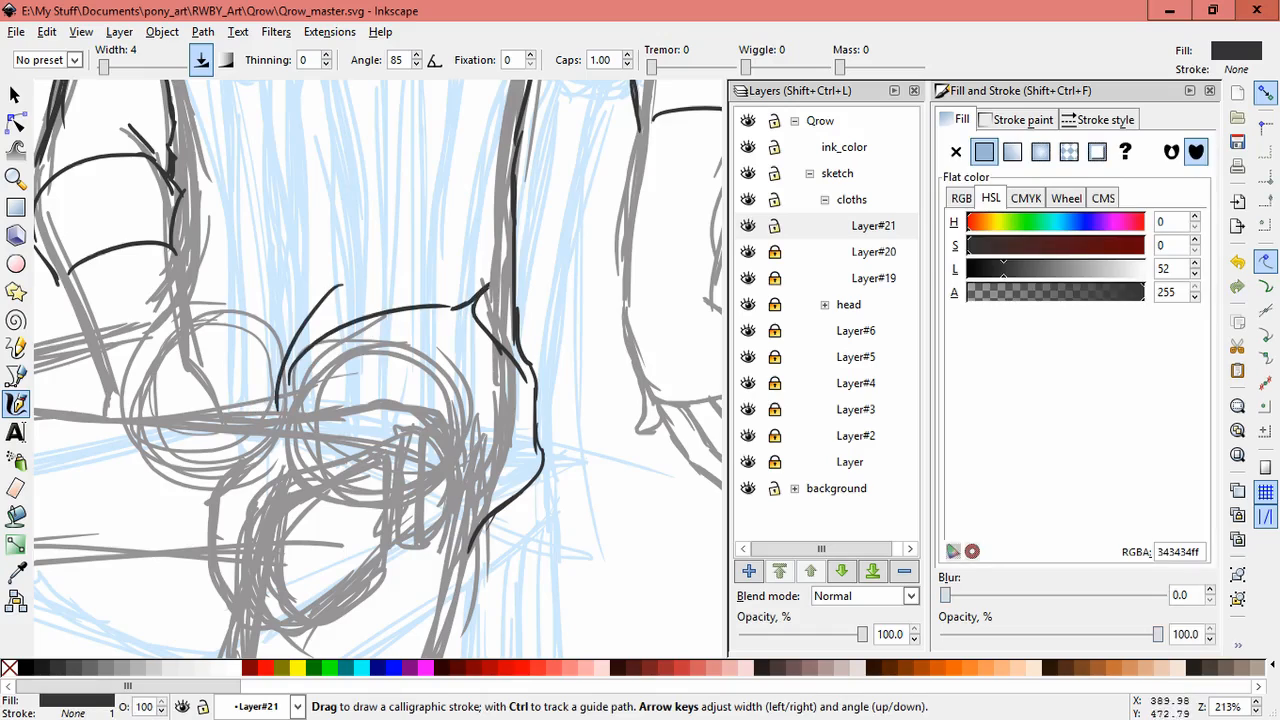
# Ink a coat outline along the torso and select the new coat strokes.
pyautogui.scroll(-3)
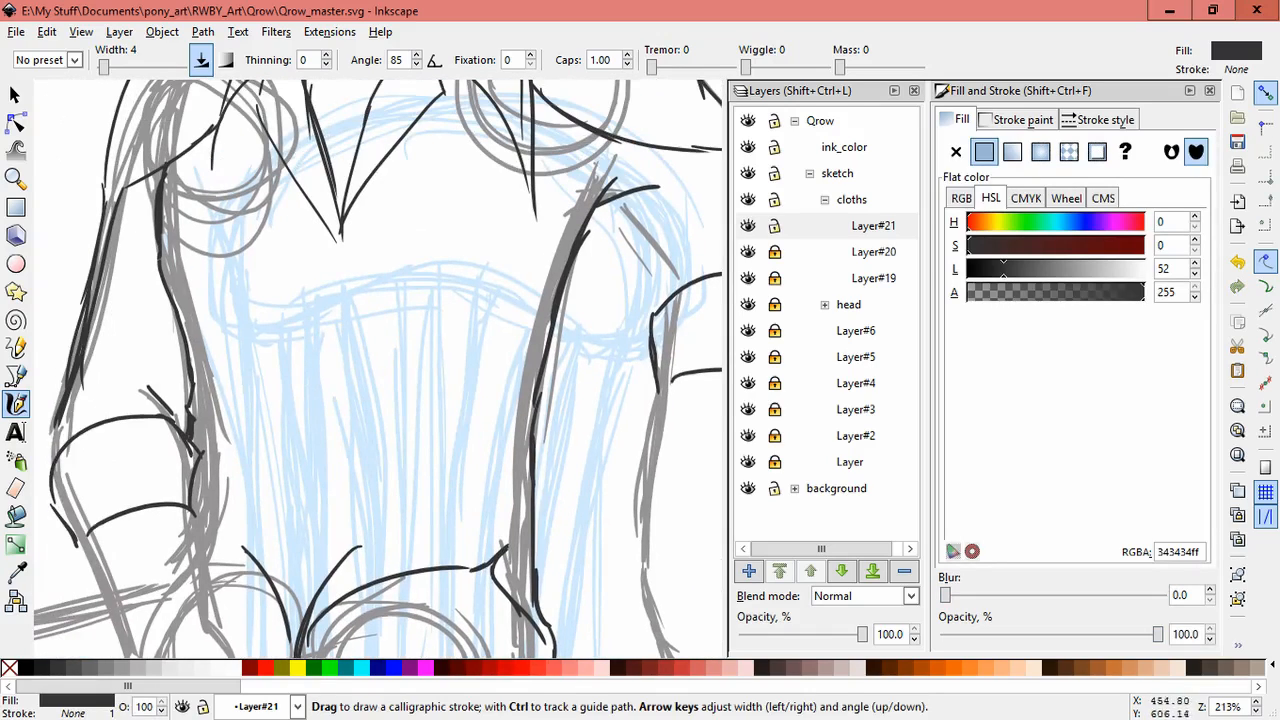
pyautogui.moveTo(385, 455); pyautogui.dragTo(450, 520)
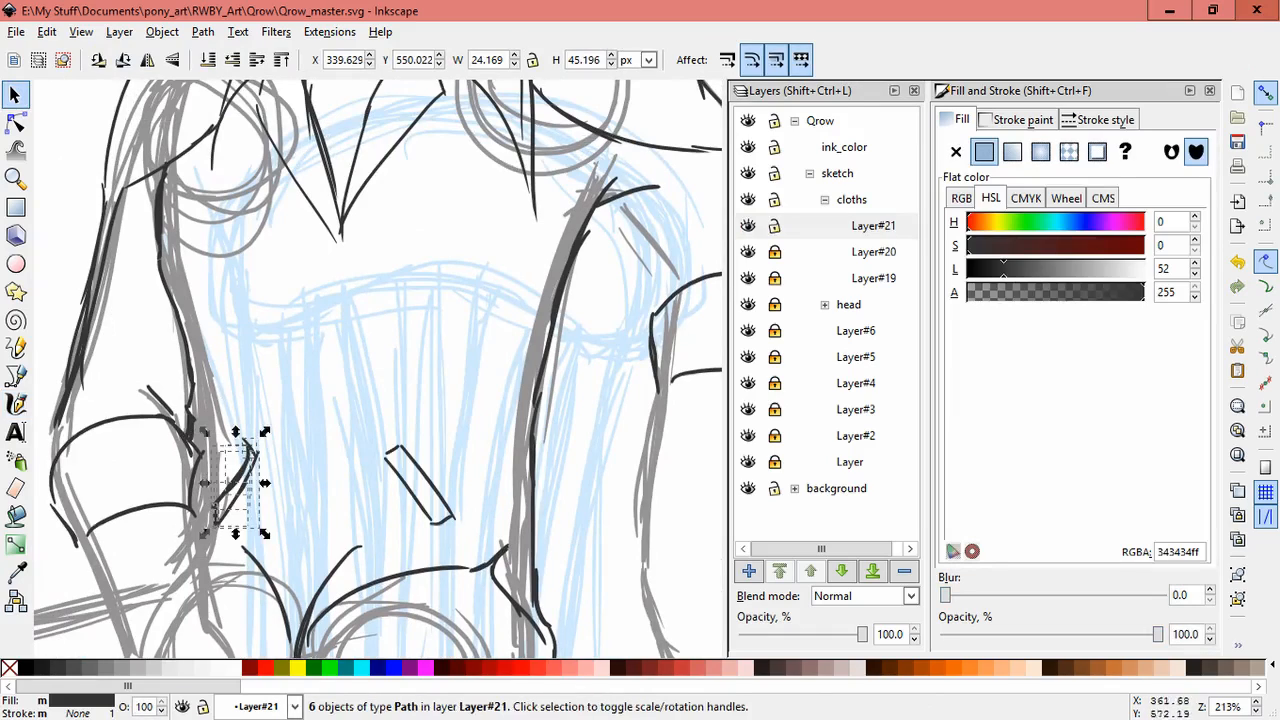
pyautogui.click(748, 571)
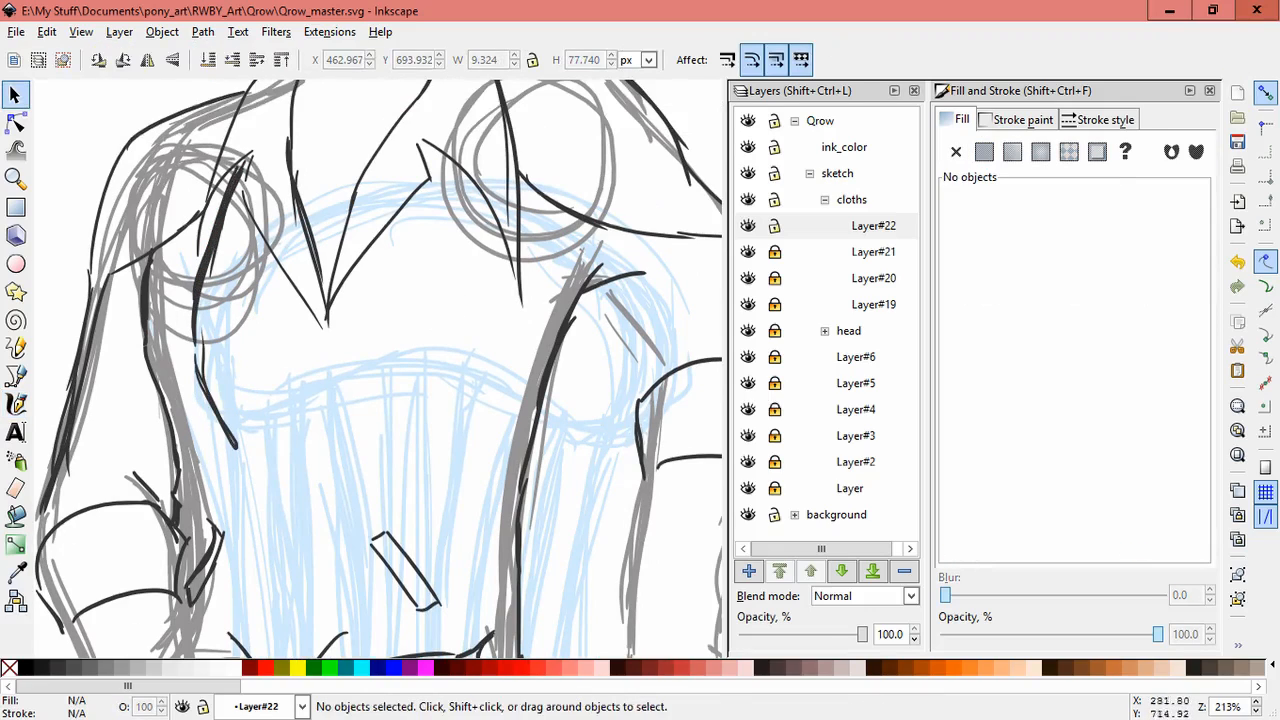
# Ink the coat front line, its front opening edge and a small button.
pyautogui.click(16, 403)
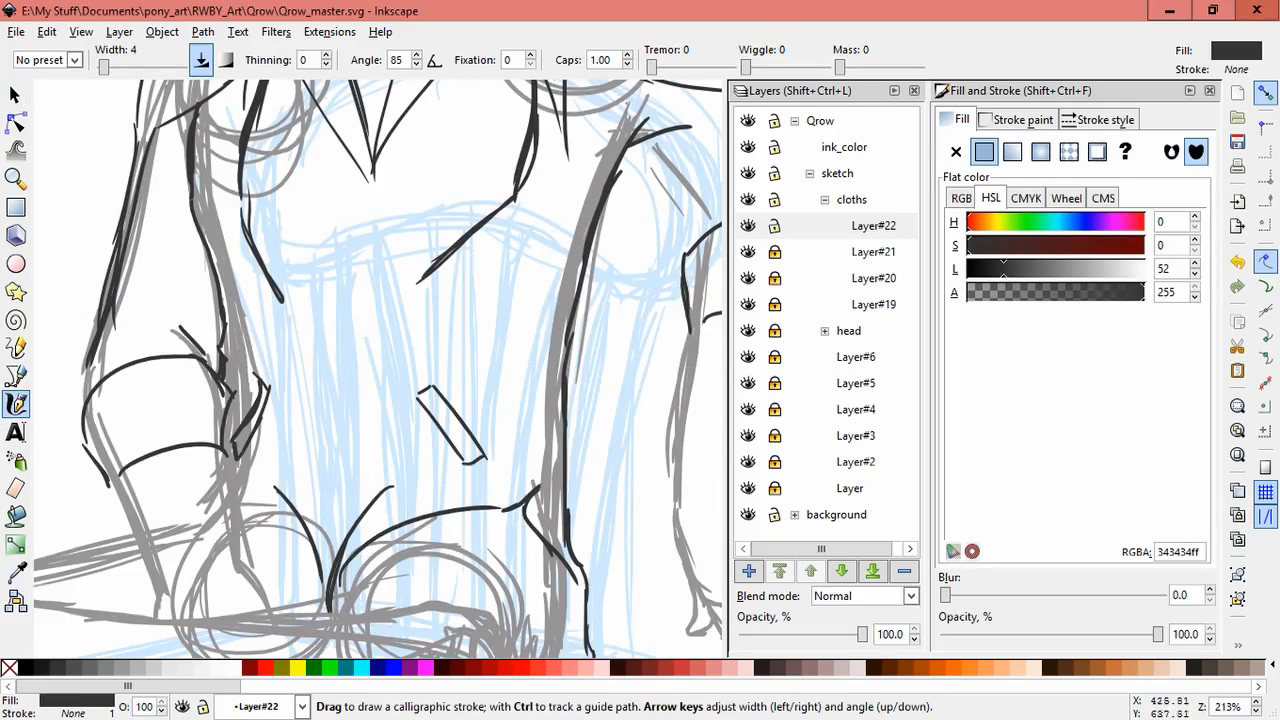
pyautogui.moveTo(418, 290); pyautogui.dragTo(370, 535)
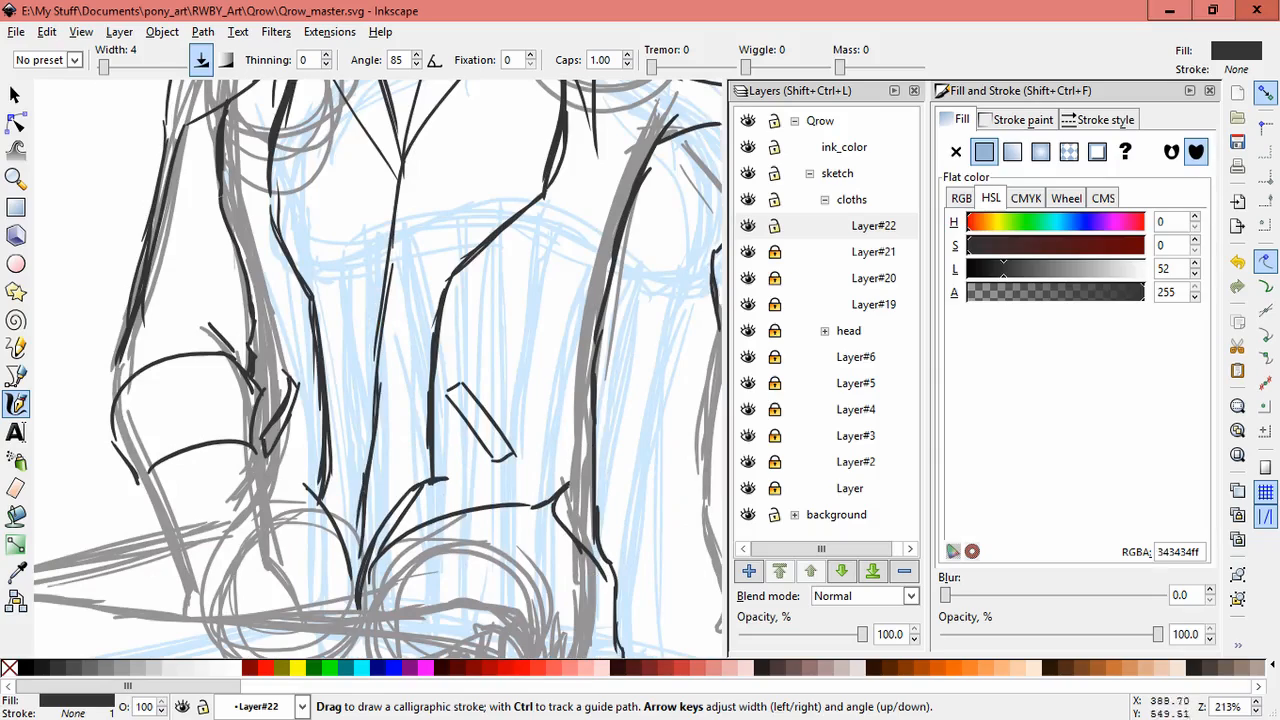
pyautogui.moveTo(375, 385); pyautogui.dragTo(355, 610)
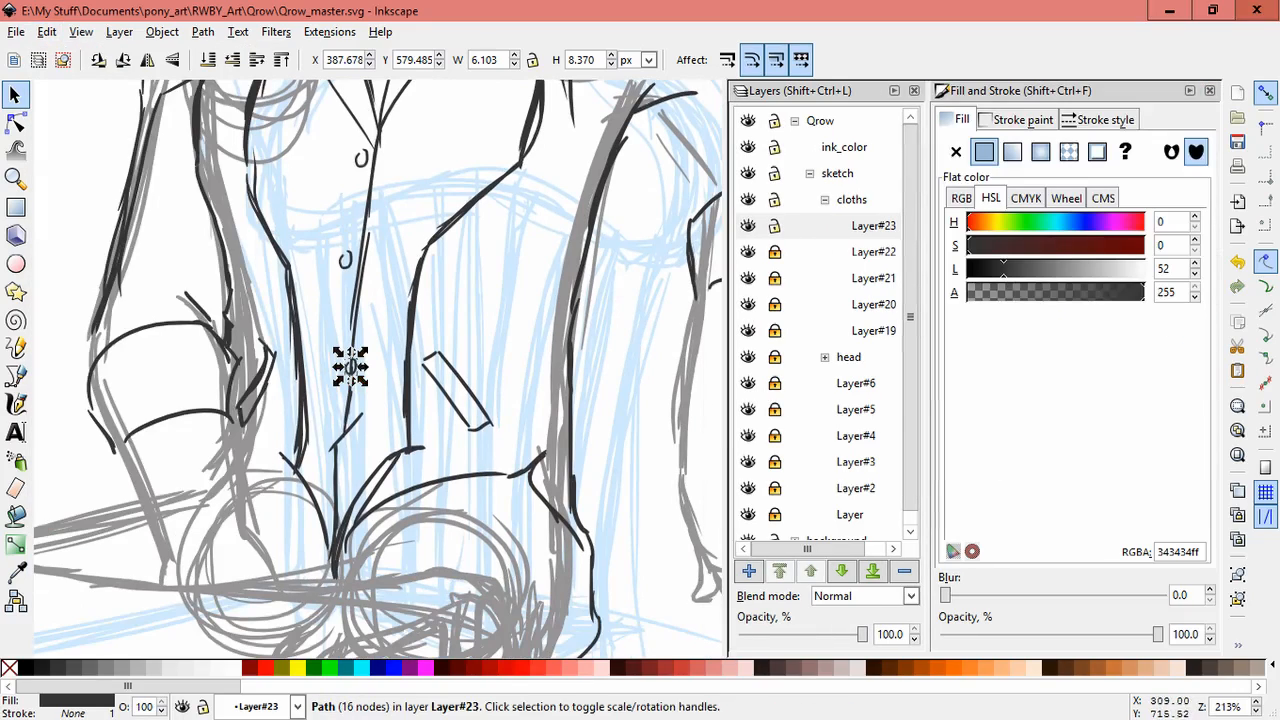
pyautogui.moveTo(350, 365); pyautogui.dragTo(343, 350)
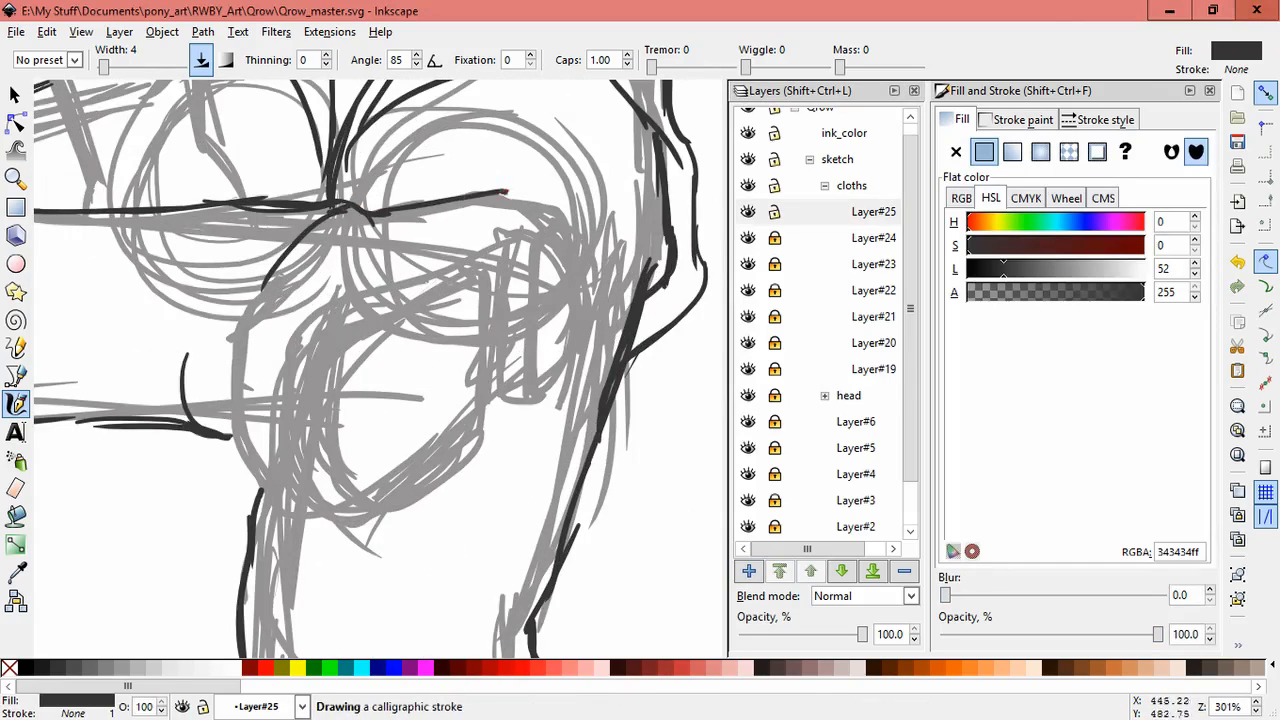
# Ink the knee outline and the shoe outline of the crossed leg.
pyautogui.moveTo(510, 190); pyautogui.dragTo(555, 400)
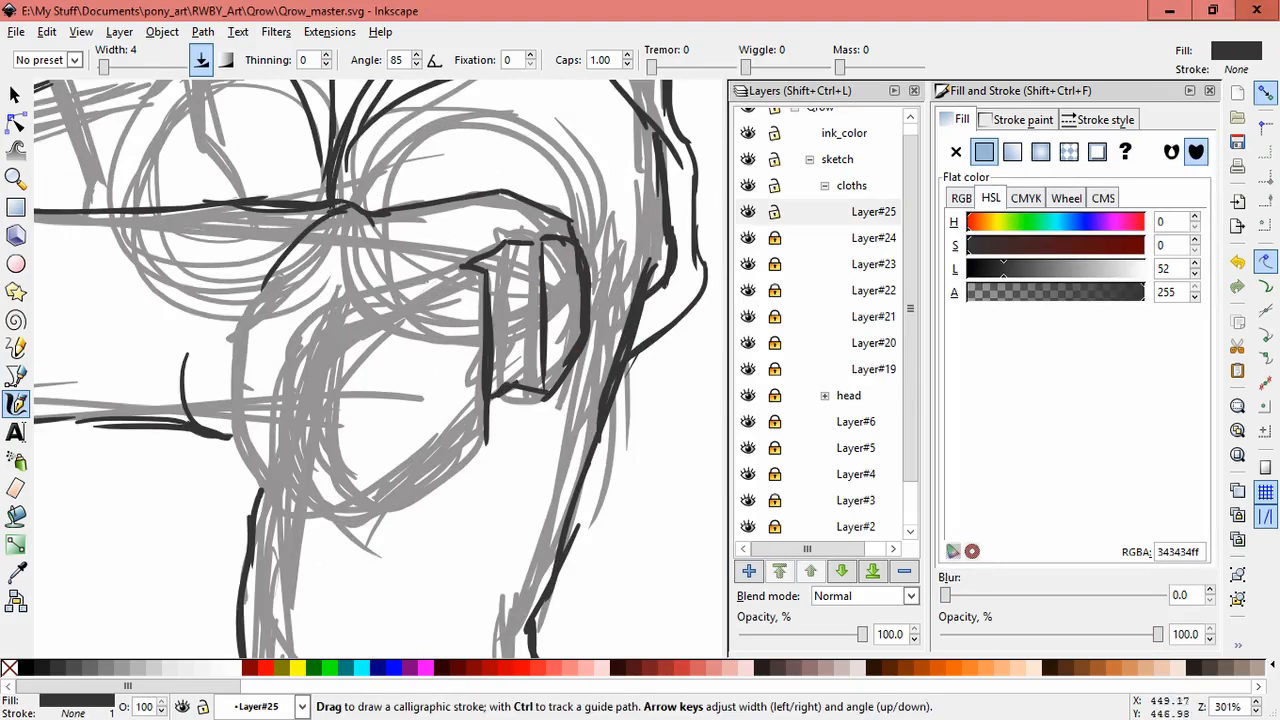
pyautogui.moveTo(490, 270); pyautogui.dragTo(345, 505)
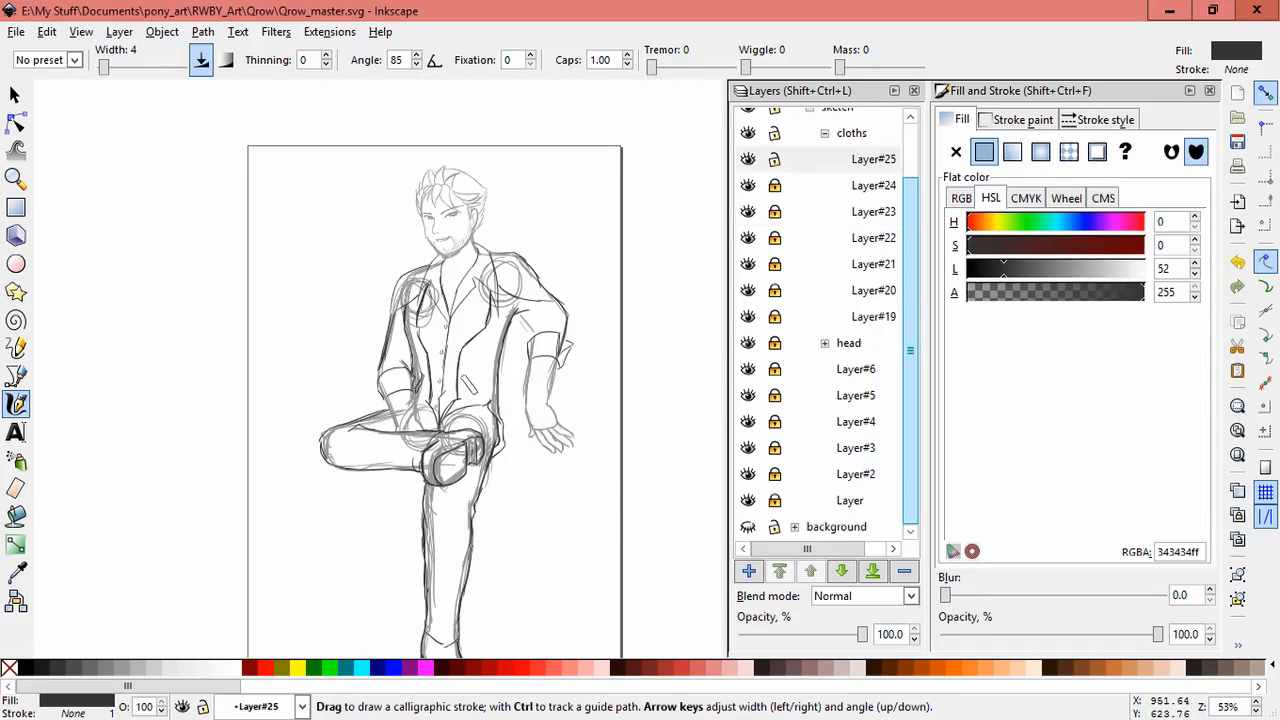
# Hide the sketch and background layers, then start adding another layer.
pyautogui.click(873, 158)
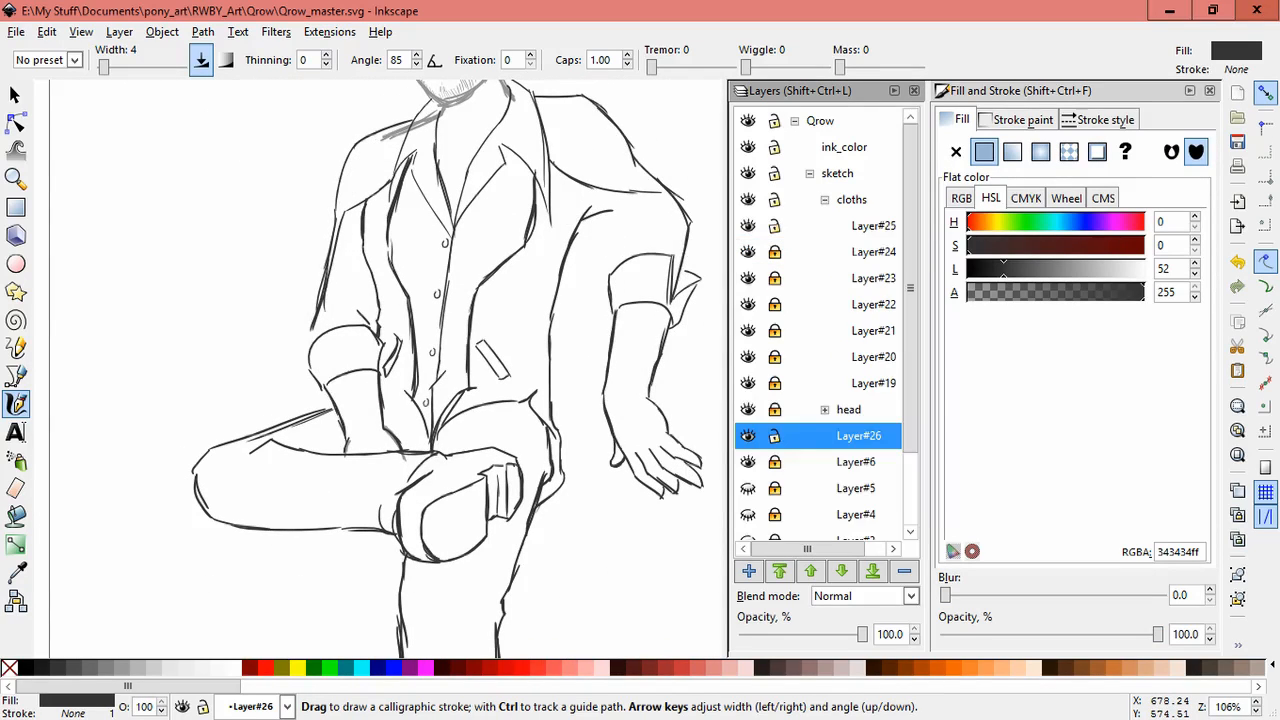
pyautogui.click(873, 357)
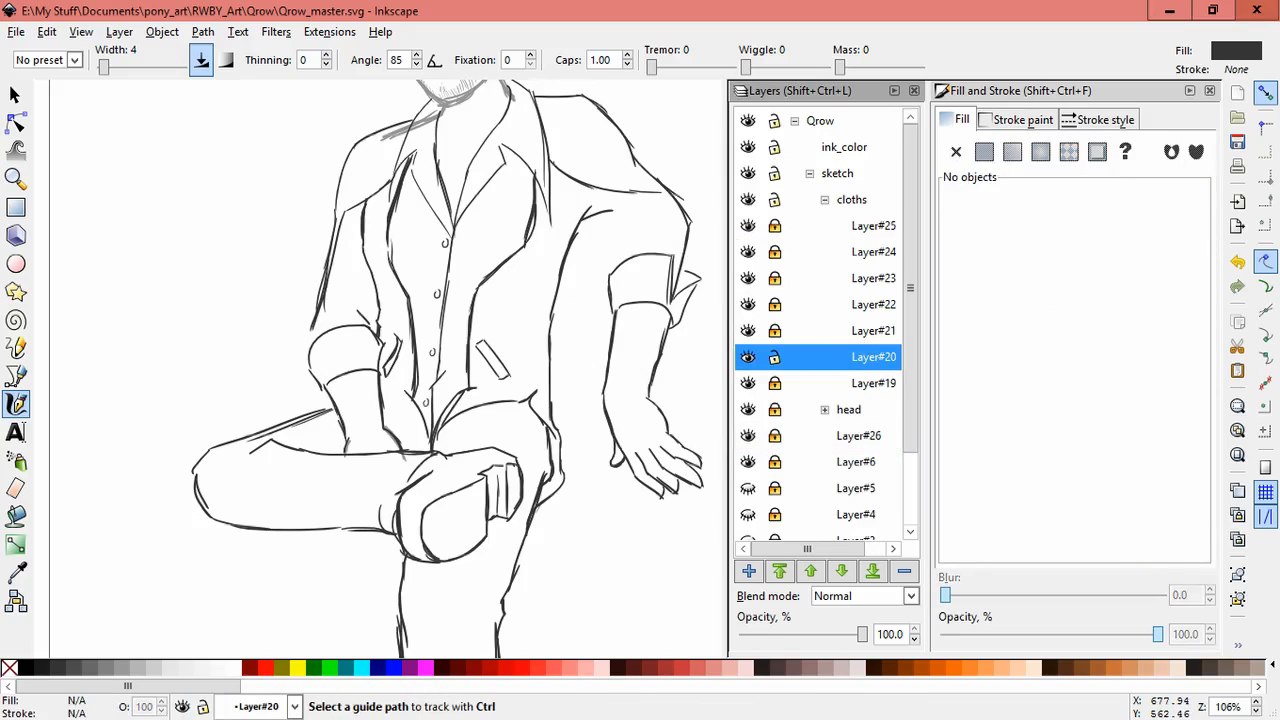
pyautogui.click(984, 151)
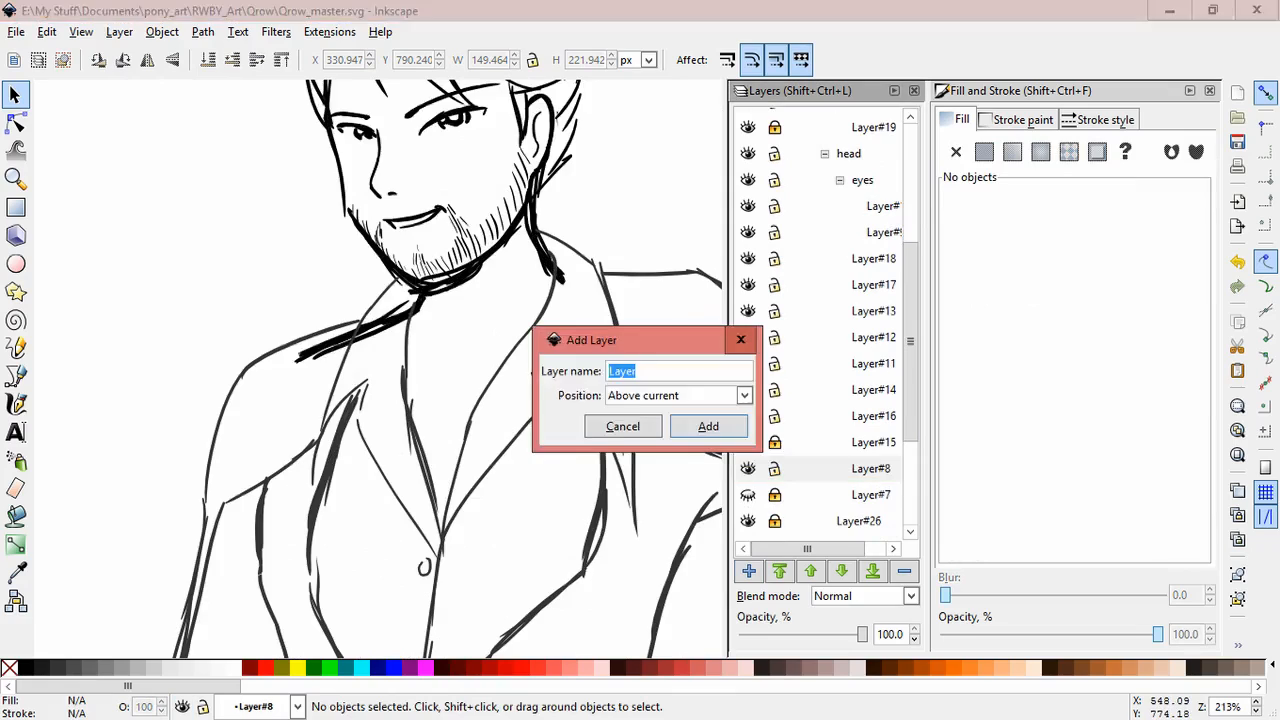
# Confirm the new layer with the 'Above current' position.
pyautogui.click(708, 426)
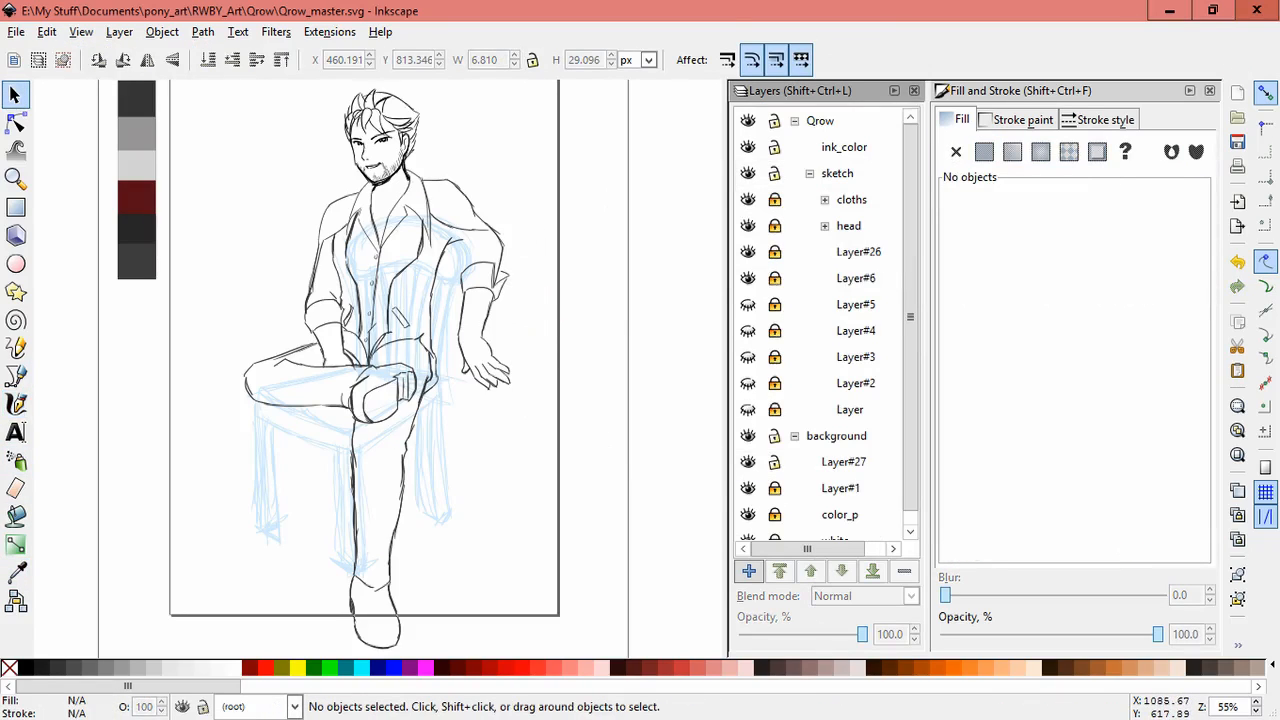
# On a new layer, ink a long grey calligraphic stroke along the sleeve sketch line.
pyautogui.click(16, 404)
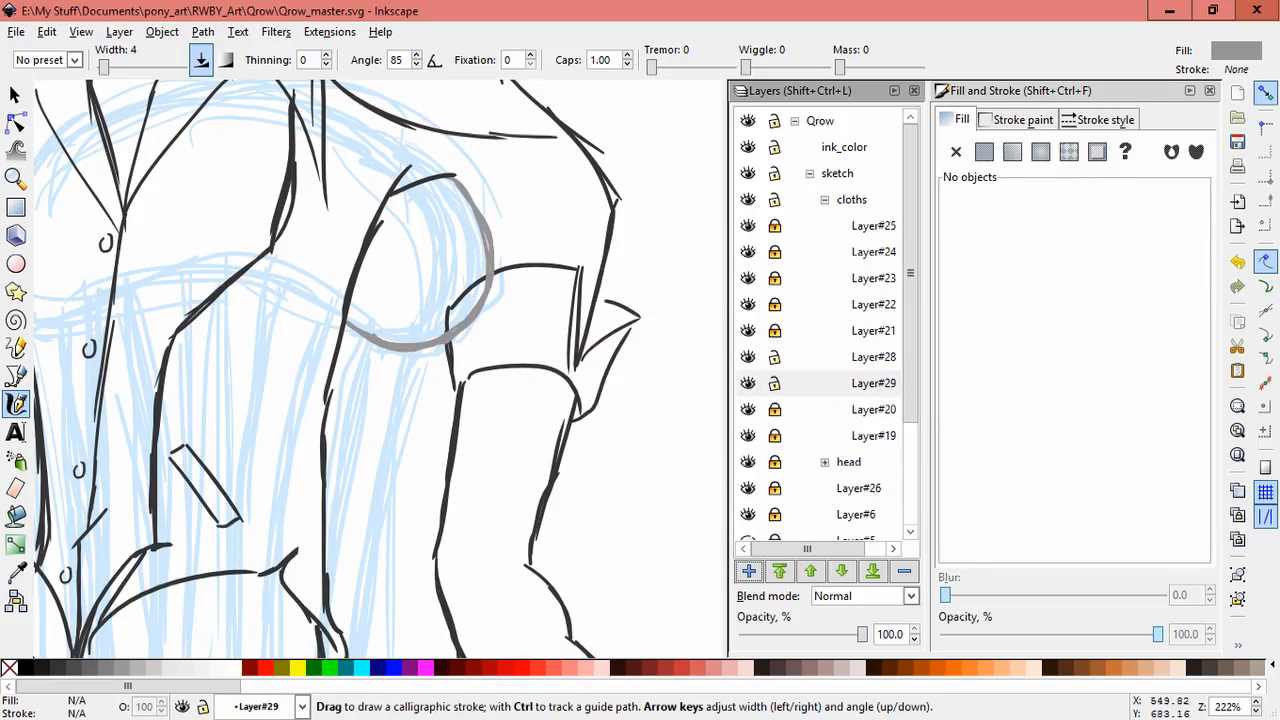
pyautogui.click(984, 151)
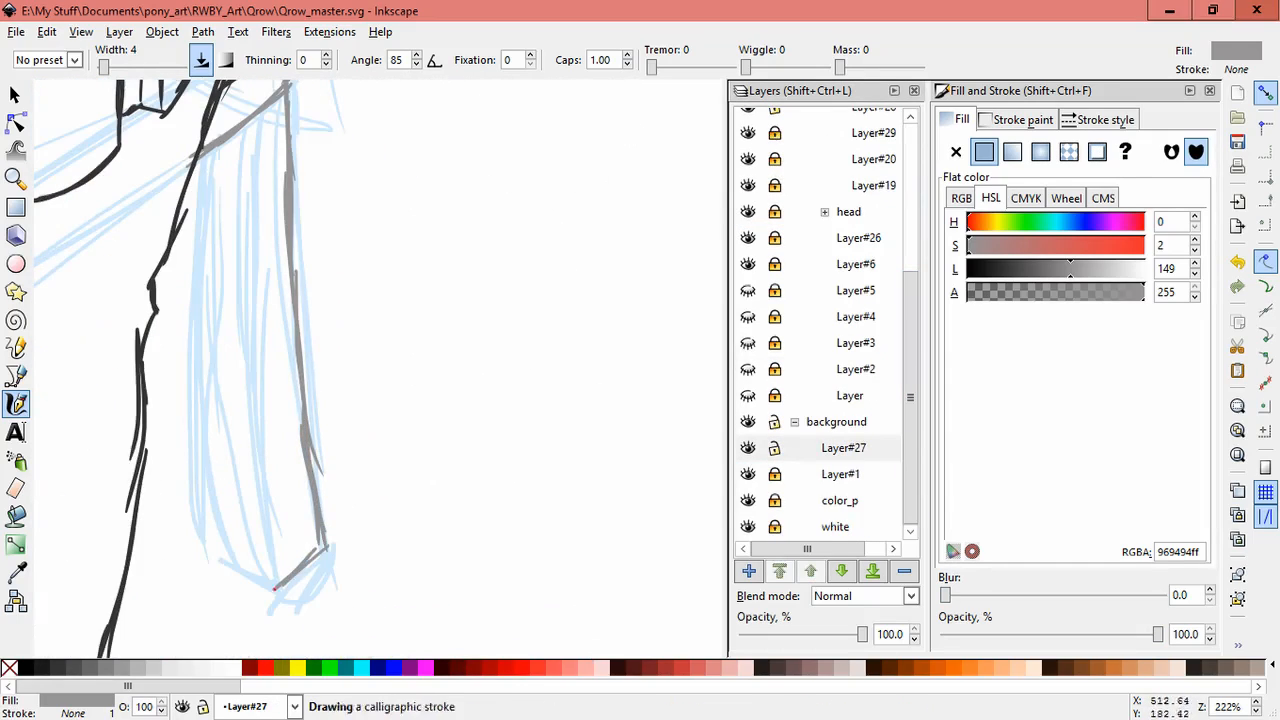
pyautogui.moveTo(245, 120); pyautogui.dragTo(275, 590)
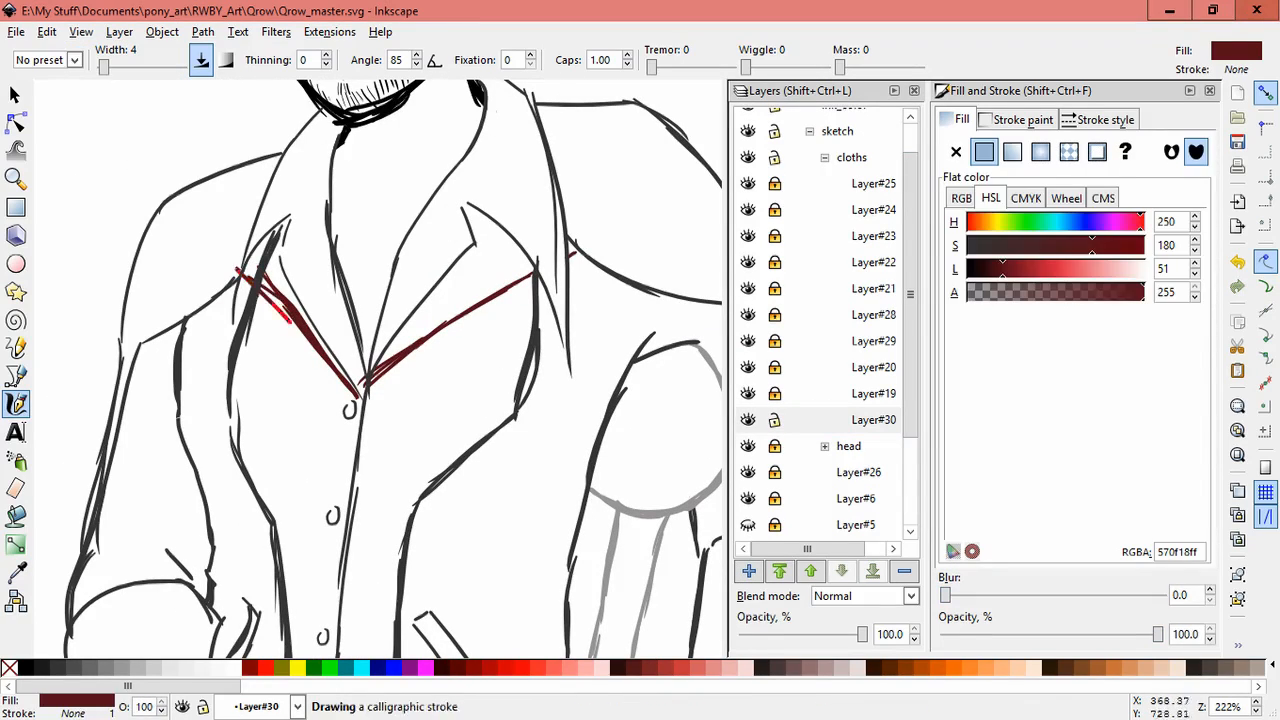
# Raise the collar layer, trim the left collar strokes, and pick dark red with the Dropper.
pyautogui.click(841, 571)
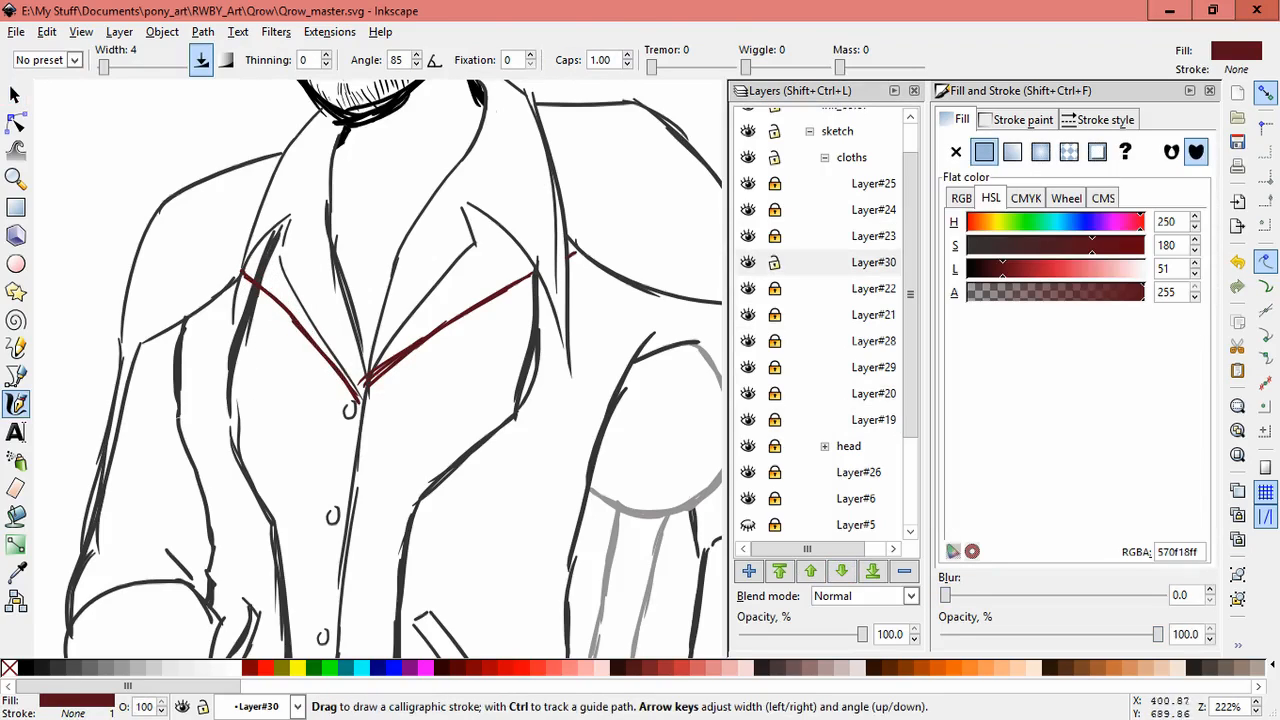
pyautogui.click(15, 93)
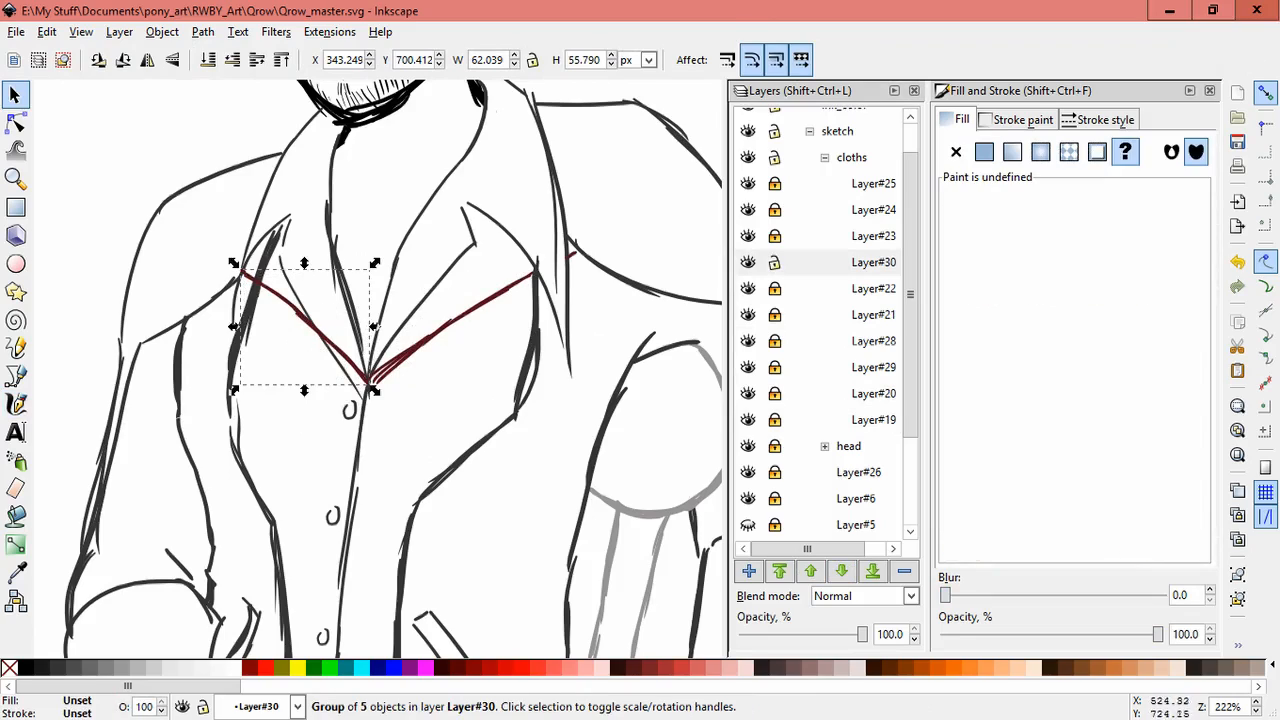
pyautogui.click(984, 152)
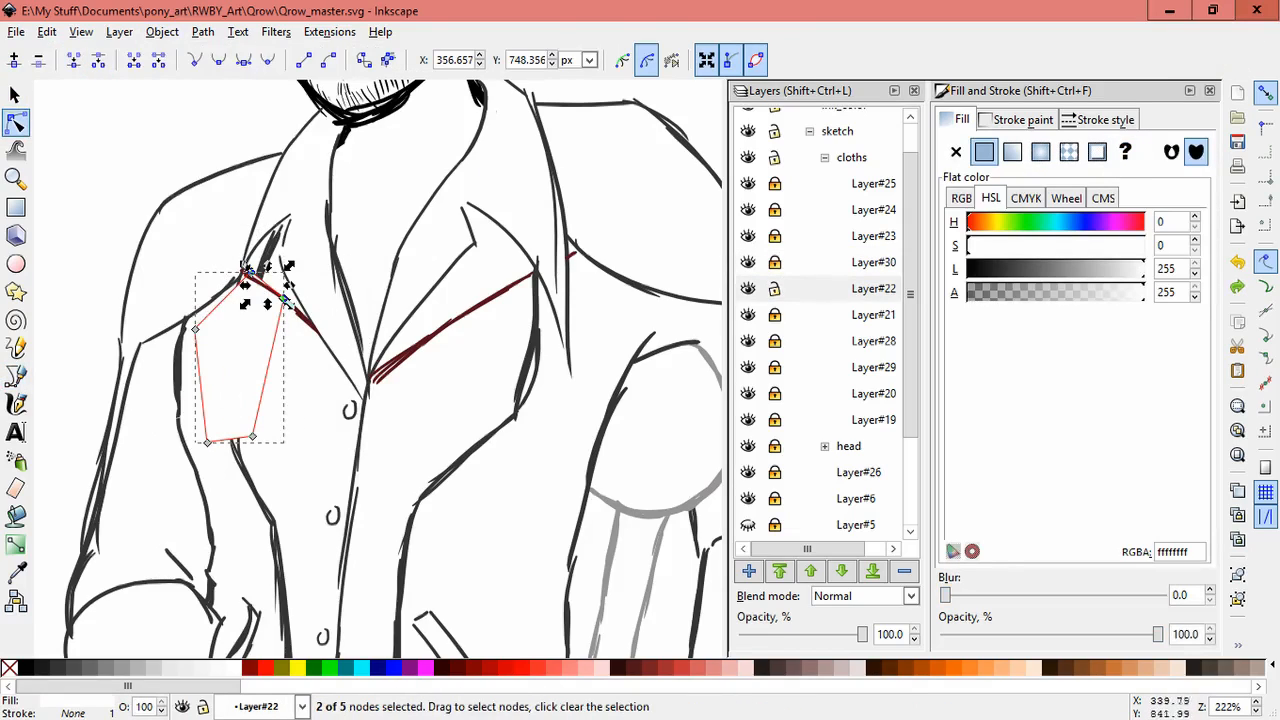
pyautogui.click(162, 31)
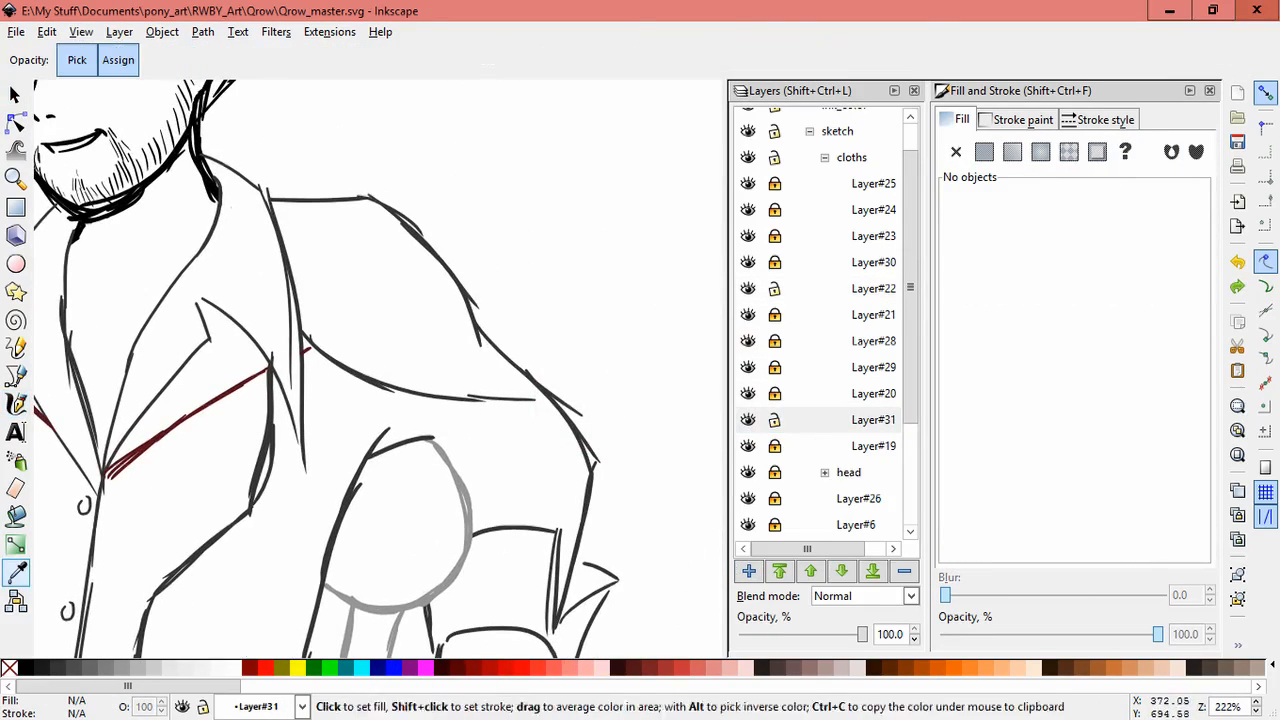
pyautogui.click(16, 404)
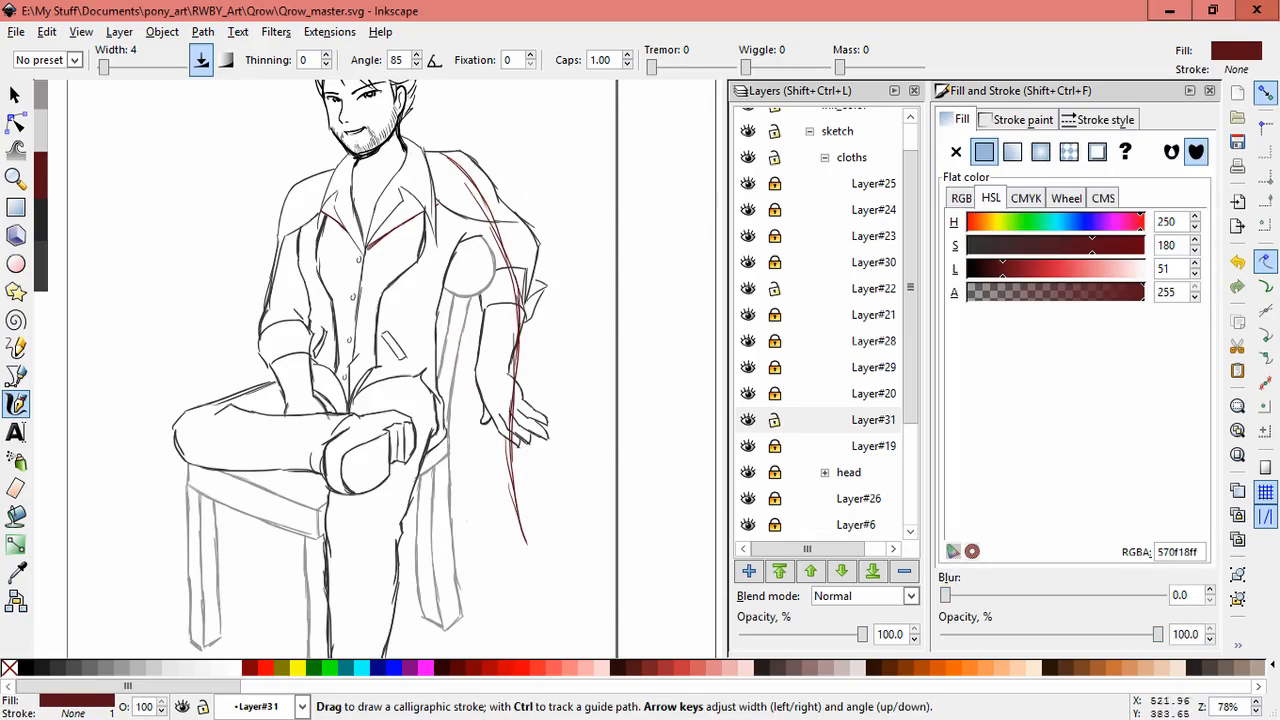
# Draw a long dark red coat-tail line and a pocket stroke, then lower the layer below Layer#19.
pyautogui.moveTo(390, 185); pyautogui.dragTo(555, 575)
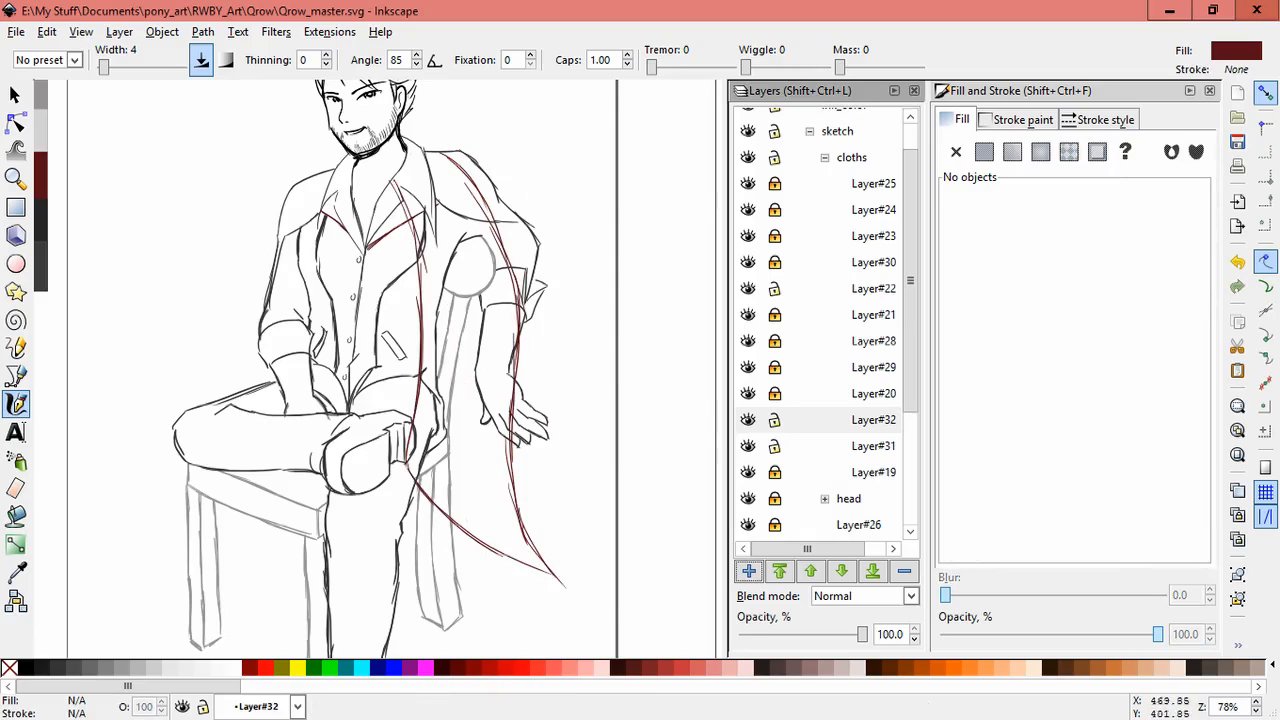
pyautogui.moveTo(405, 290); pyautogui.dragTo(415, 490)
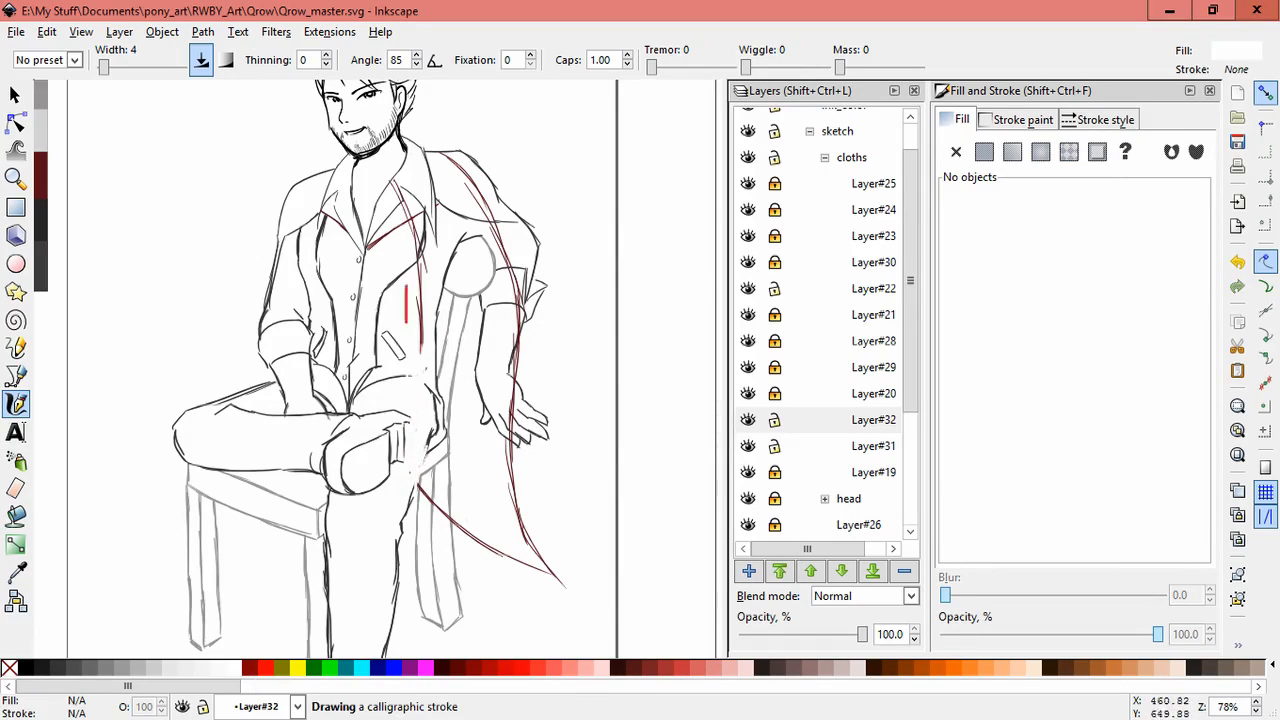
pyautogui.click(873, 445)
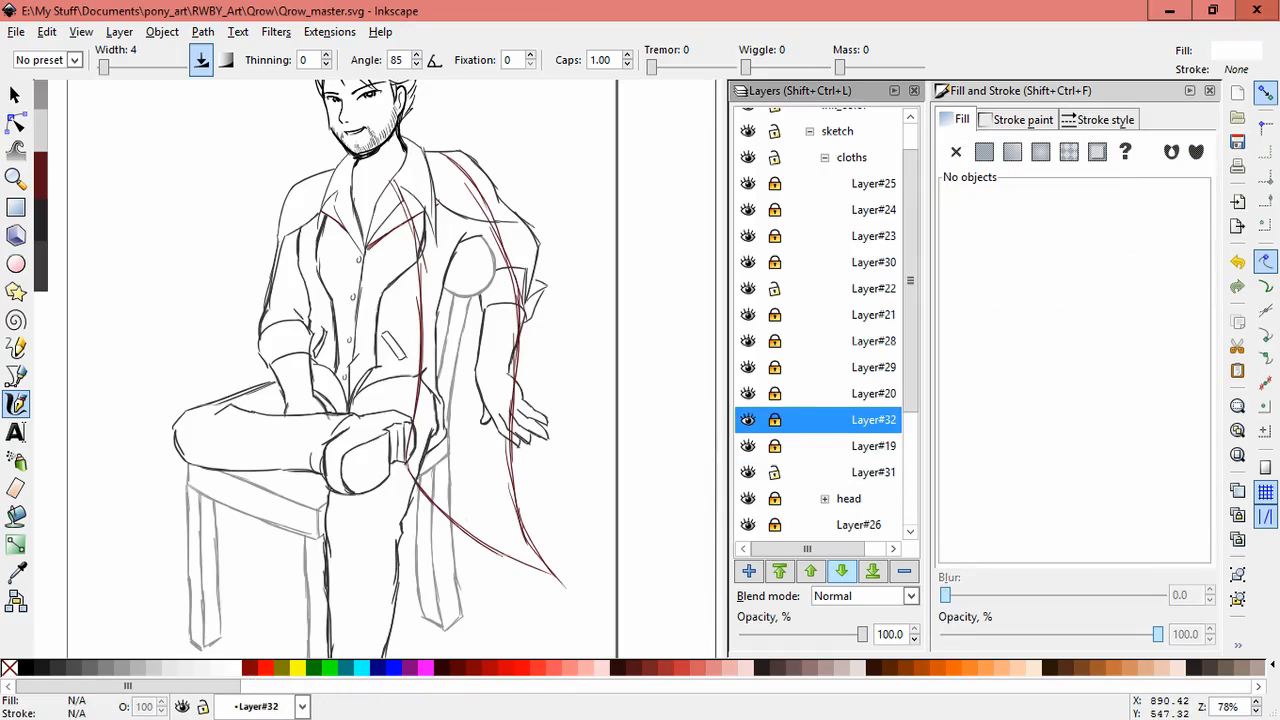
pyautogui.click(984, 151)
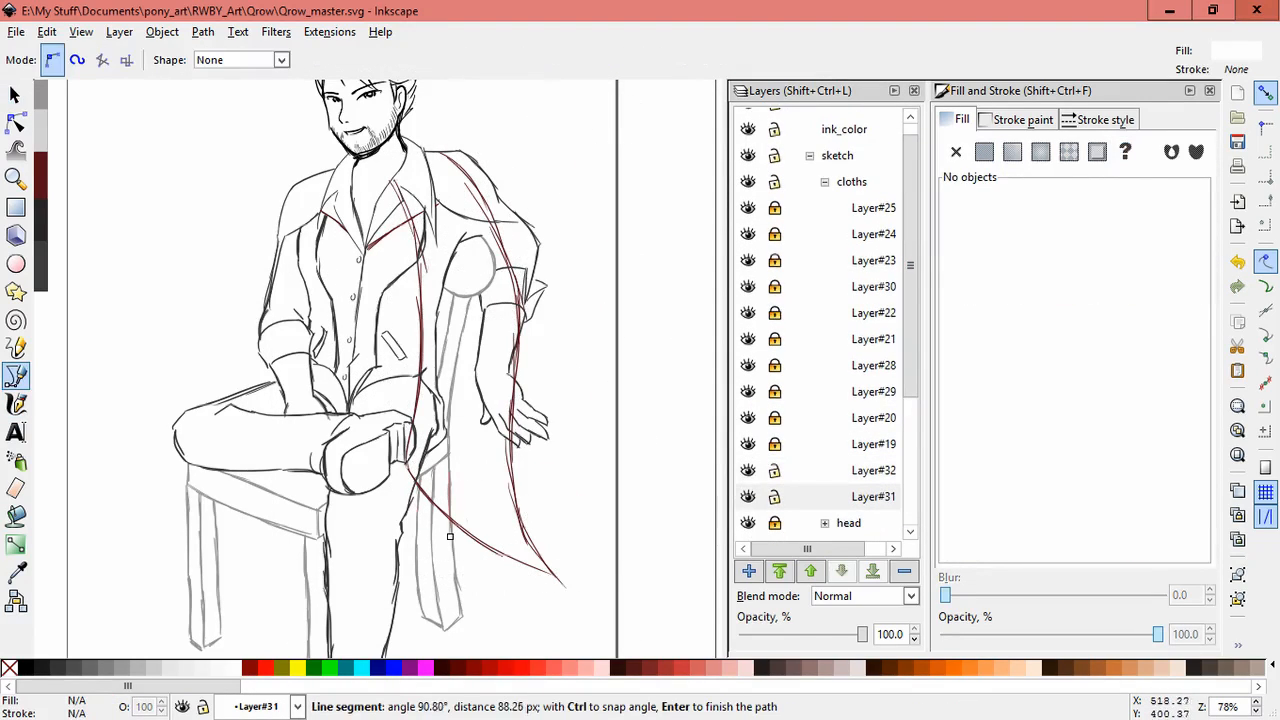
# Close an outline around the coat tails, pull a node up to the hand, and mask the strokes.
pyautogui.click(610, 550)
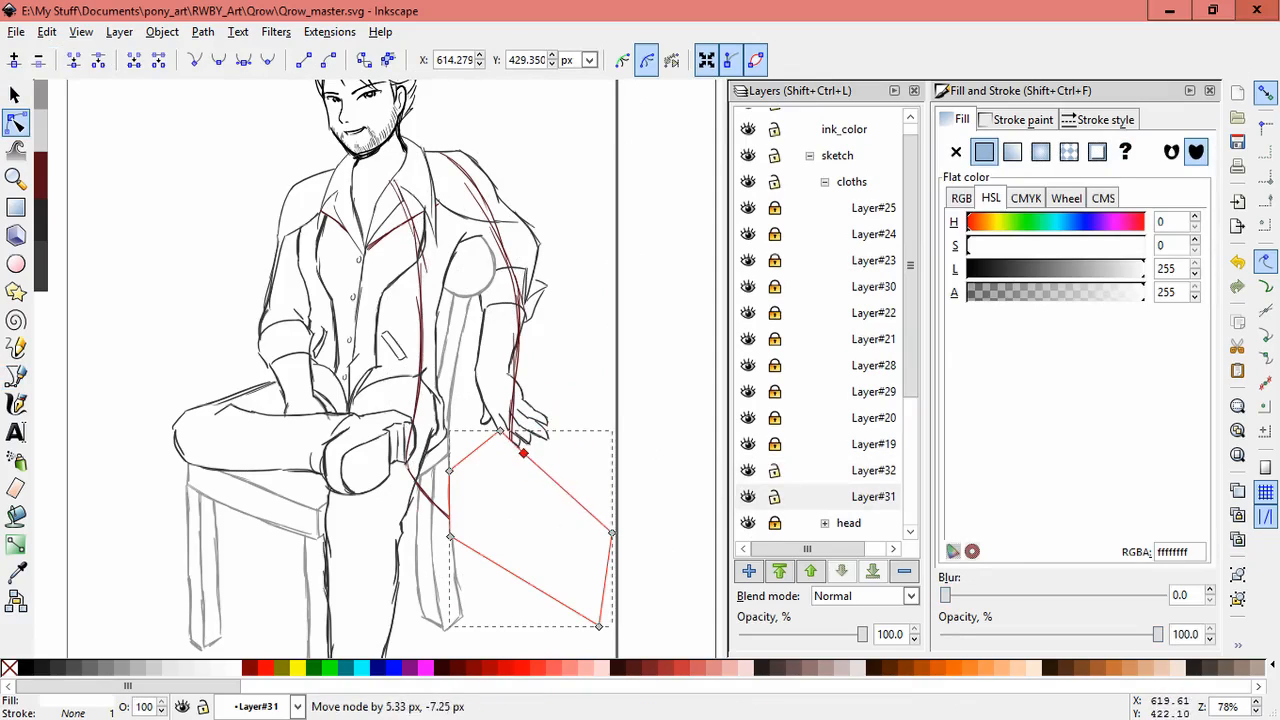
pyautogui.moveTo(523, 453); pyautogui.dragTo(503, 345)
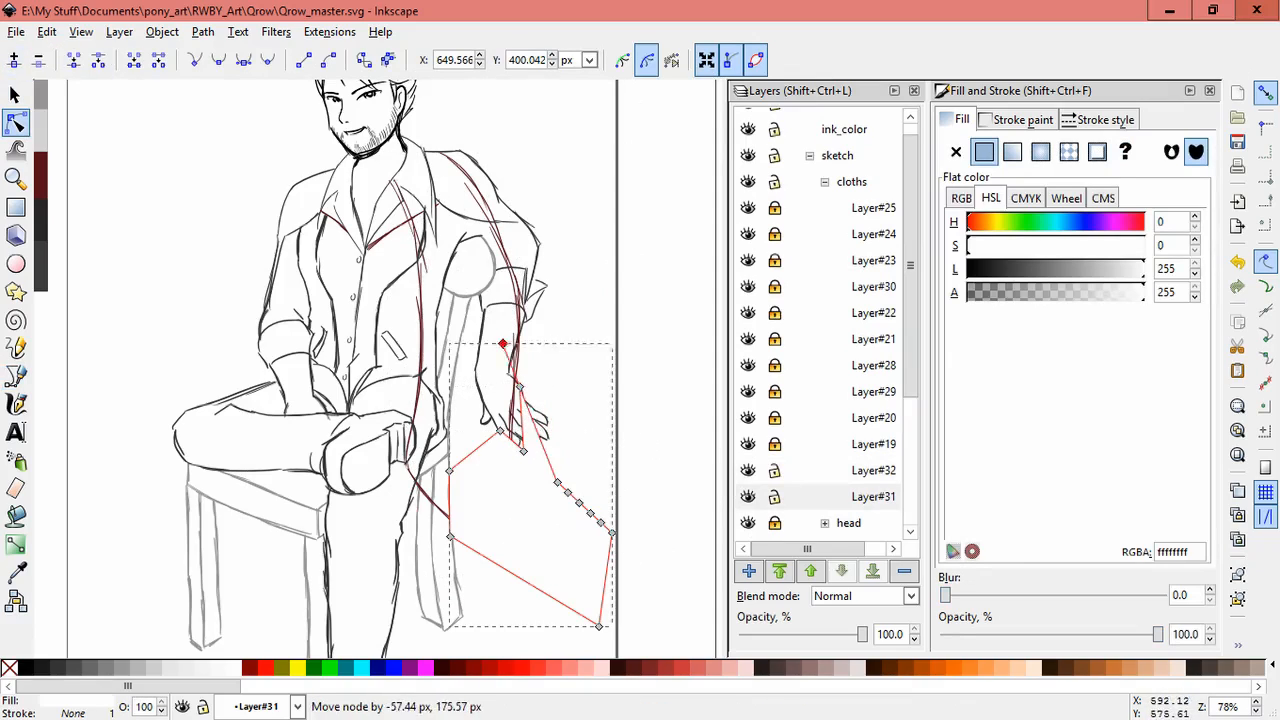
pyautogui.click(162, 31)
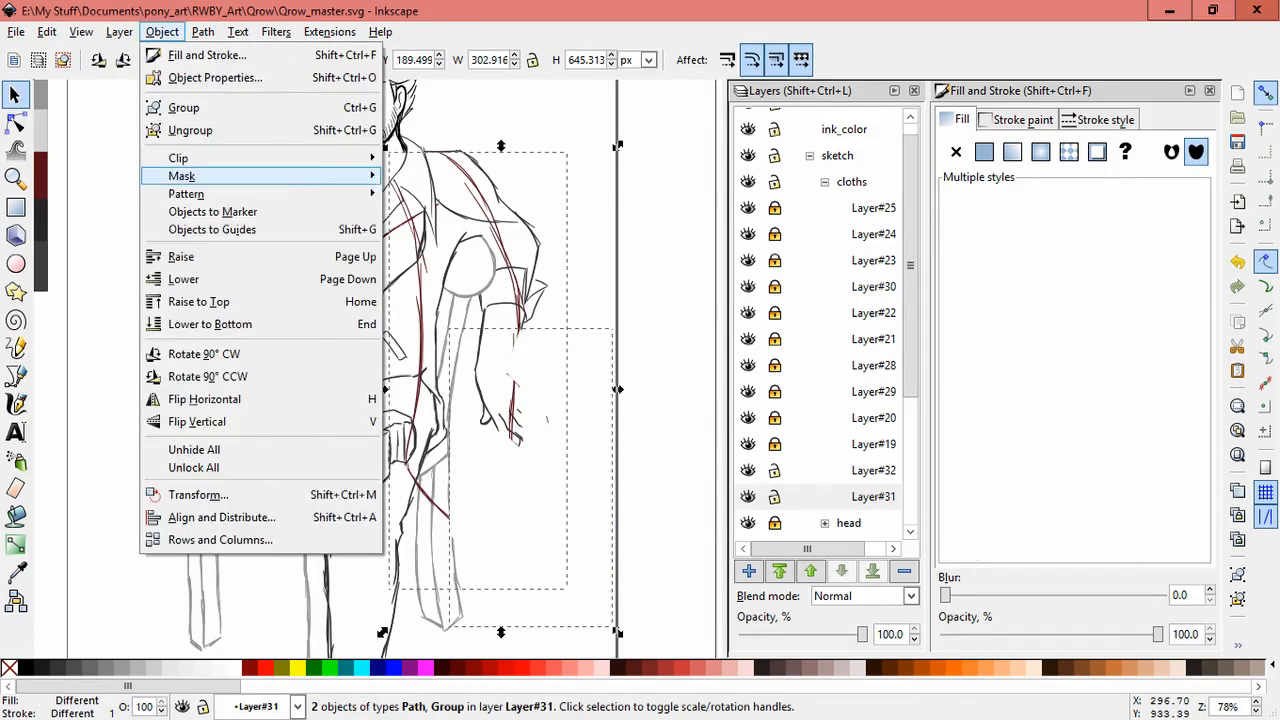
pyautogui.click(16, 404)
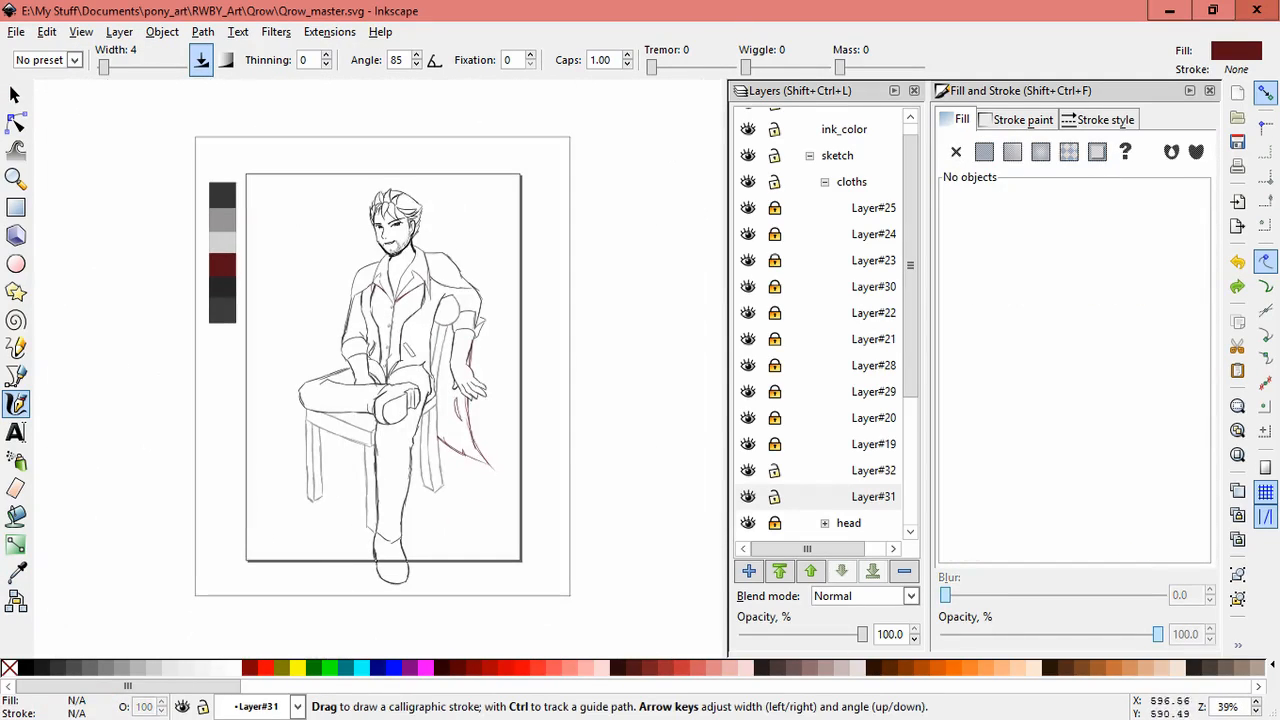
# Add a new layer for the shirt and collar hatching.
pyautogui.click(748, 571)
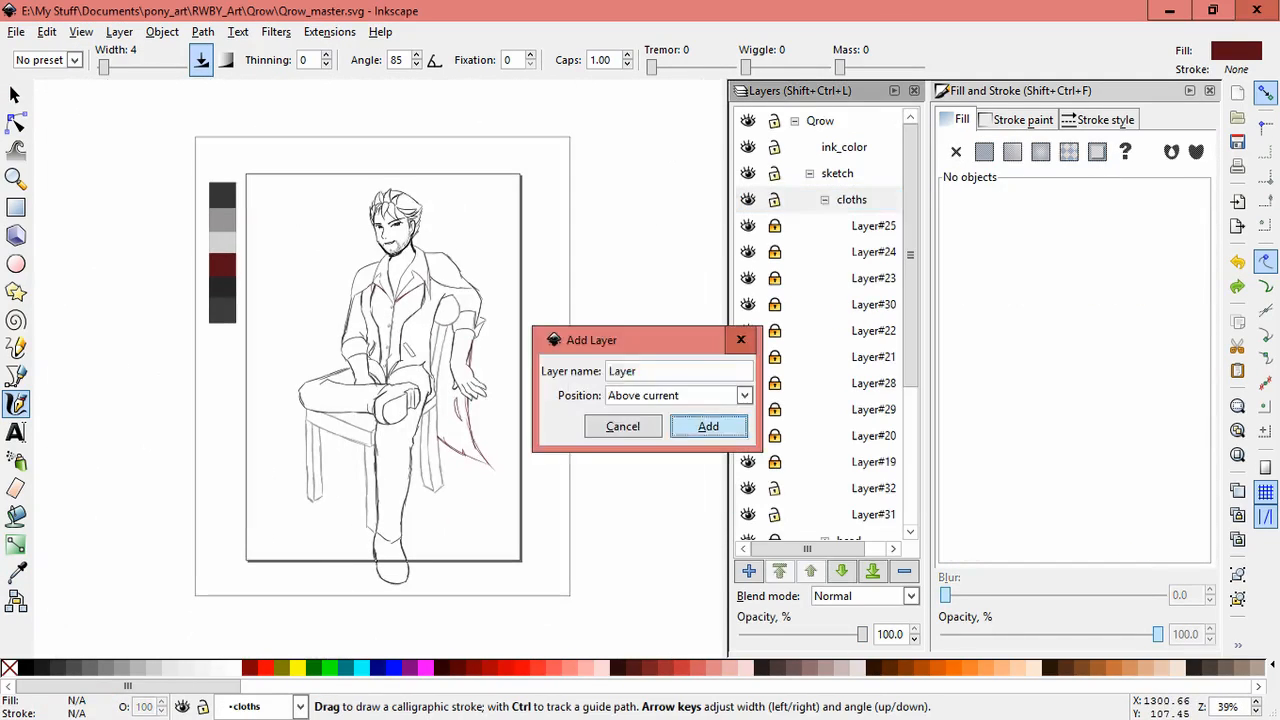
pyautogui.click(708, 426)
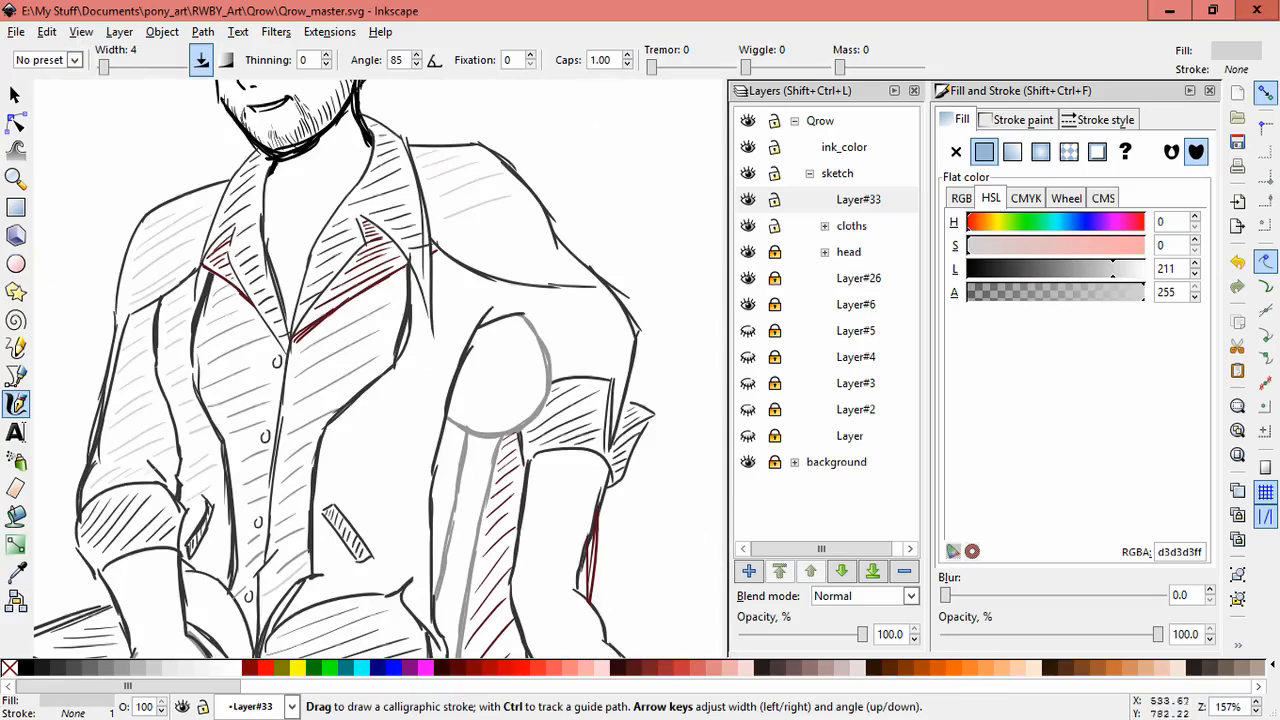
# Draw a short hatch stroke beside the figure's neck.
pyautogui.scroll(-3)
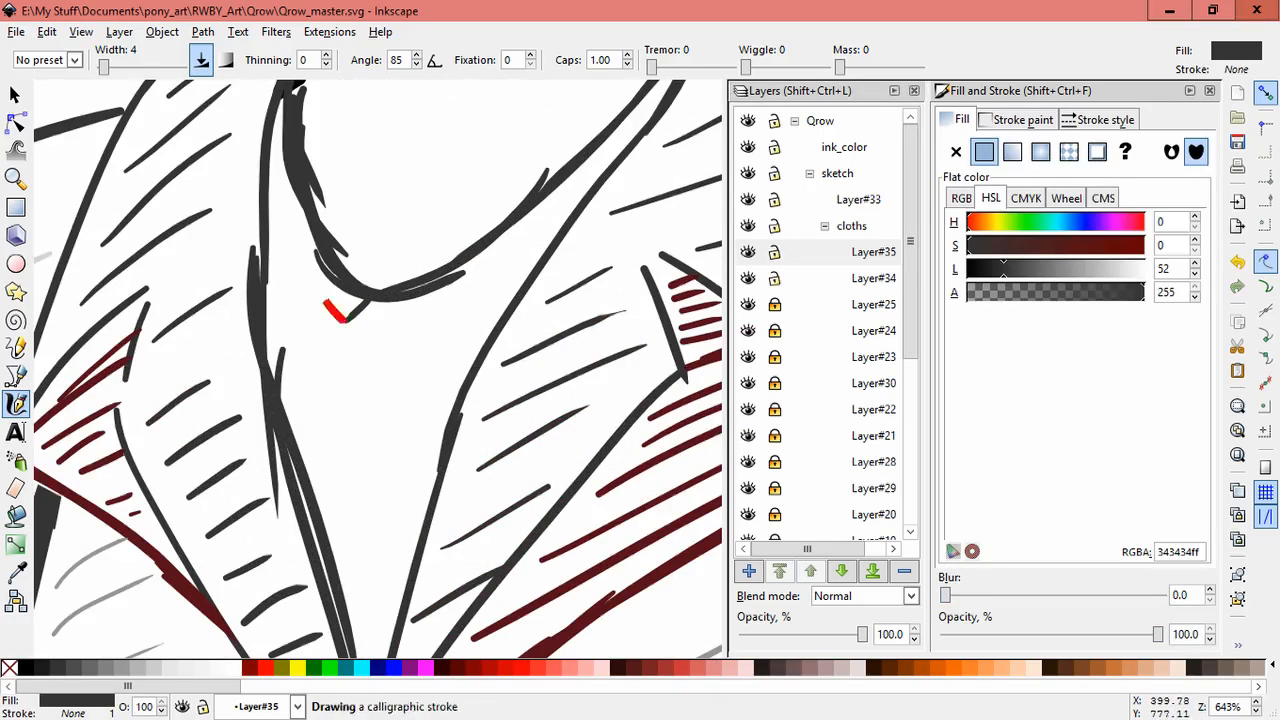
pyautogui.moveTo(330, 310); pyautogui.dragTo(370, 370)
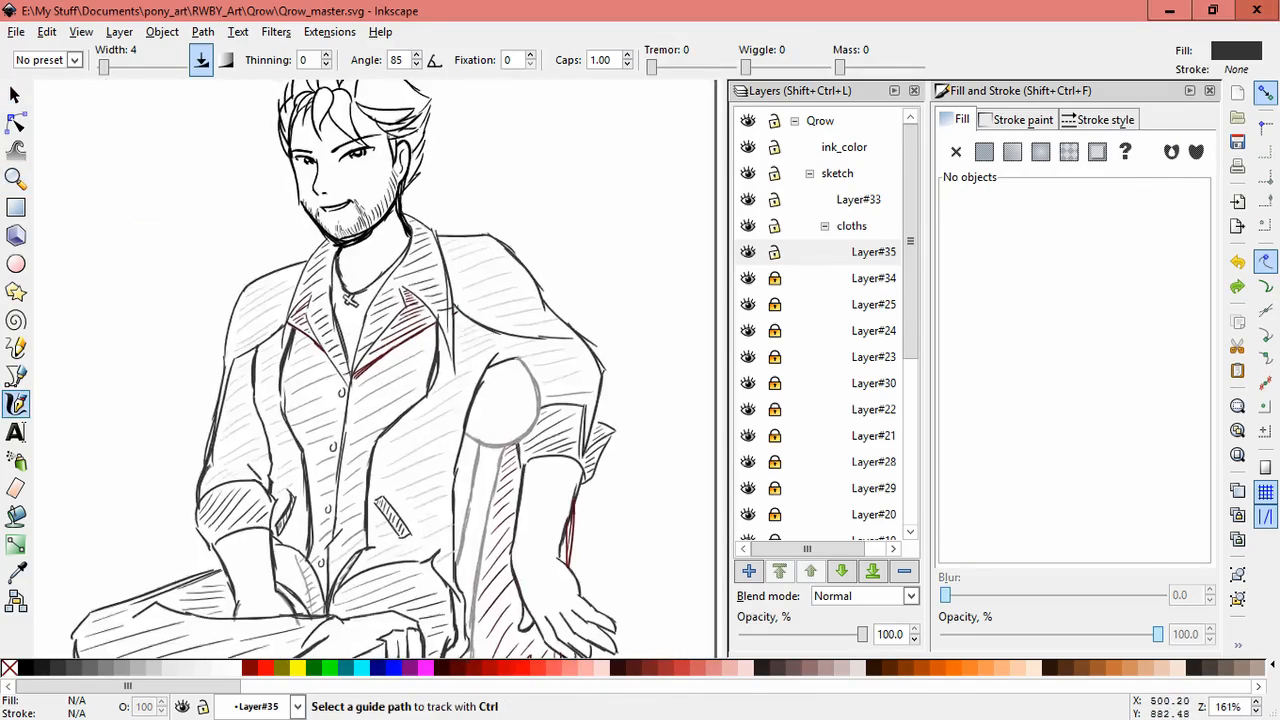
# On Layer#33, hatch the top of the hair and above the ear with dark calligraphic strokes.
pyautogui.click(873, 251)
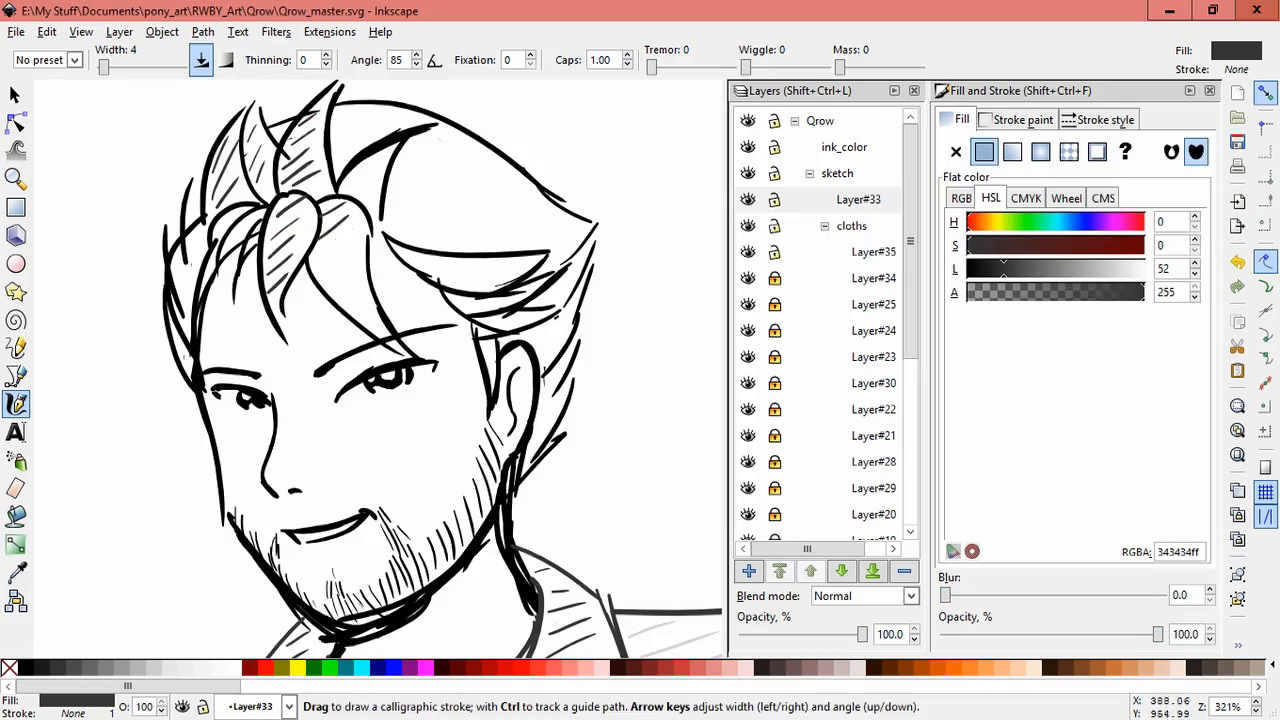
pyautogui.moveTo(340, 120); pyautogui.dragTo(370, 310)
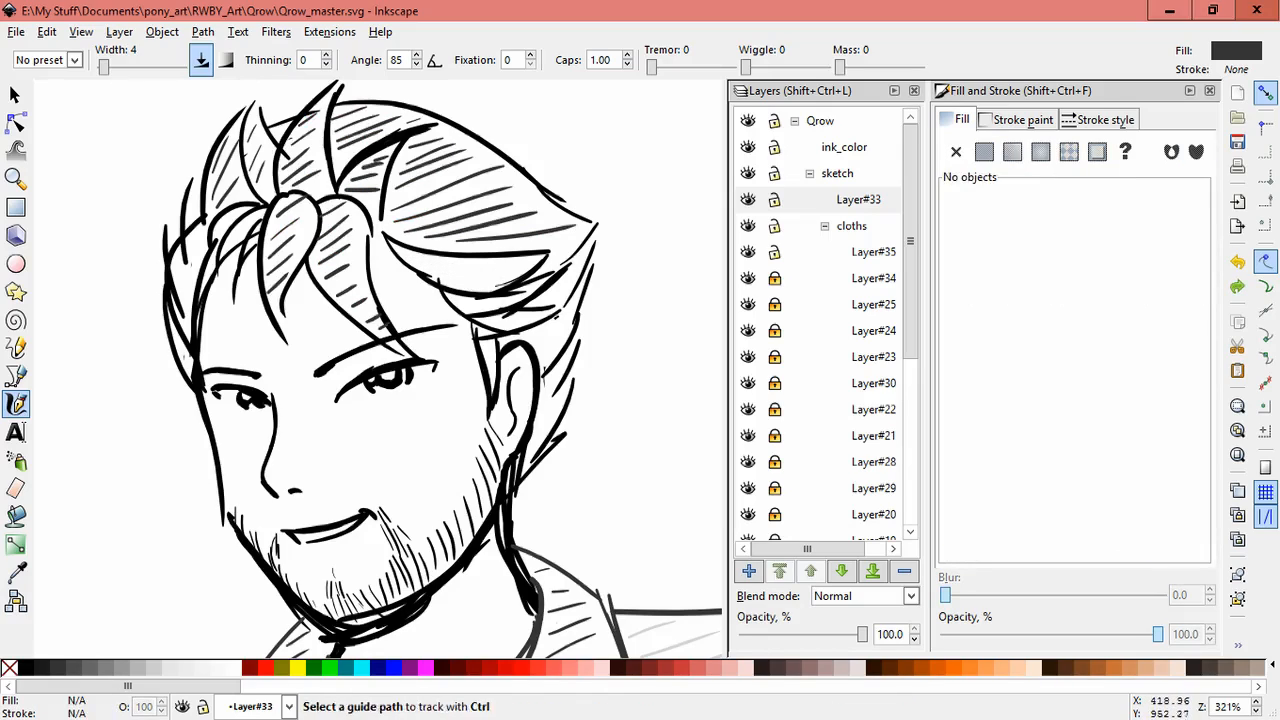
pyautogui.click(984, 151)
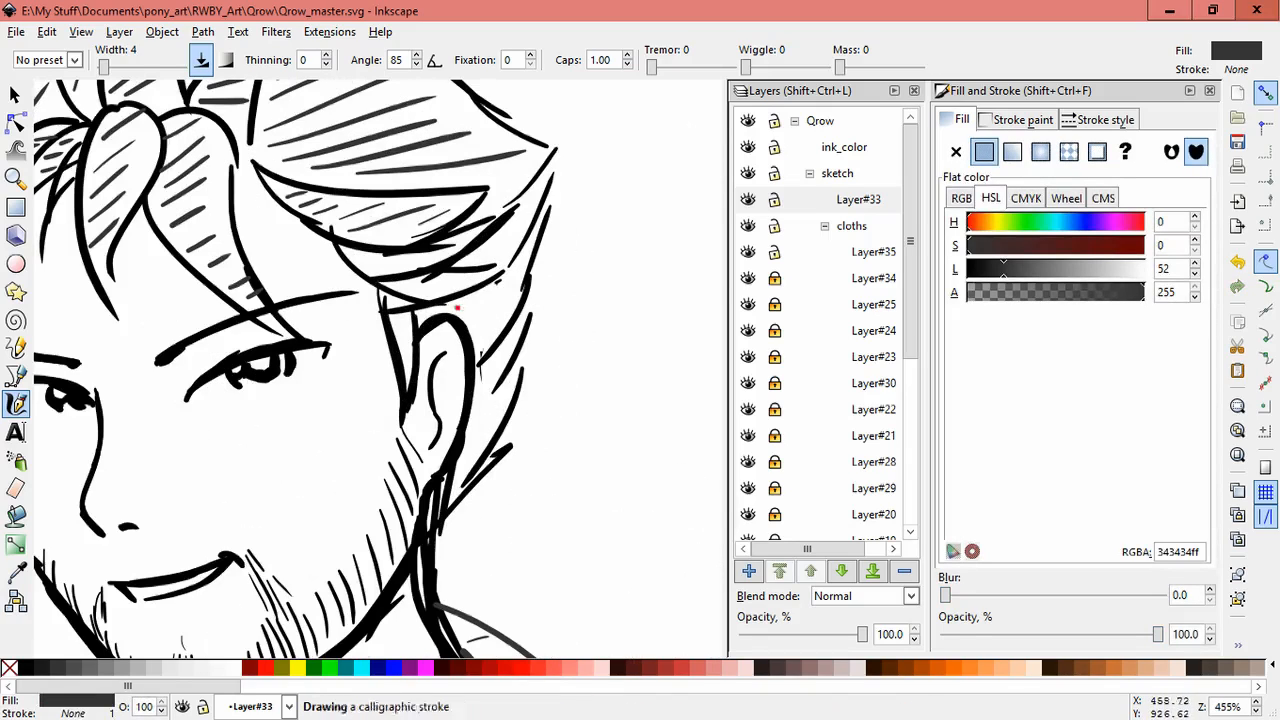
pyautogui.moveTo(462, 305); pyautogui.dragTo(480, 440)
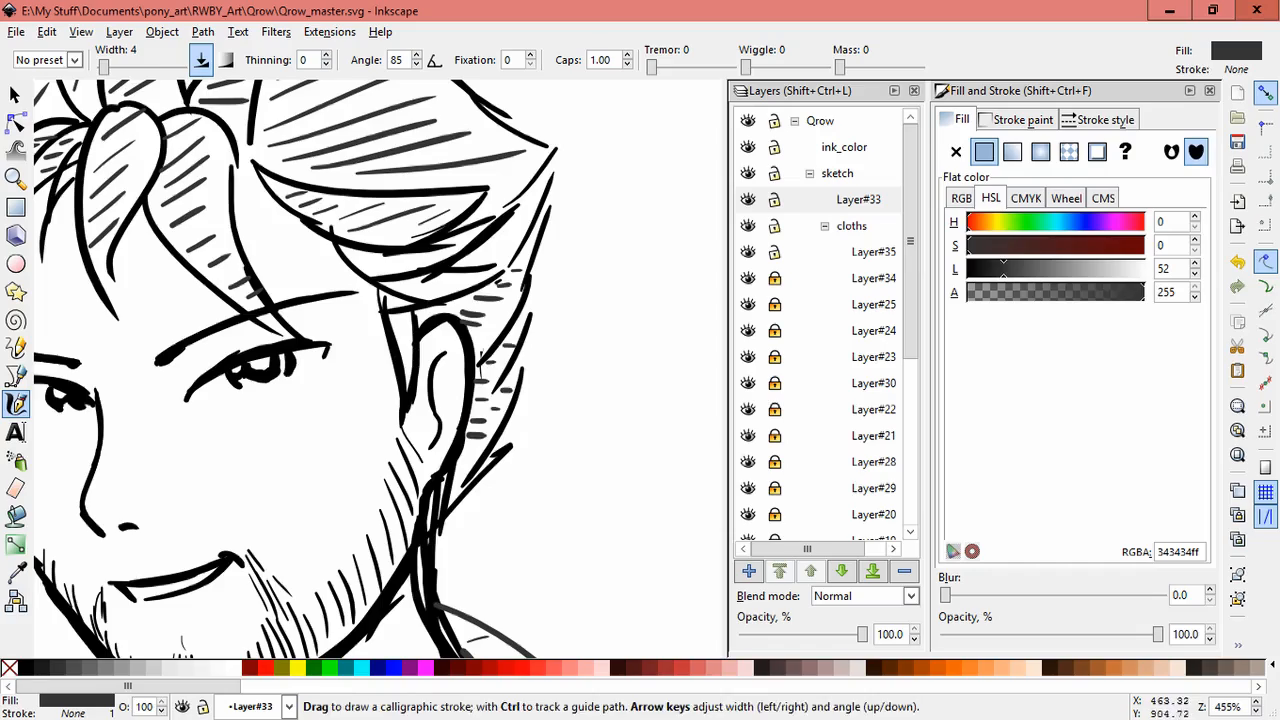
pyautogui.moveTo(355, 263); pyautogui.dragTo(400, 262)
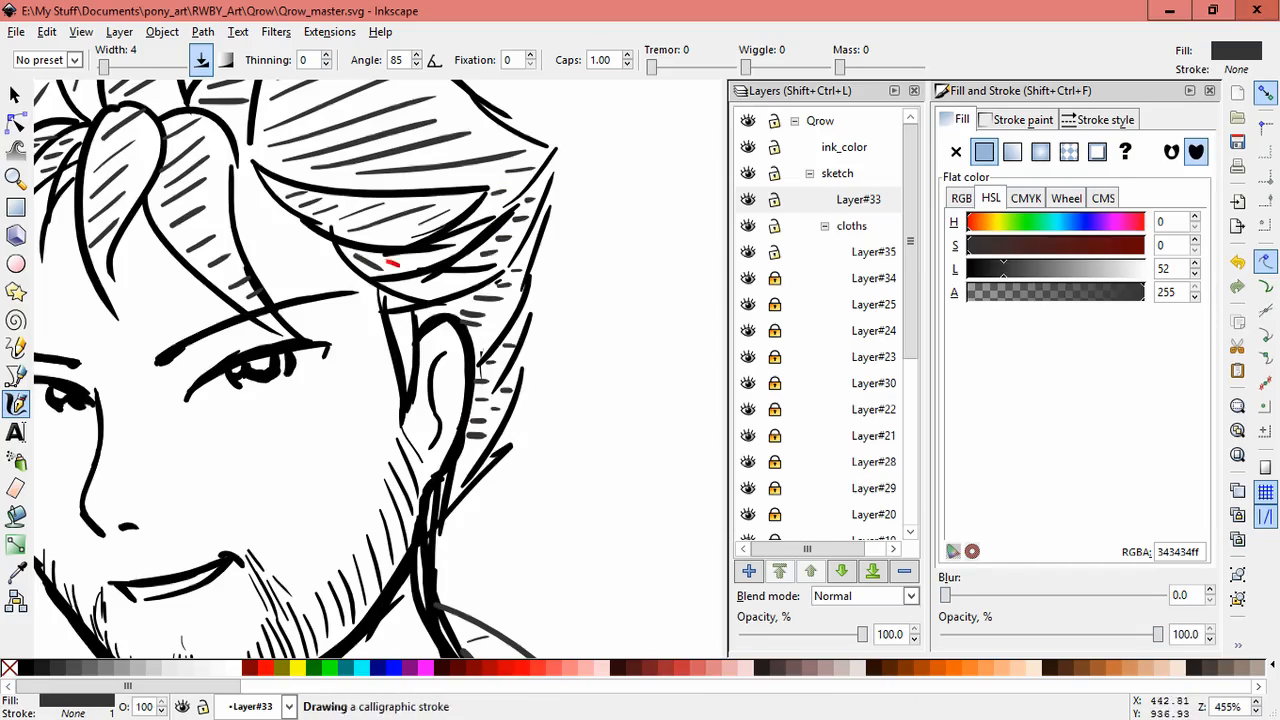